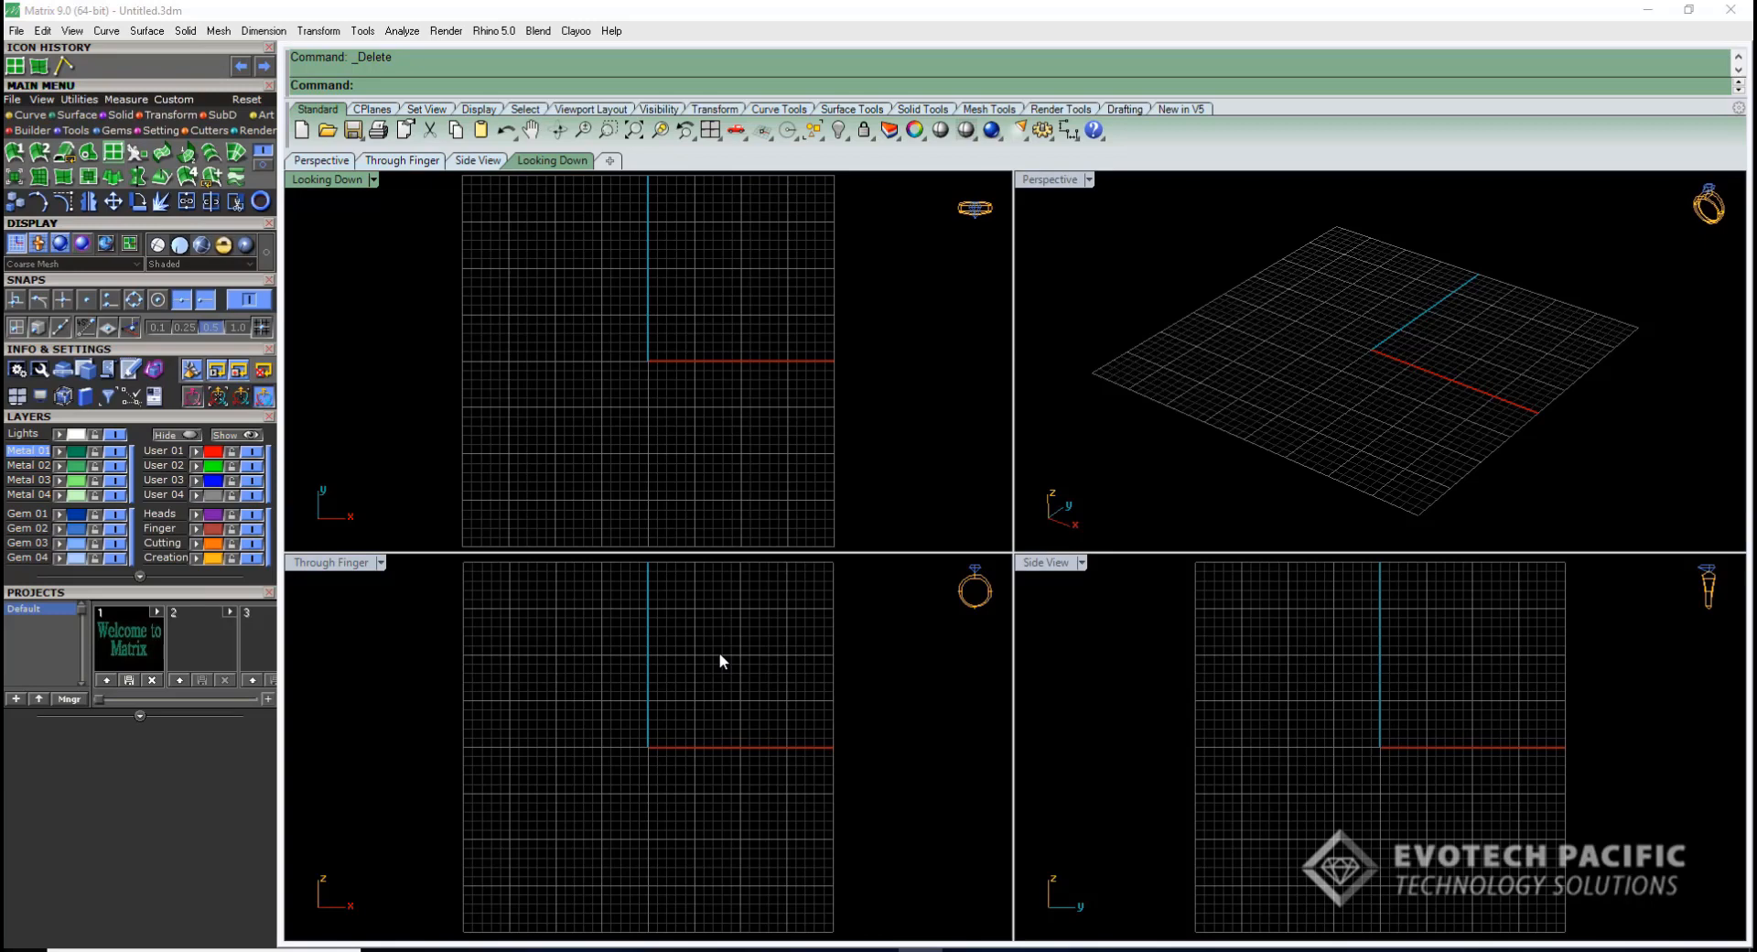
{"action": "mouse_move", "coordinate": [323, 287]}
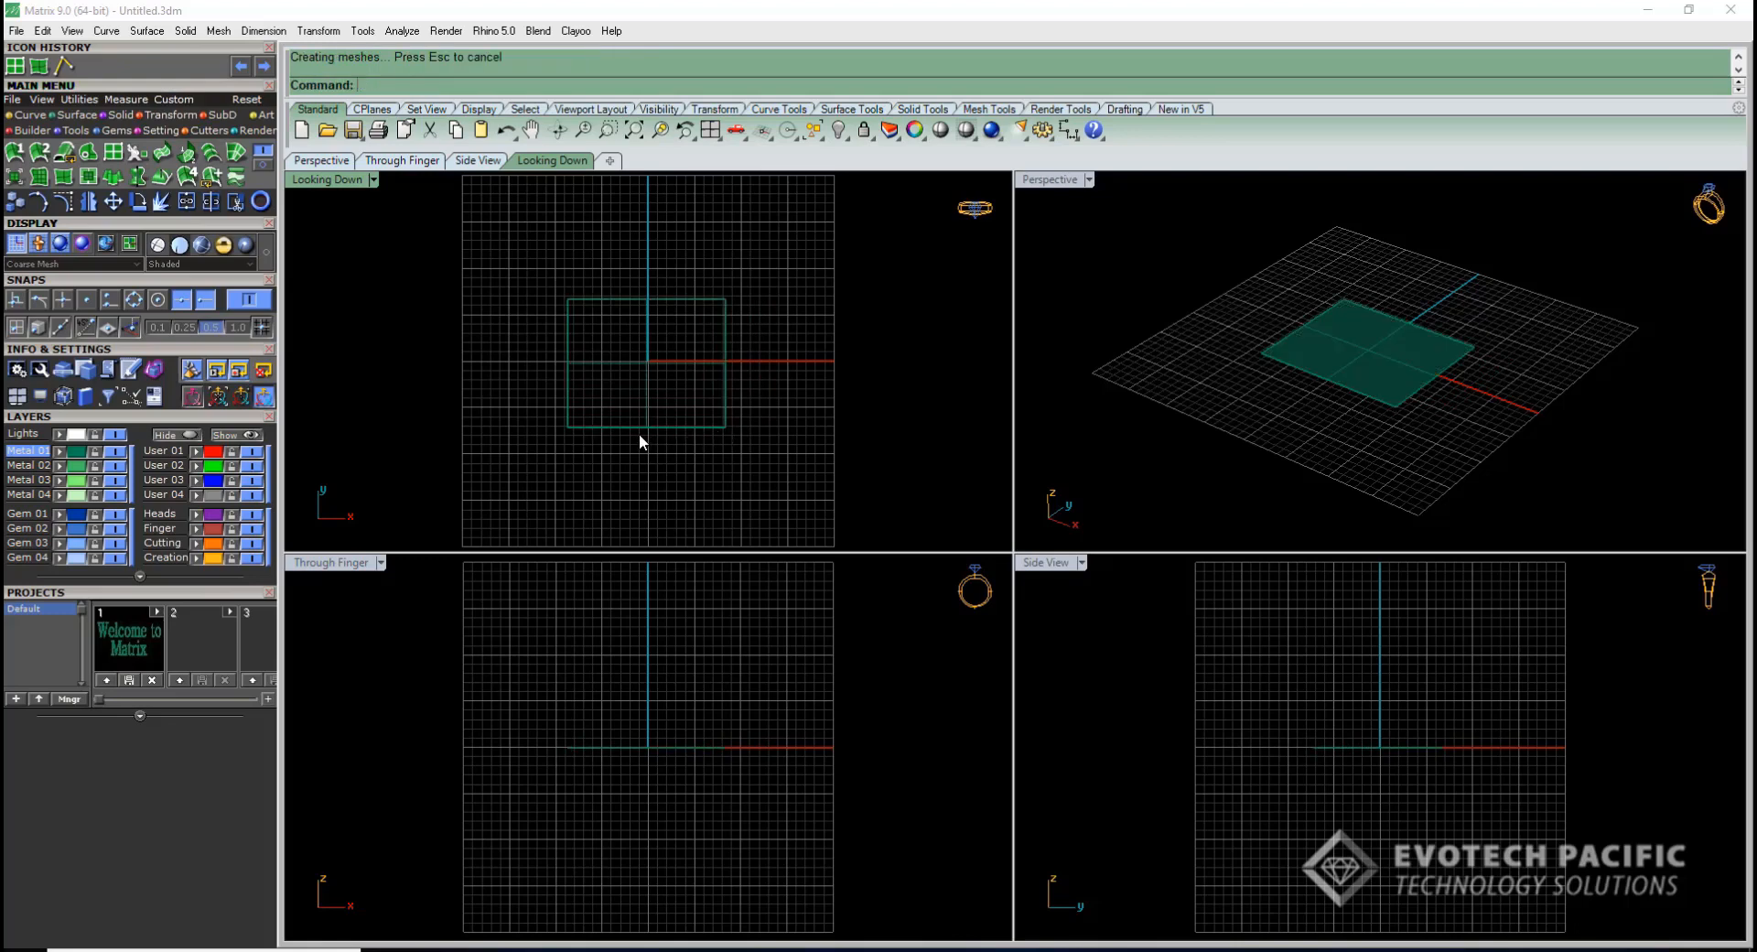
Select the flat square surface at the origin to begin deforming it
{"action": "left_click", "coordinate": [644, 362]}
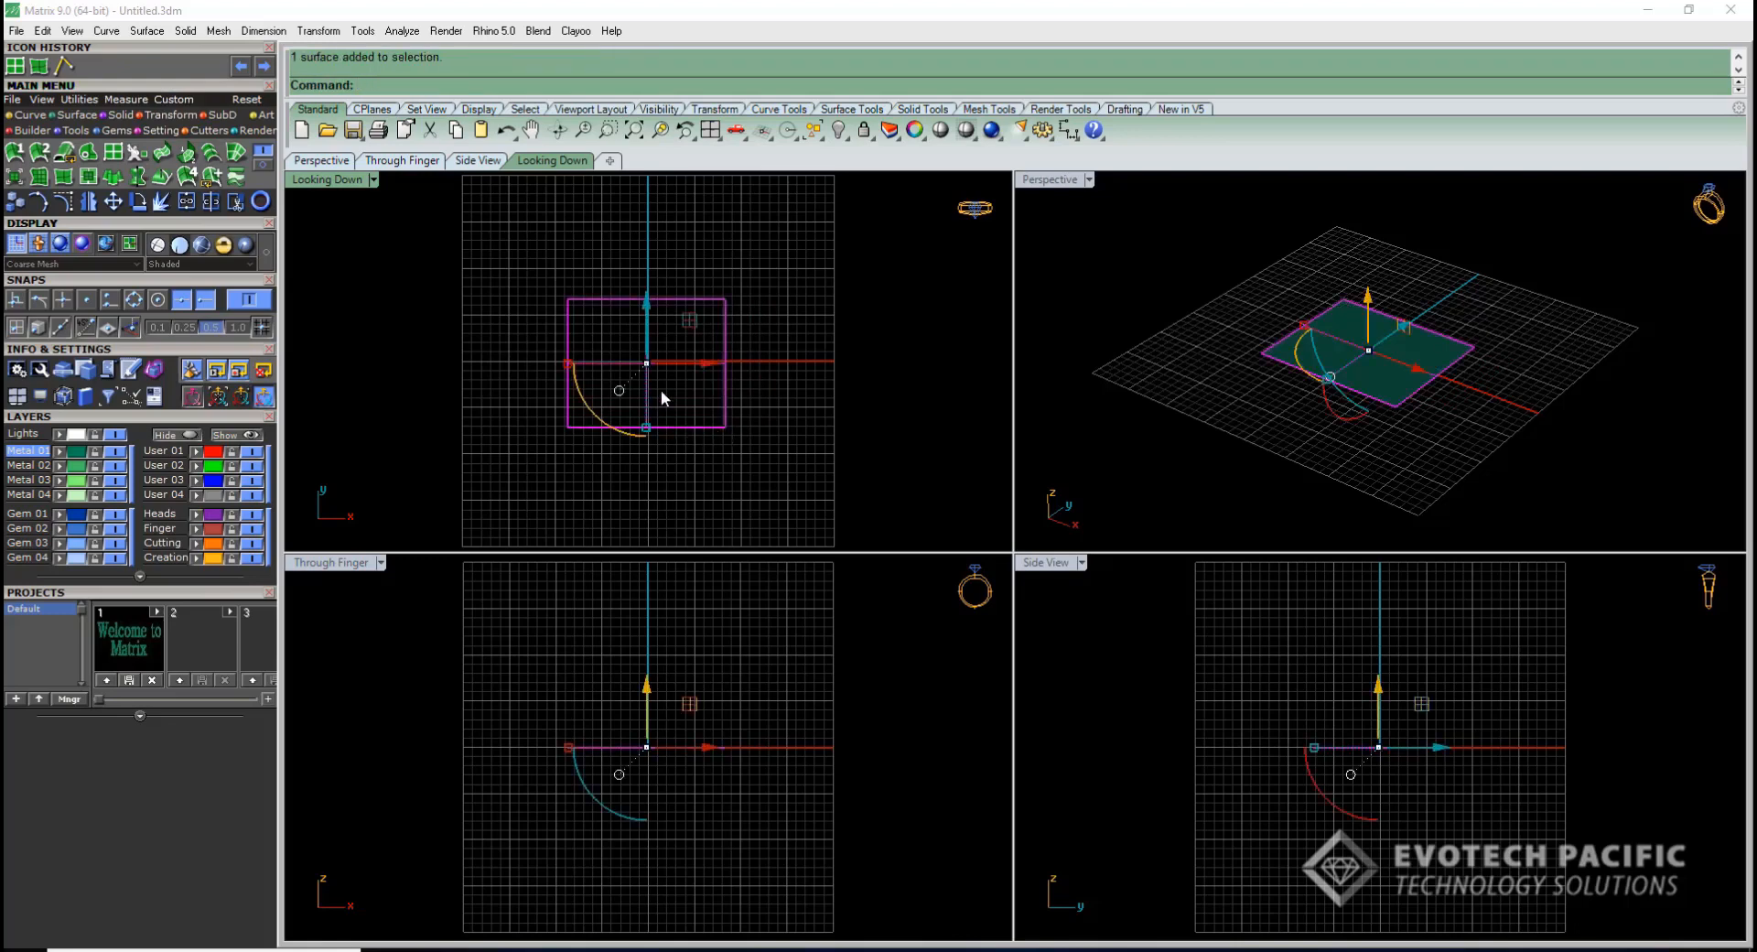
{"action": "mouse_move", "coordinate": [169, 115]}
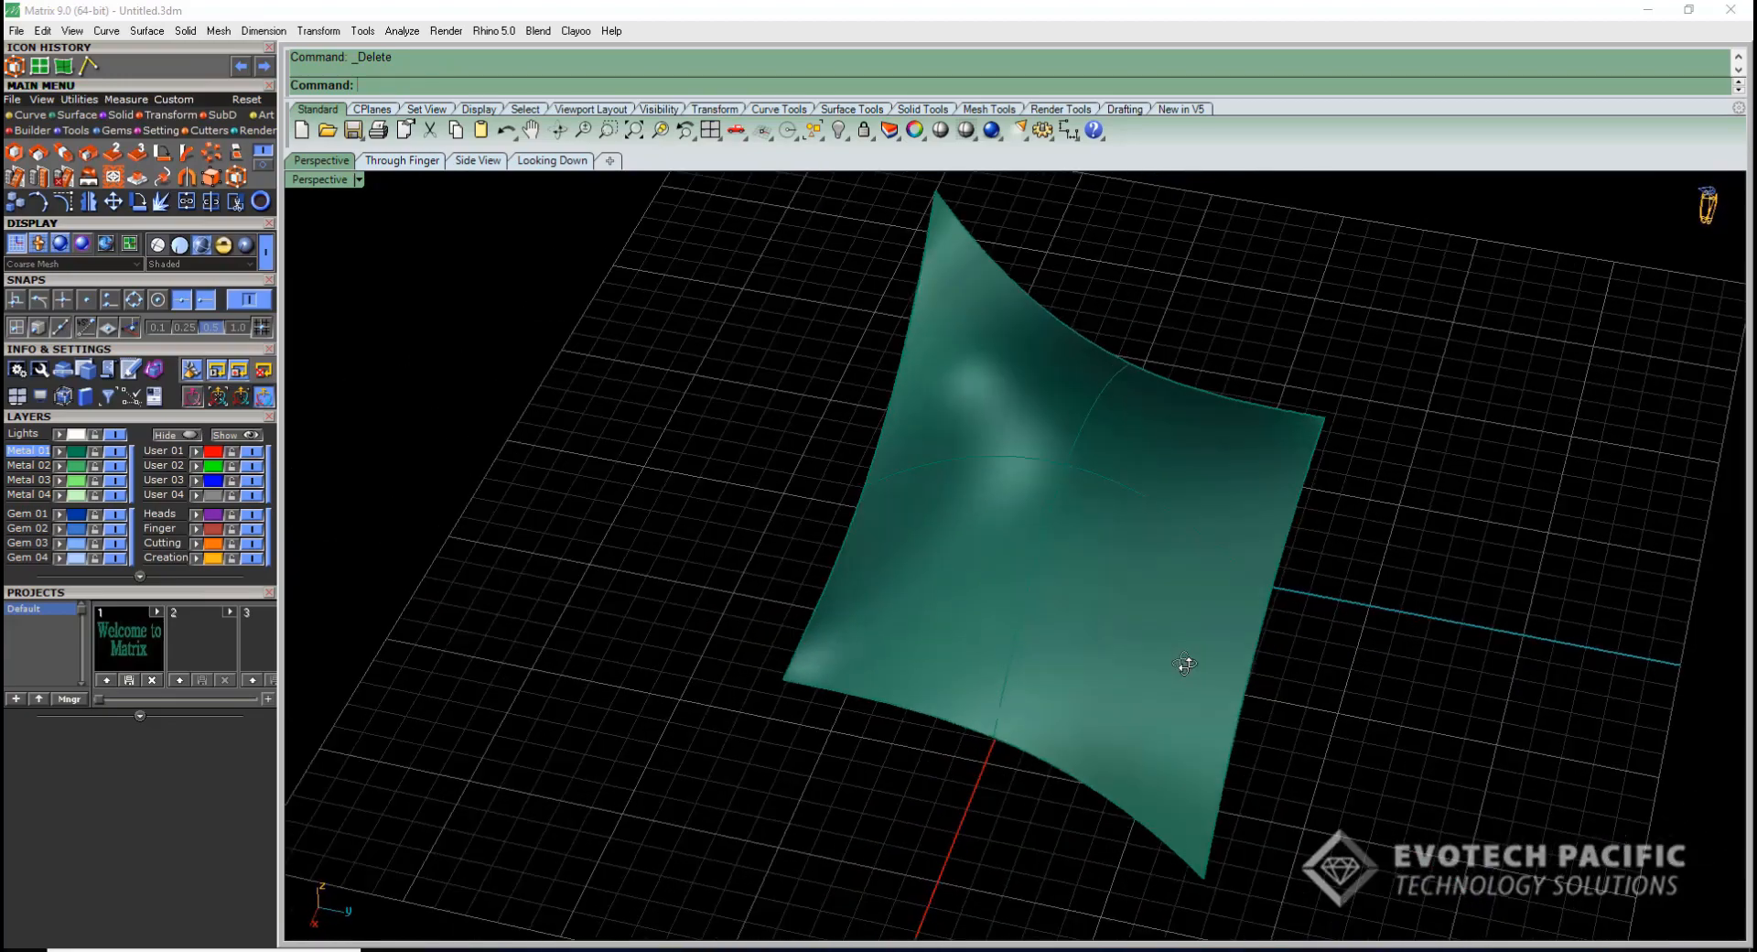
Extract U-direction isocurves across the warped surface and select one of them
{"action": "left_click_drag", "start_coordinate": [1184, 663], "coordinate": [1148, 630]}
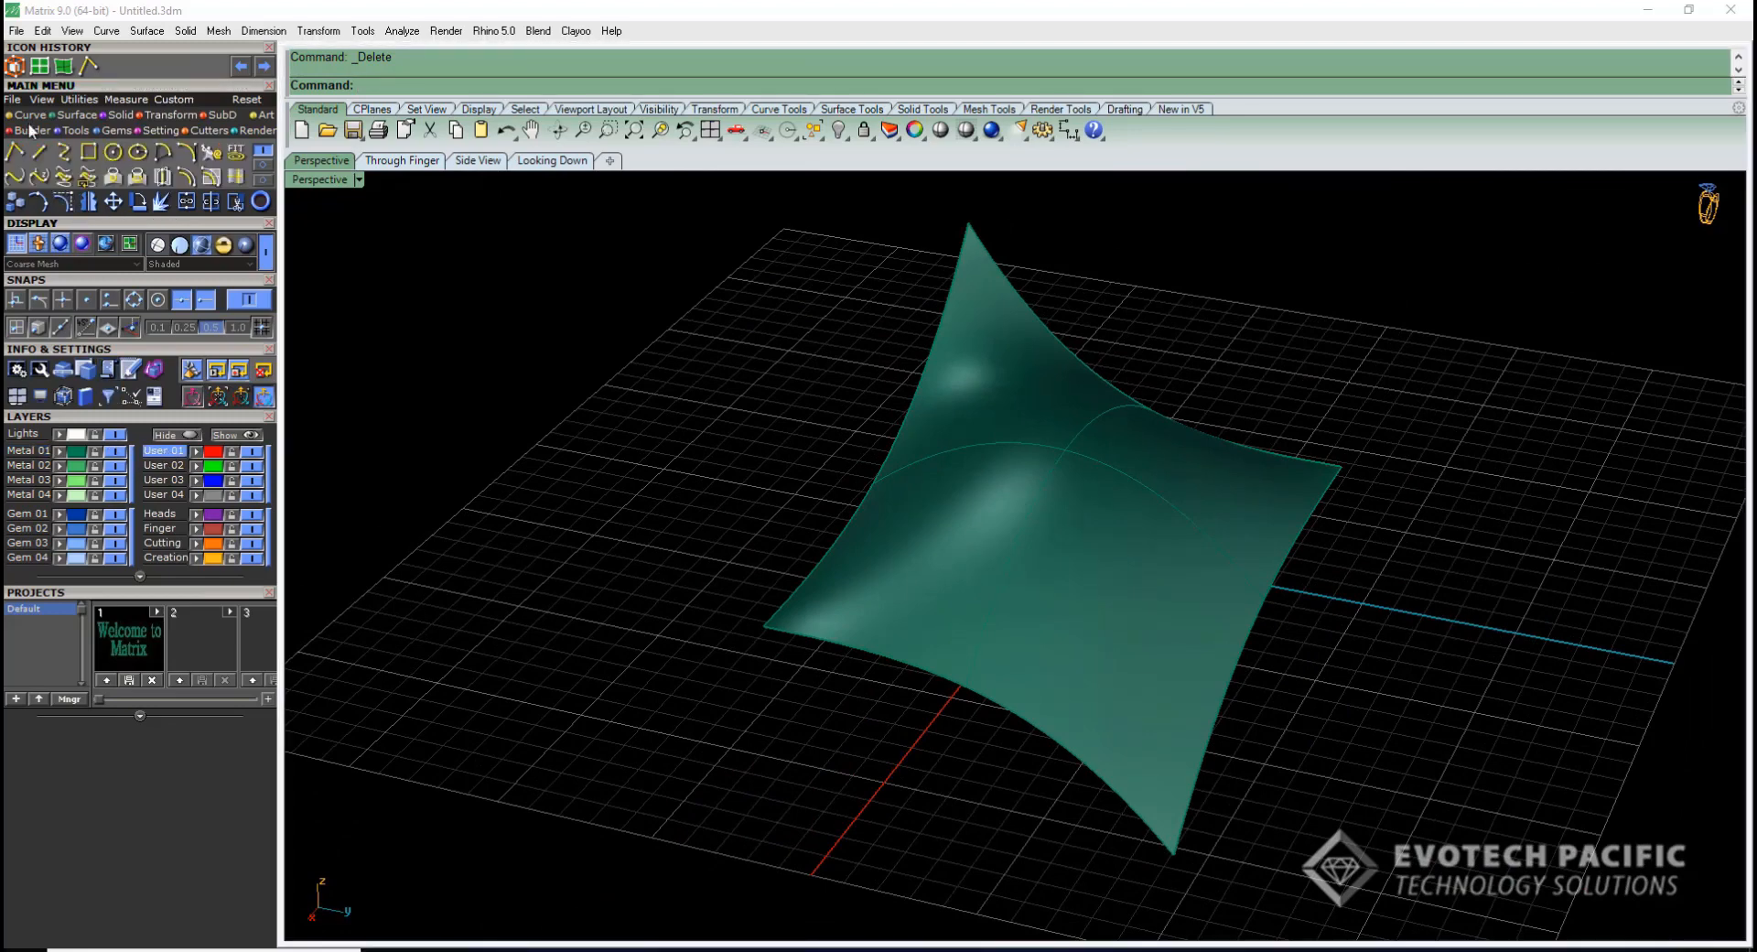
{"action": "mouse_move", "coordinate": [235, 174]}
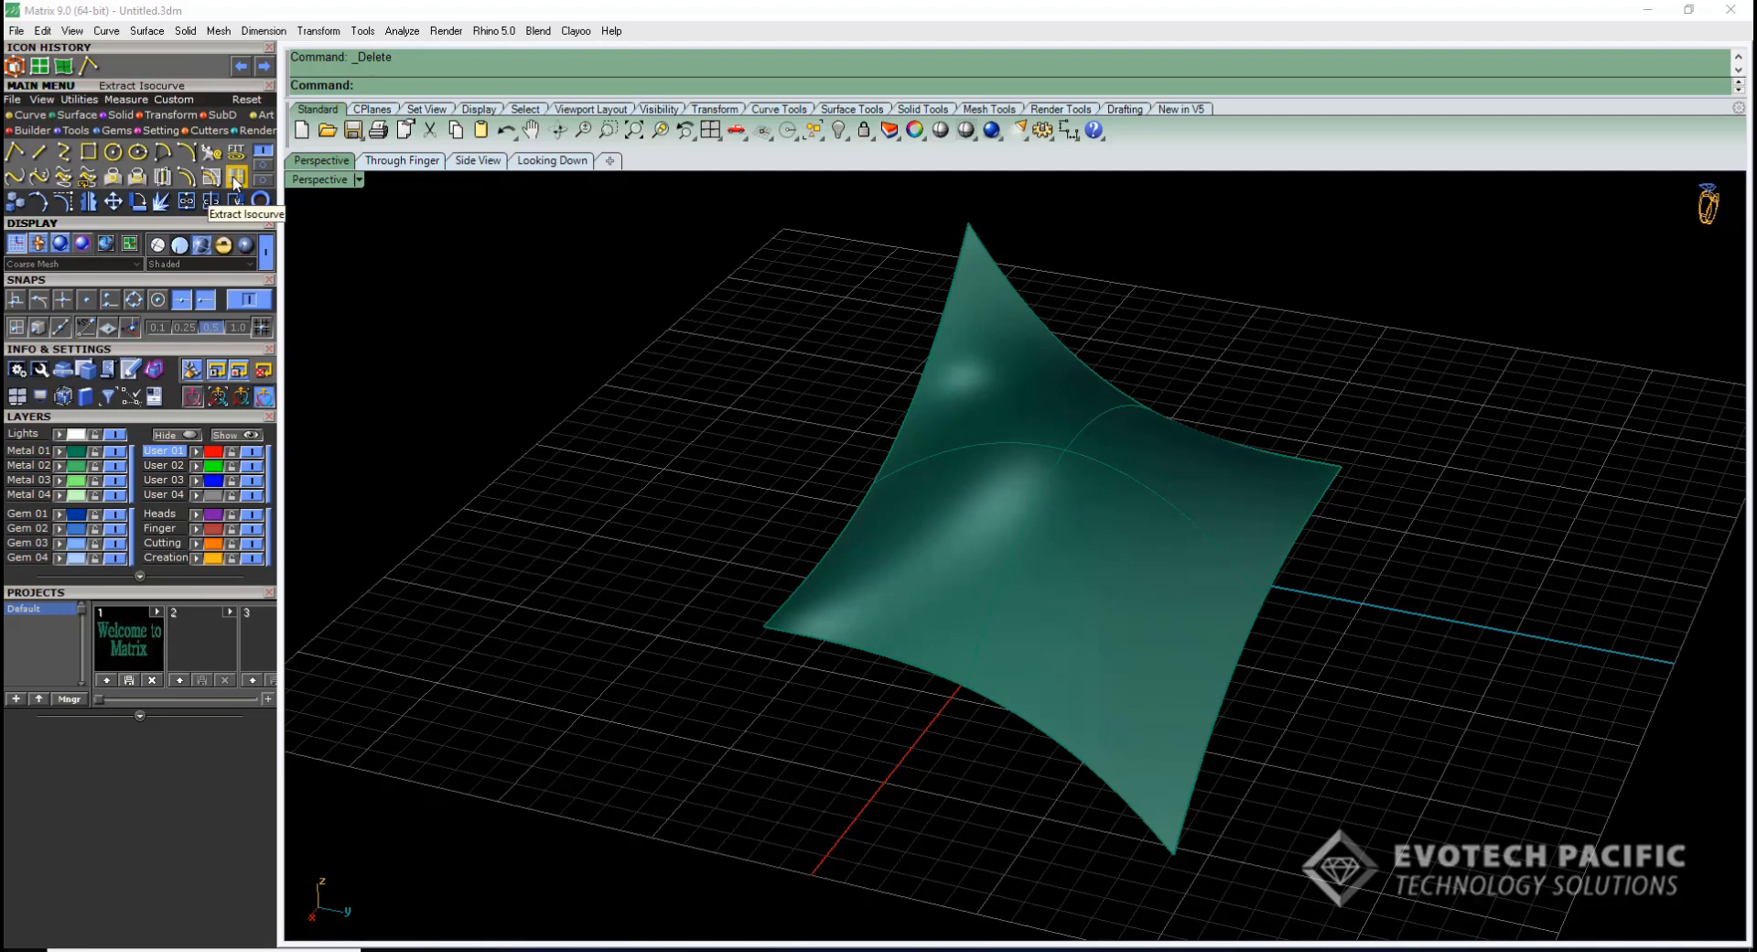
{"action": "left_click", "coordinate": [236, 178]}
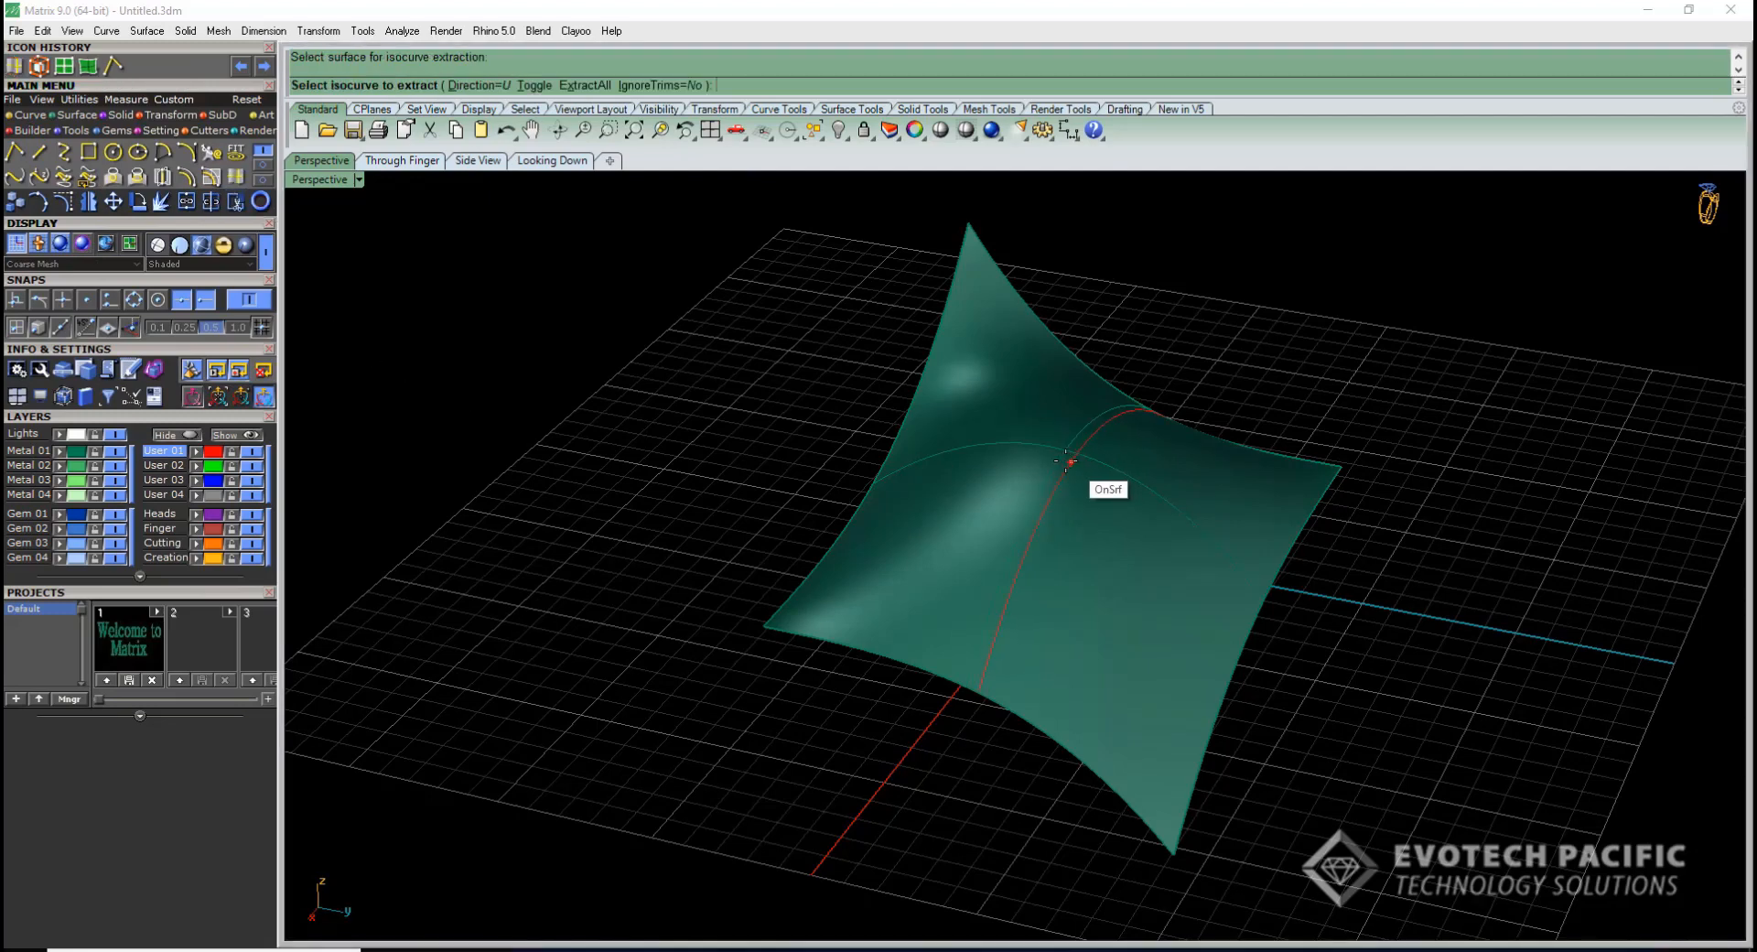
{"action": "mouse_move", "coordinate": [958, 684]}
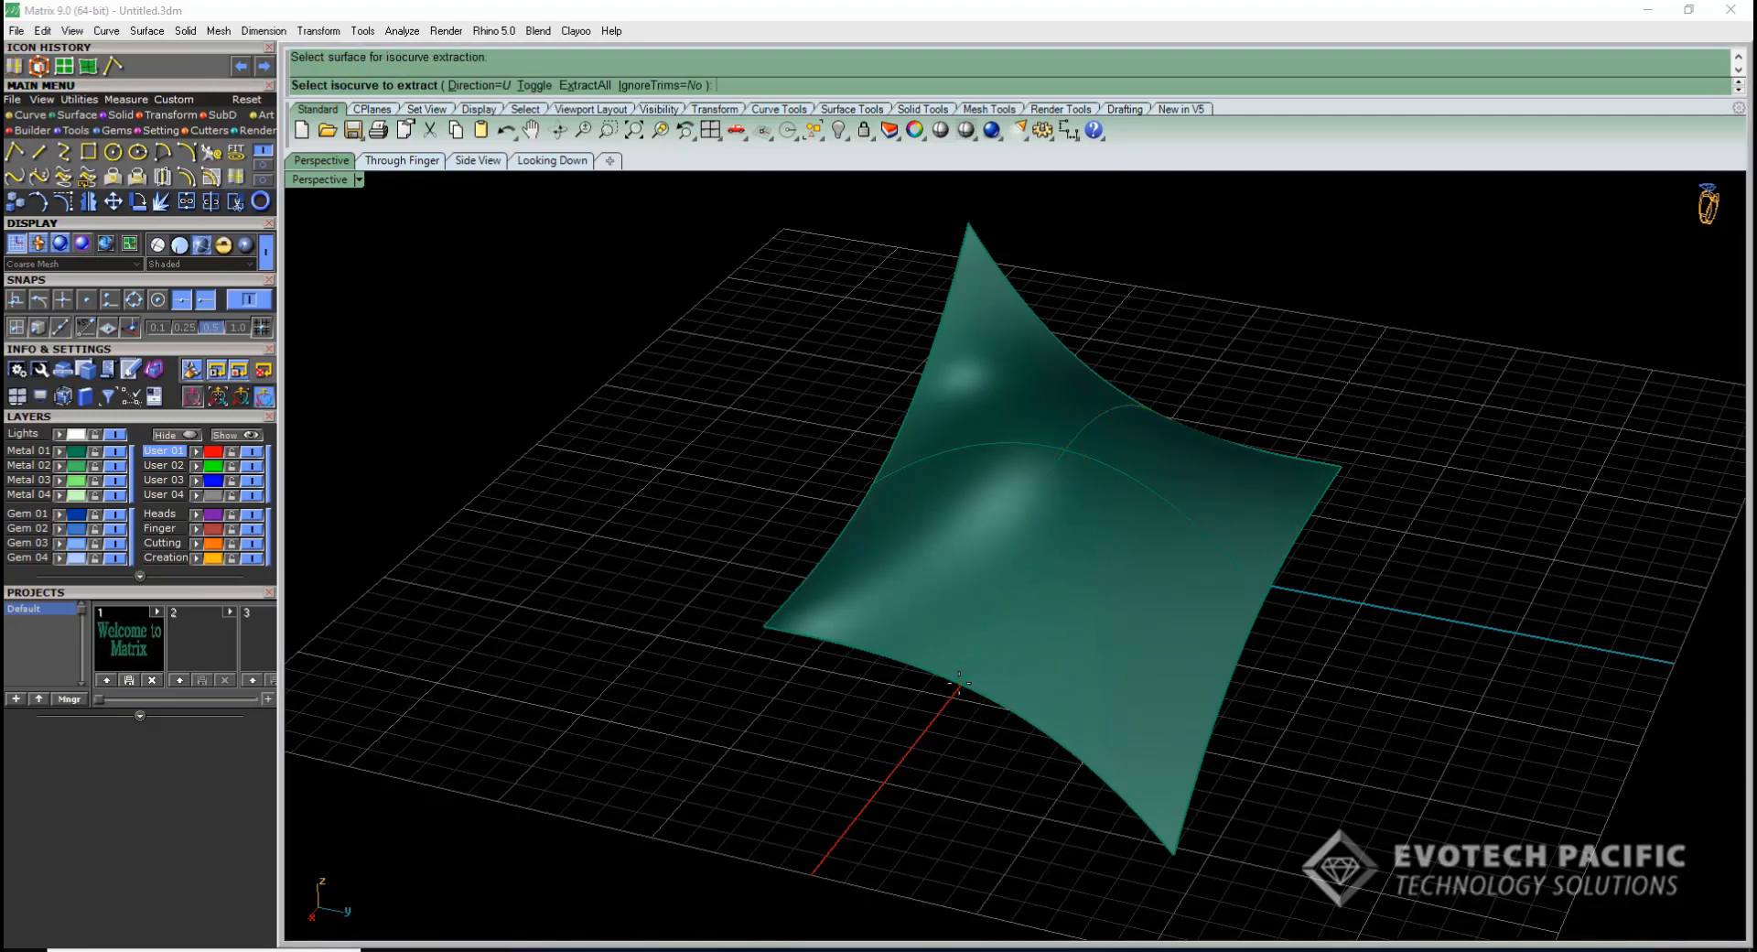
{"action": "left_click", "coordinate": [980, 678]}
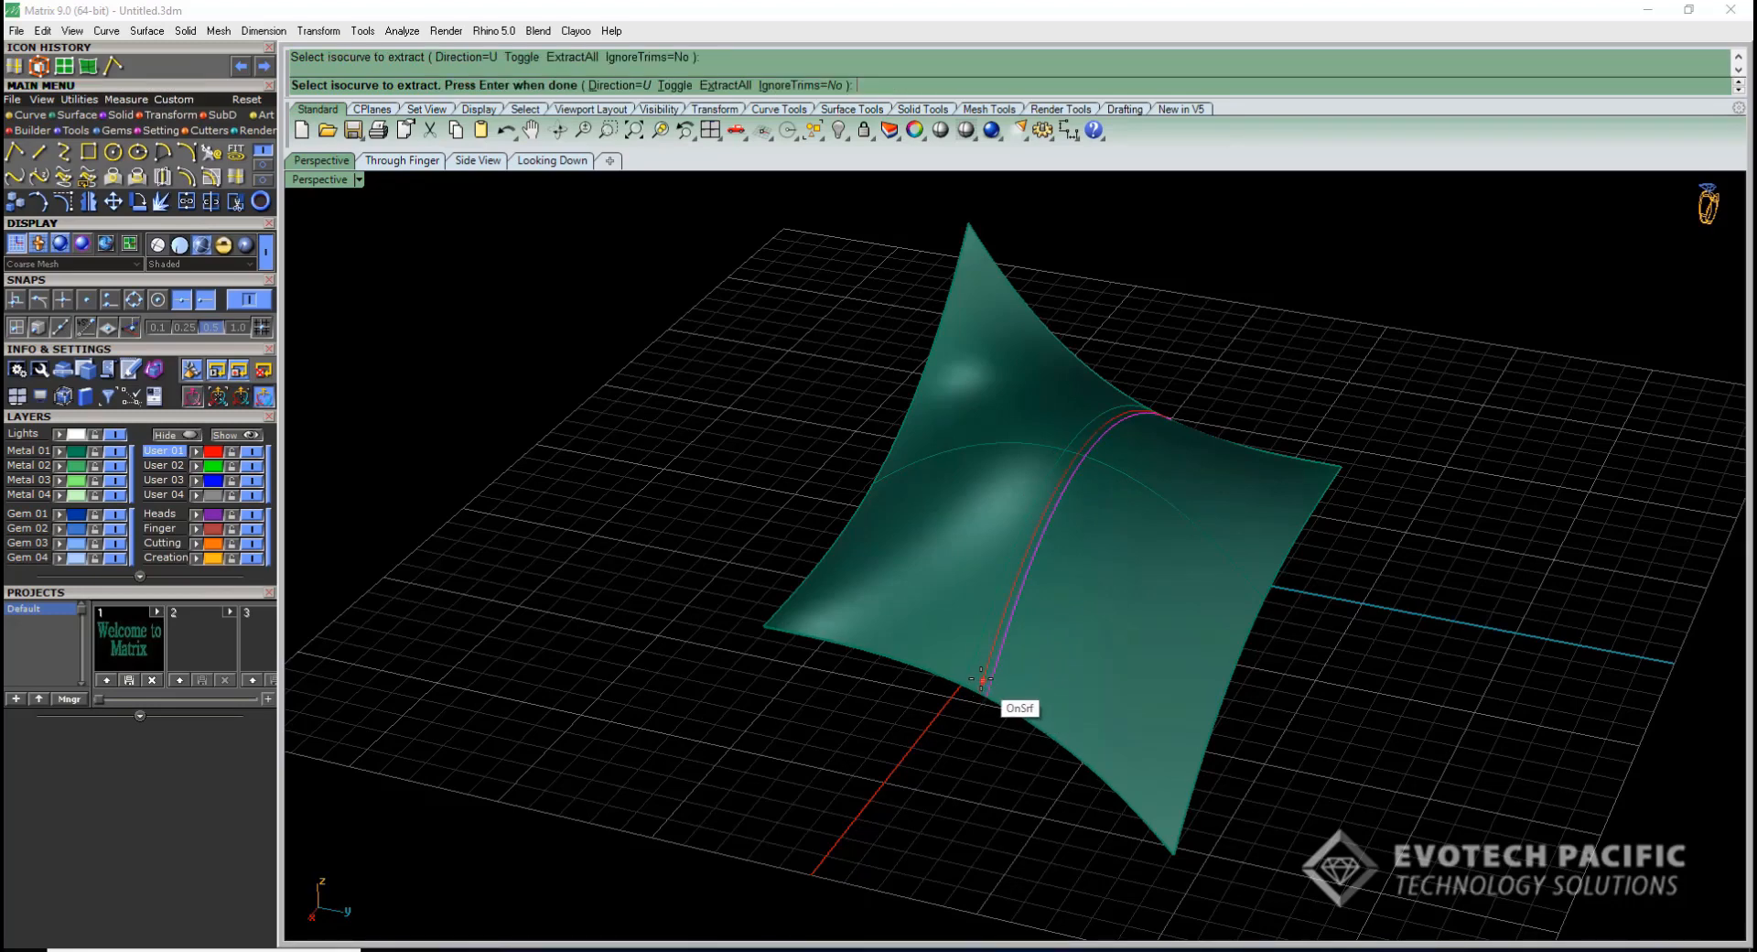
{"action": "mouse_move", "coordinate": [960, 659]}
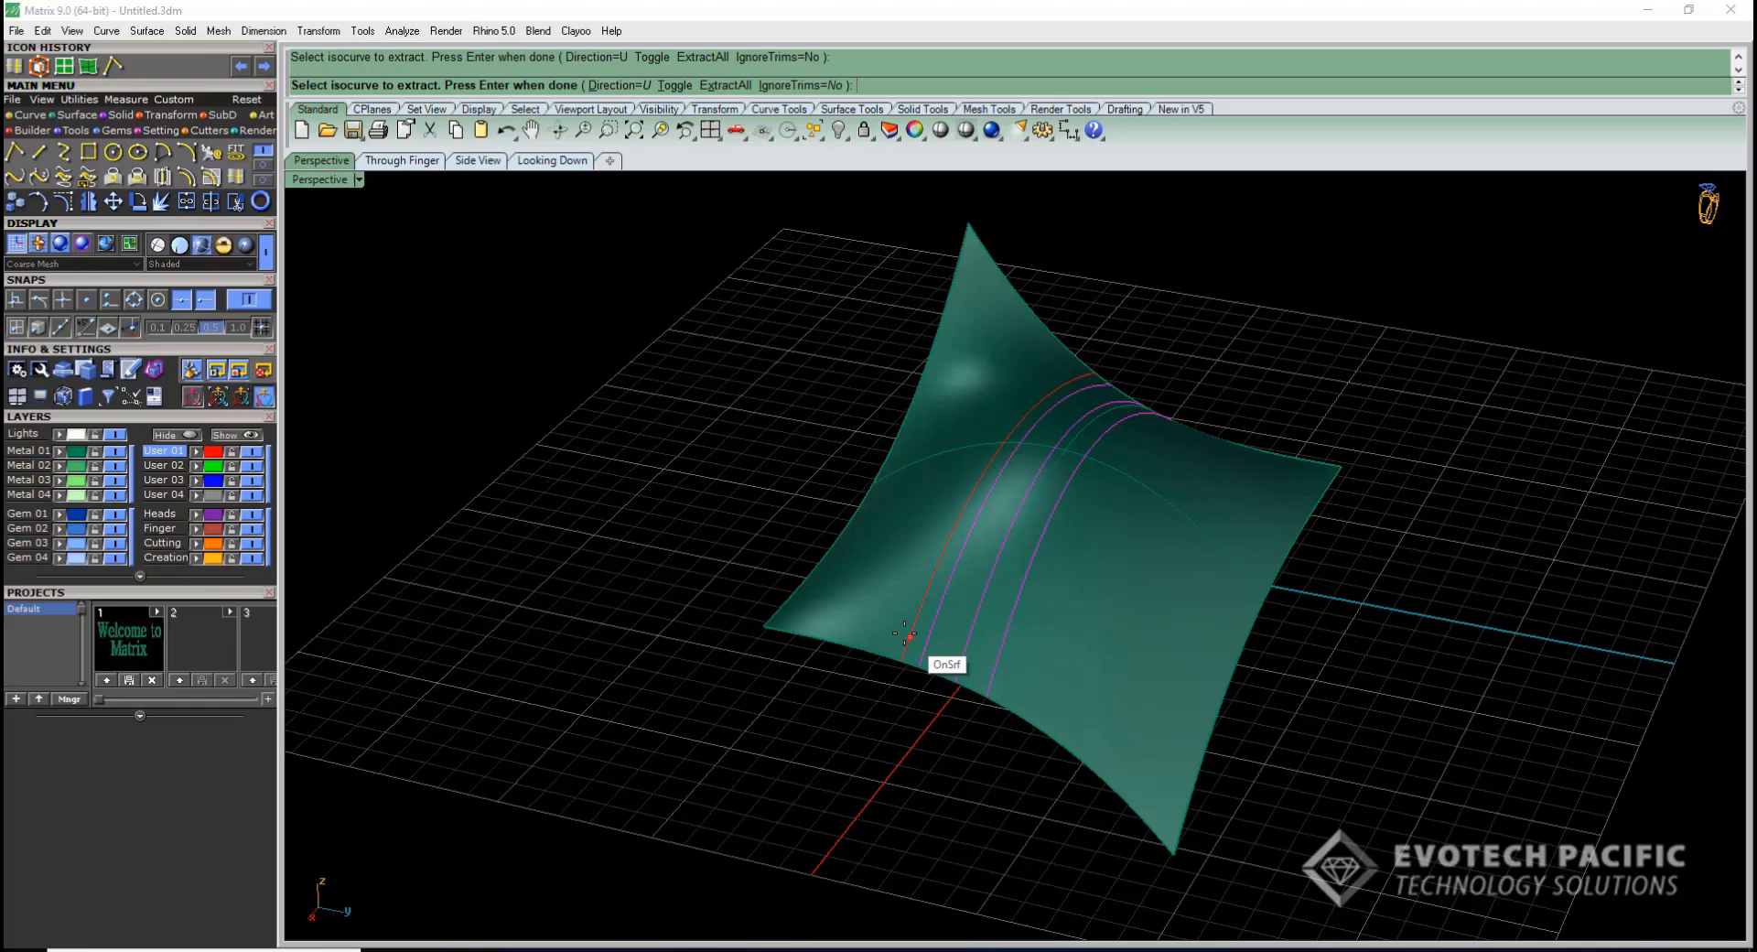
{"action": "mouse_move", "coordinate": [992, 678]}
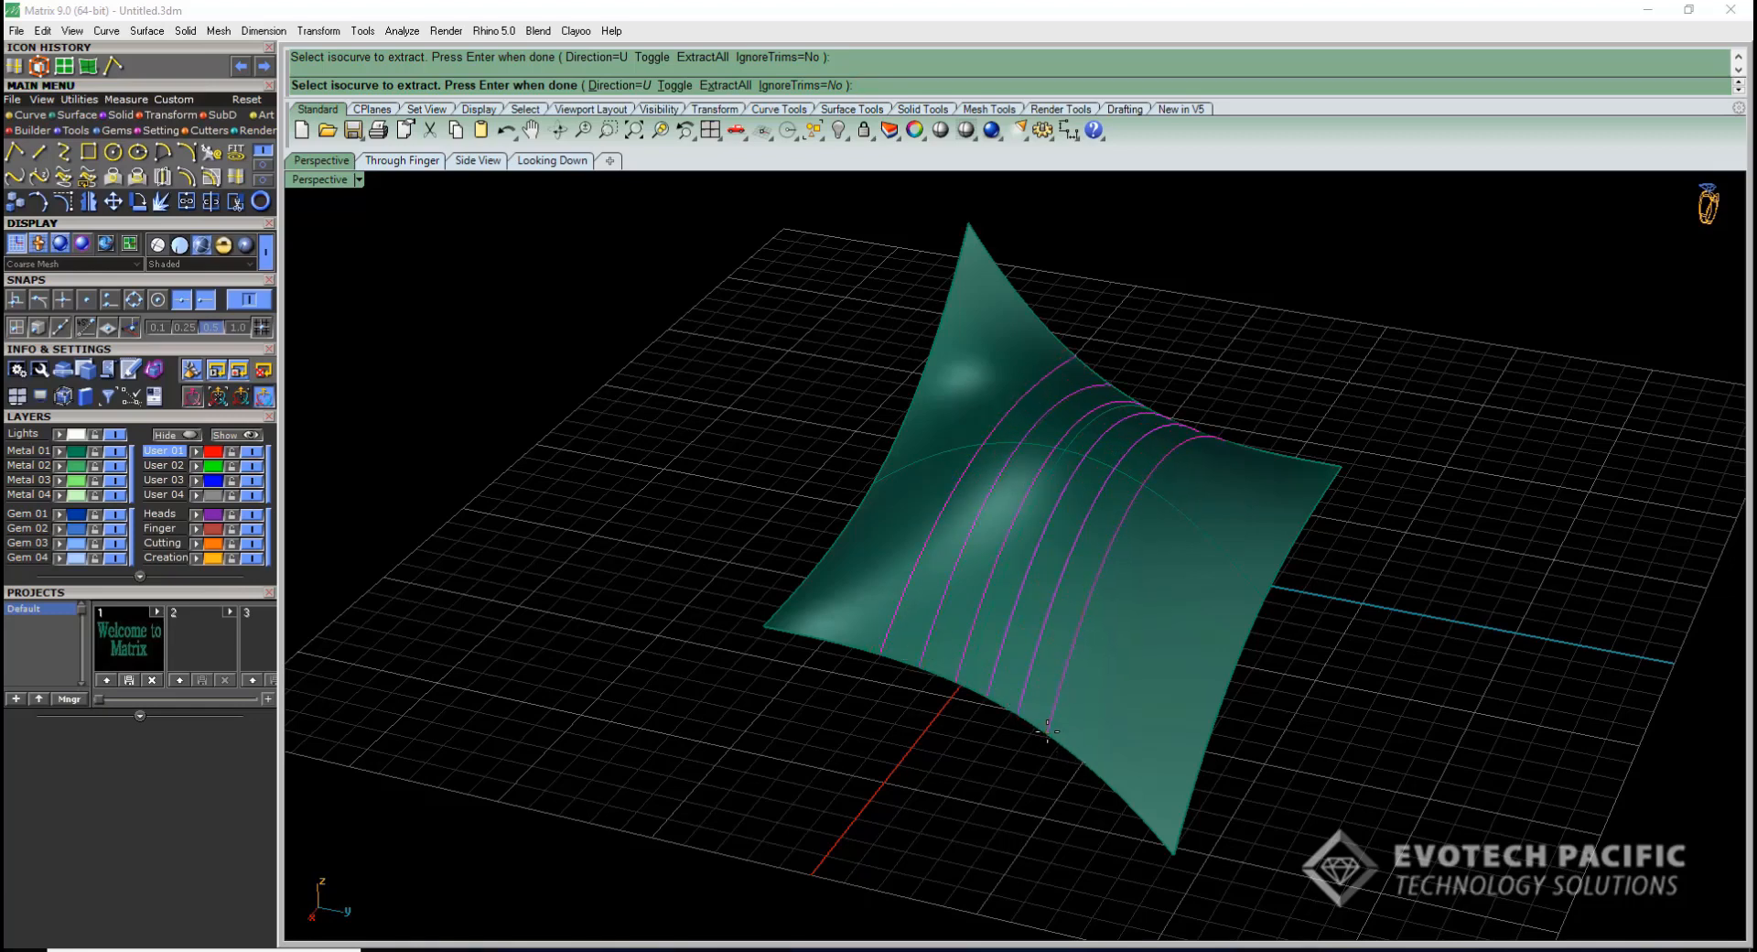
{"action": "mouse_move", "coordinate": [1160, 734]}
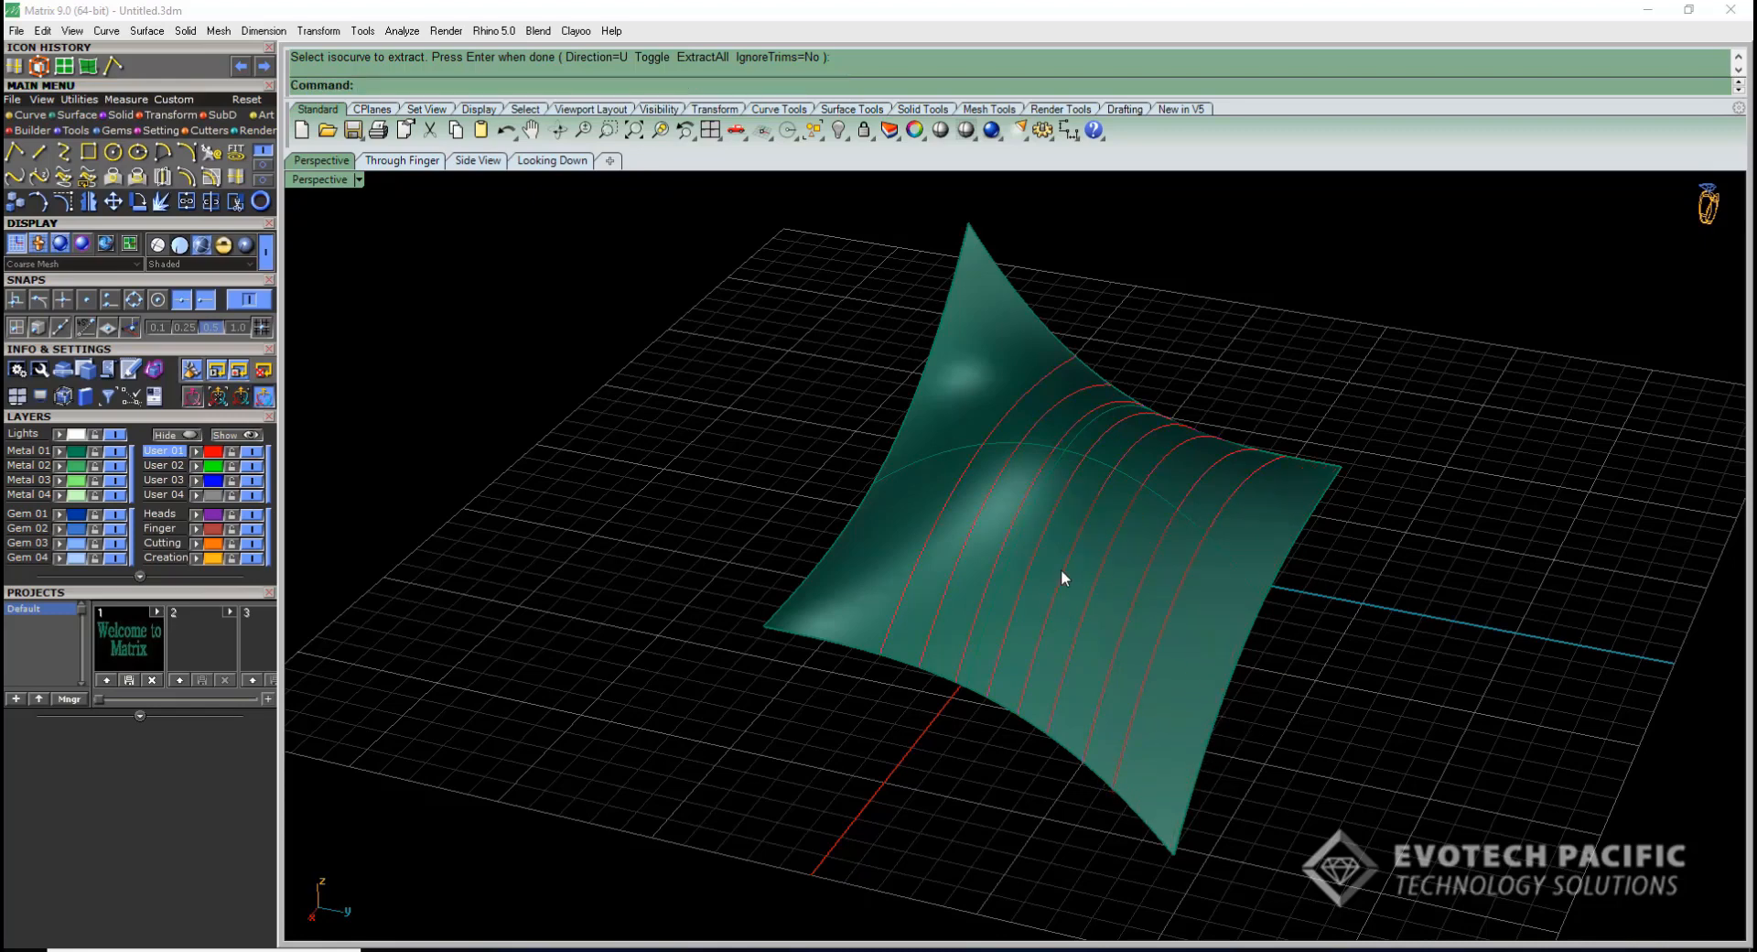
{"action": "left_click", "coordinate": [1065, 577]}
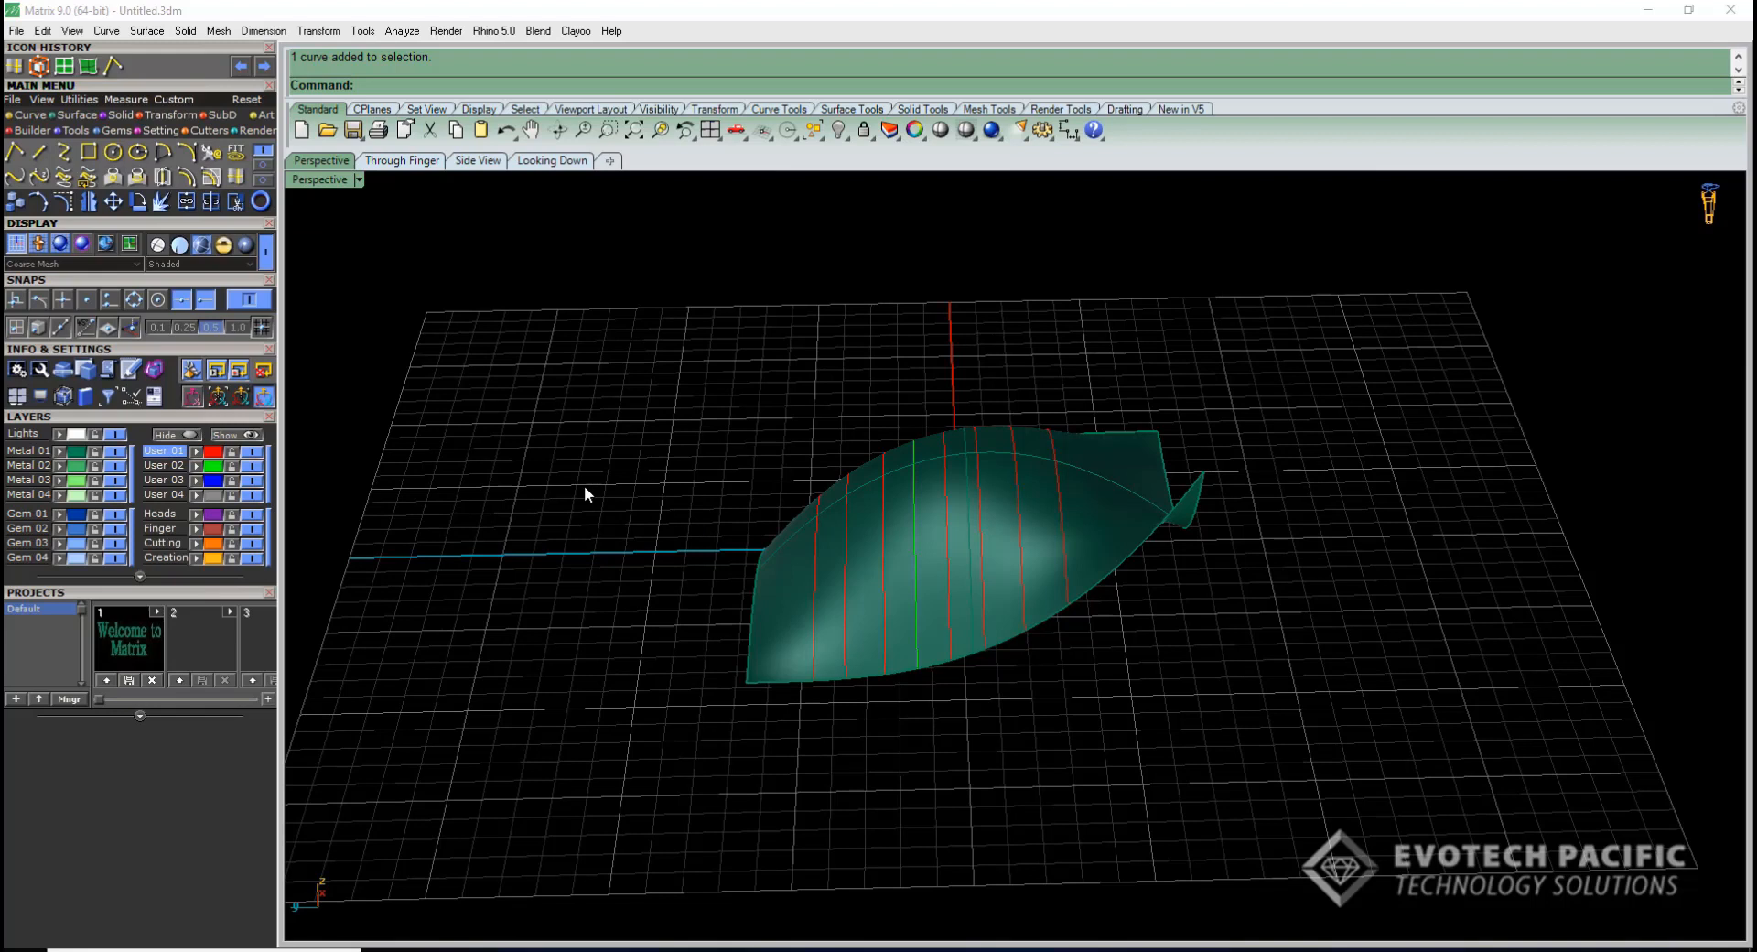
{"action": "mouse_move", "coordinate": [340, 314]}
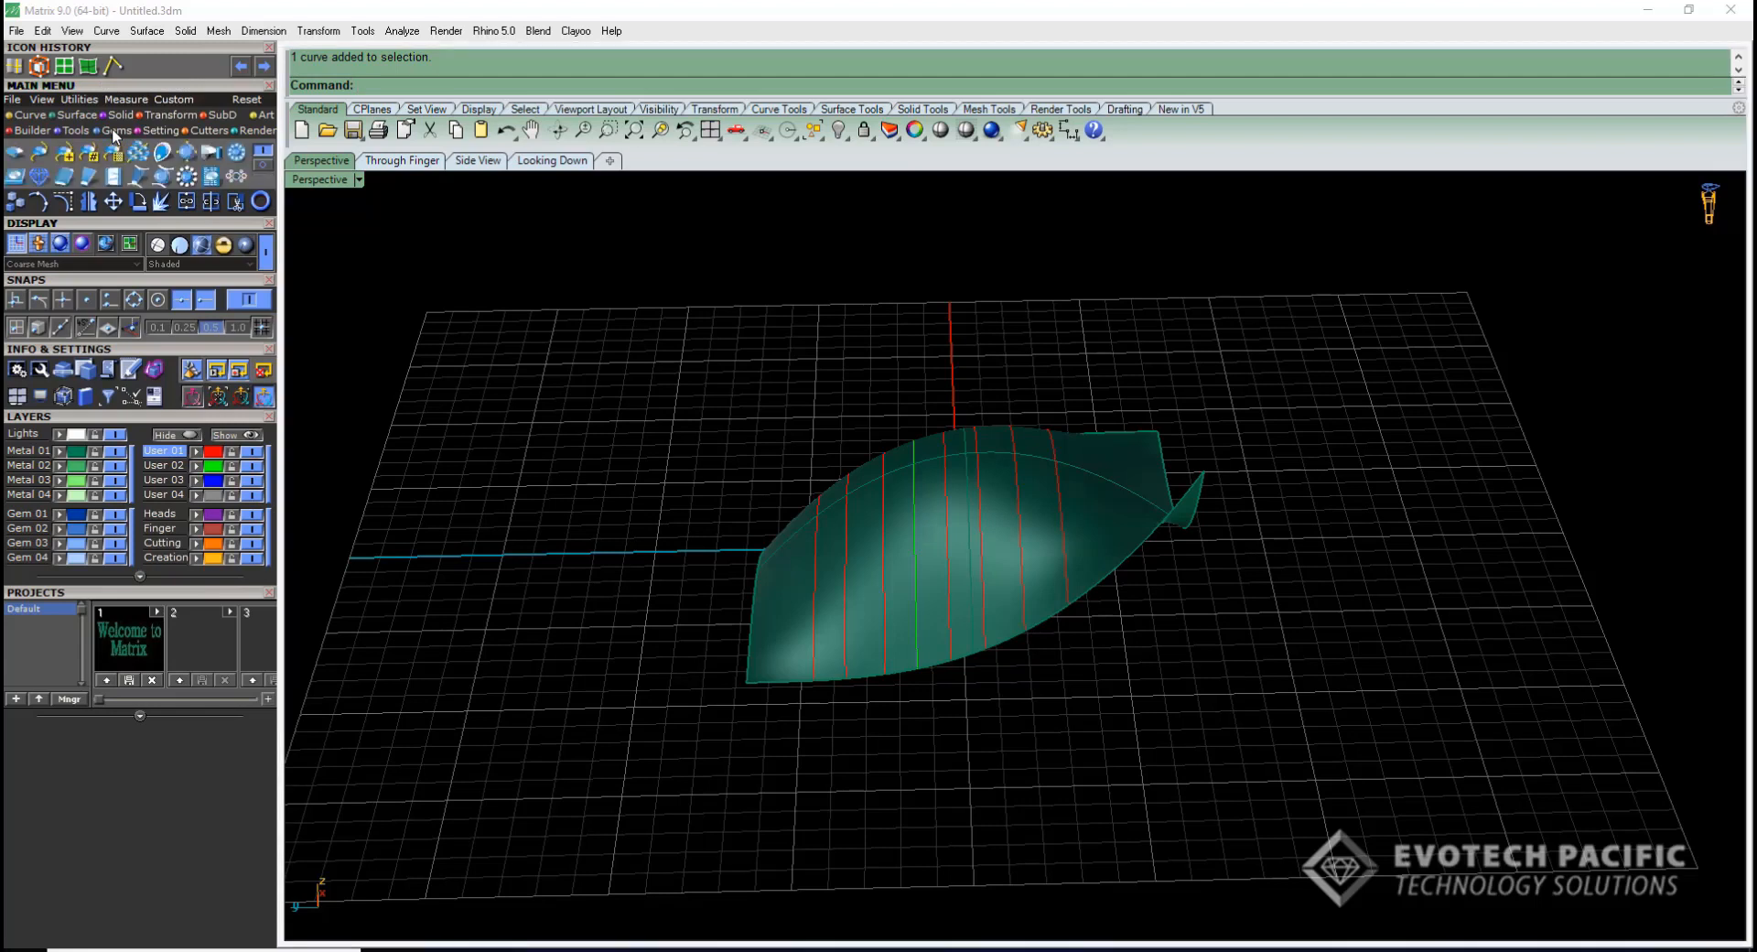
{"action": "mouse_move", "coordinate": [139, 154]}
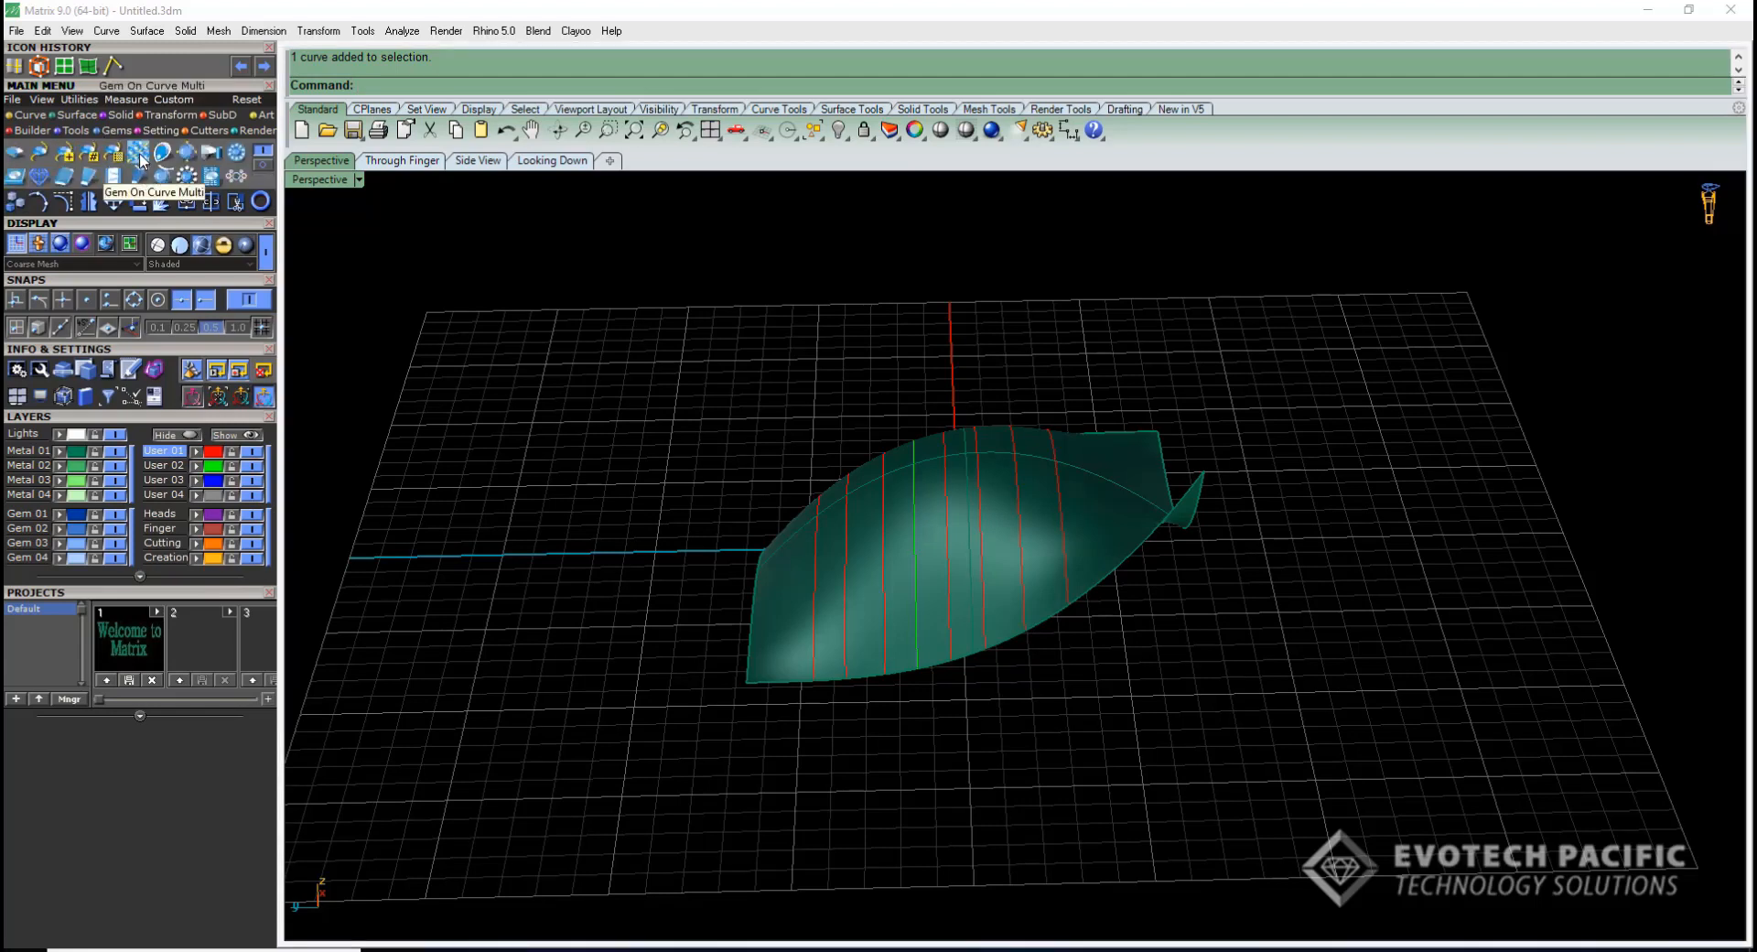
Start Gem On Curve Multi on the extracted curves using Hex pattern, Girdle placement
{"action": "left_click", "coordinate": [139, 154]}
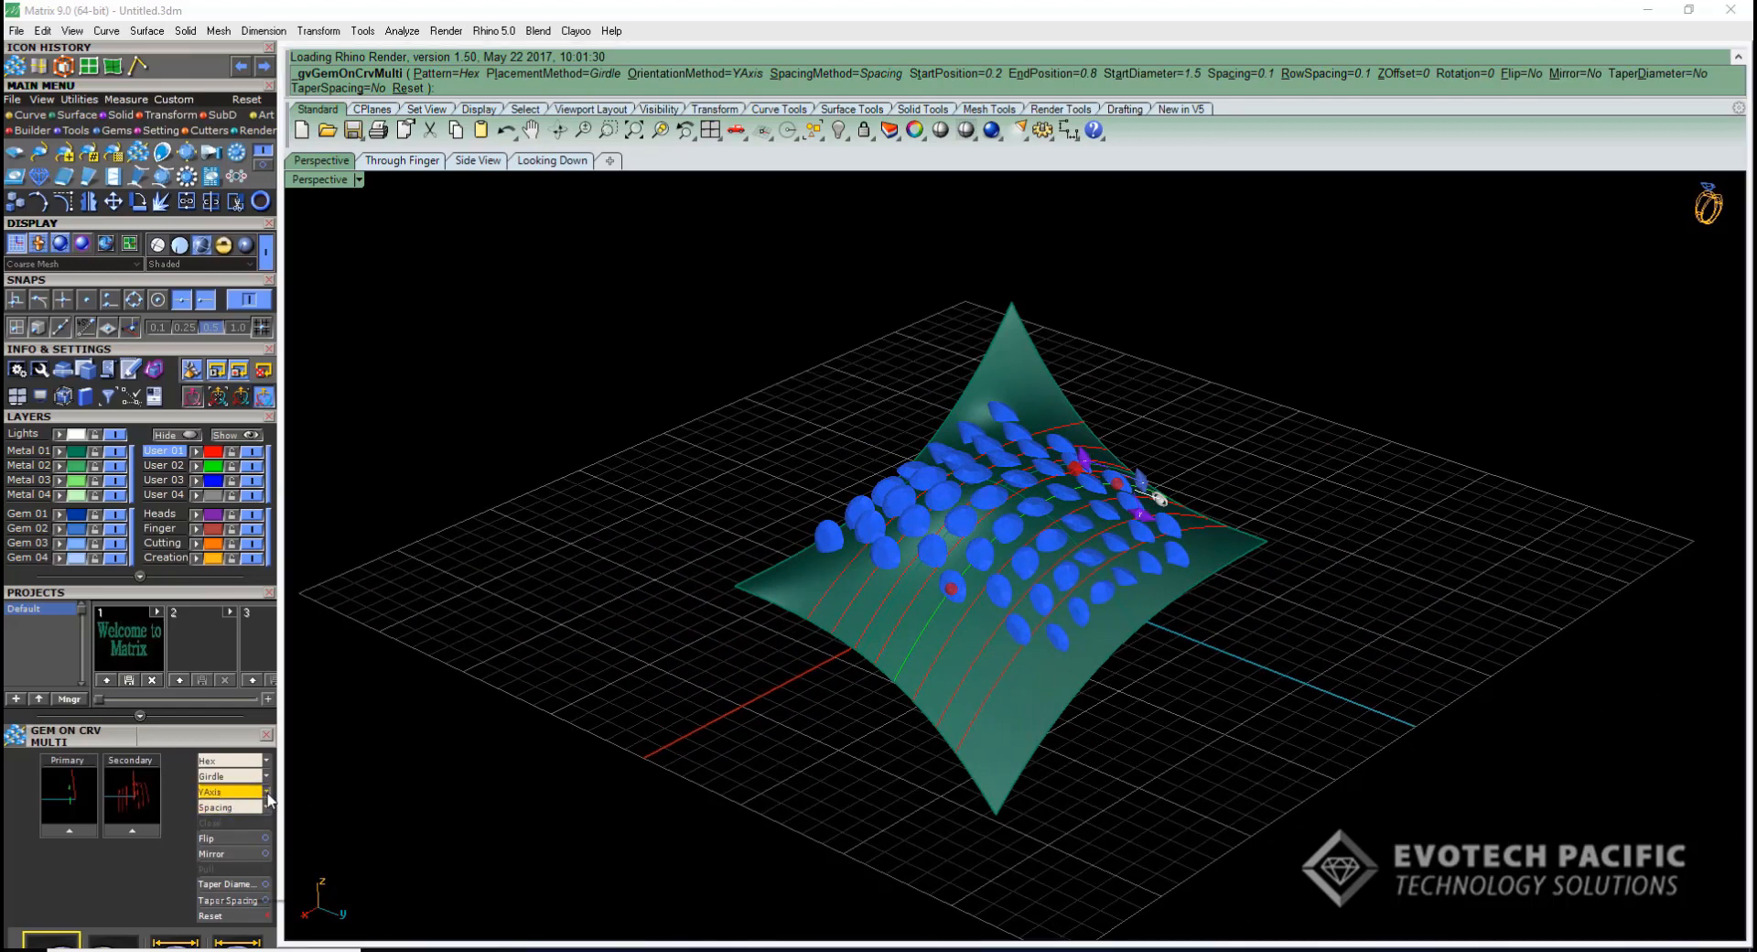
Change the gem orientation from YAxis to Surface
{"action": "left_click", "coordinate": [230, 792]}
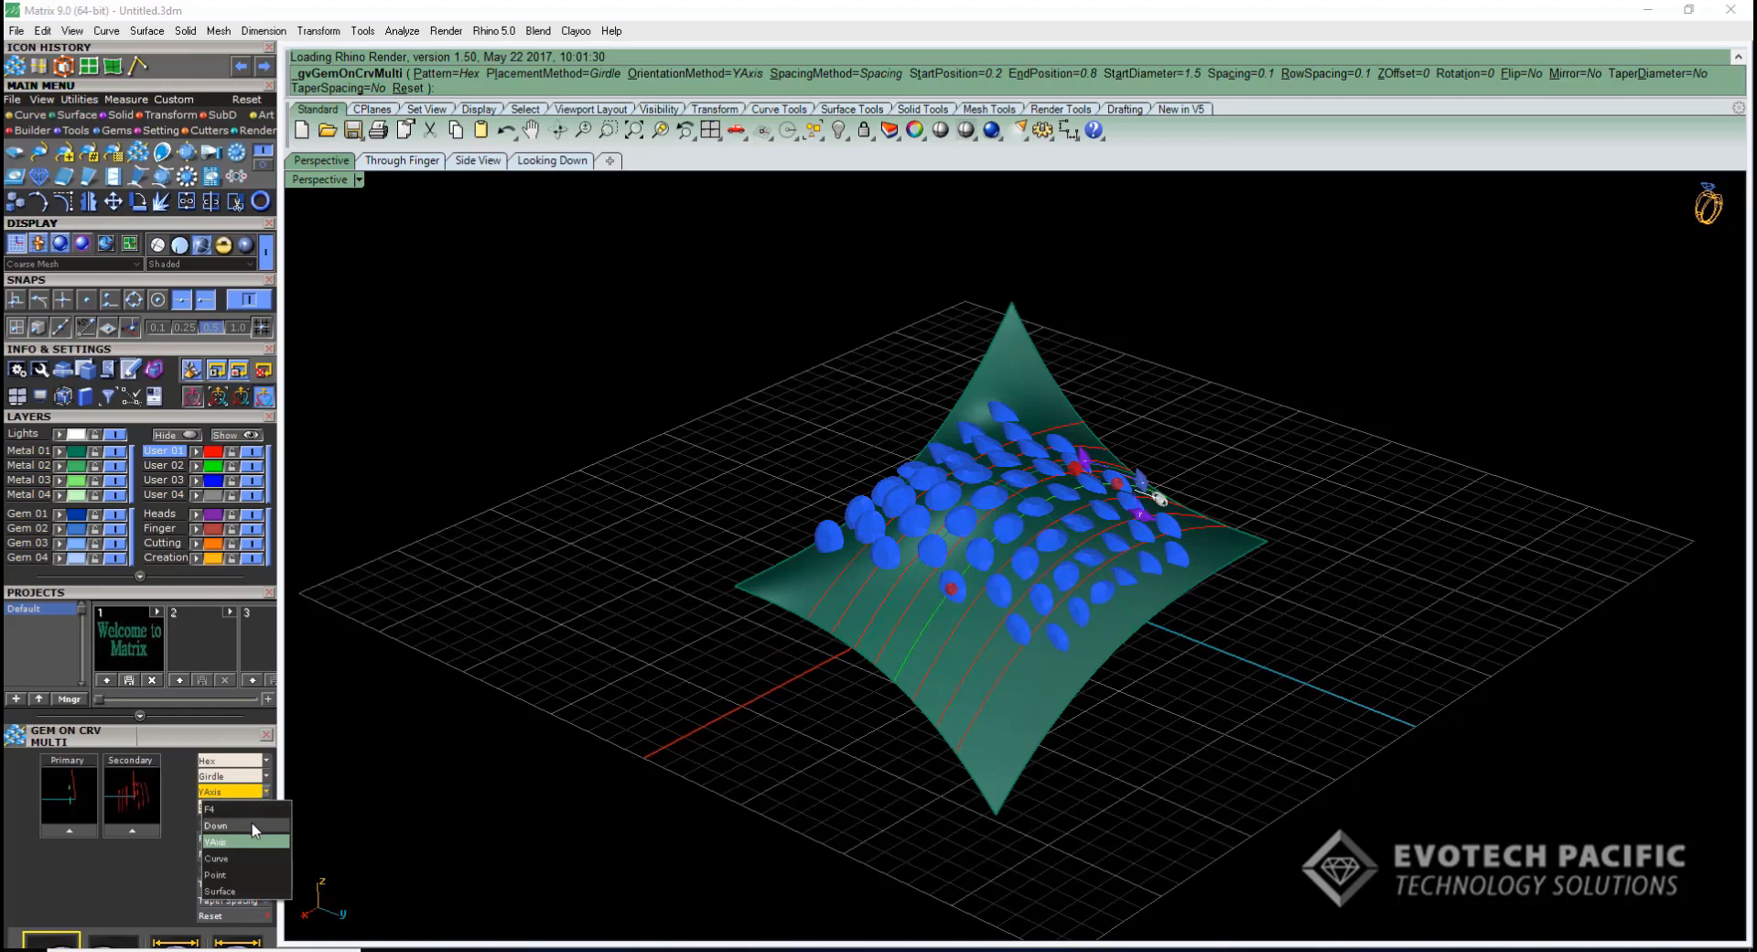
{"action": "mouse_move", "coordinate": [249, 895]}
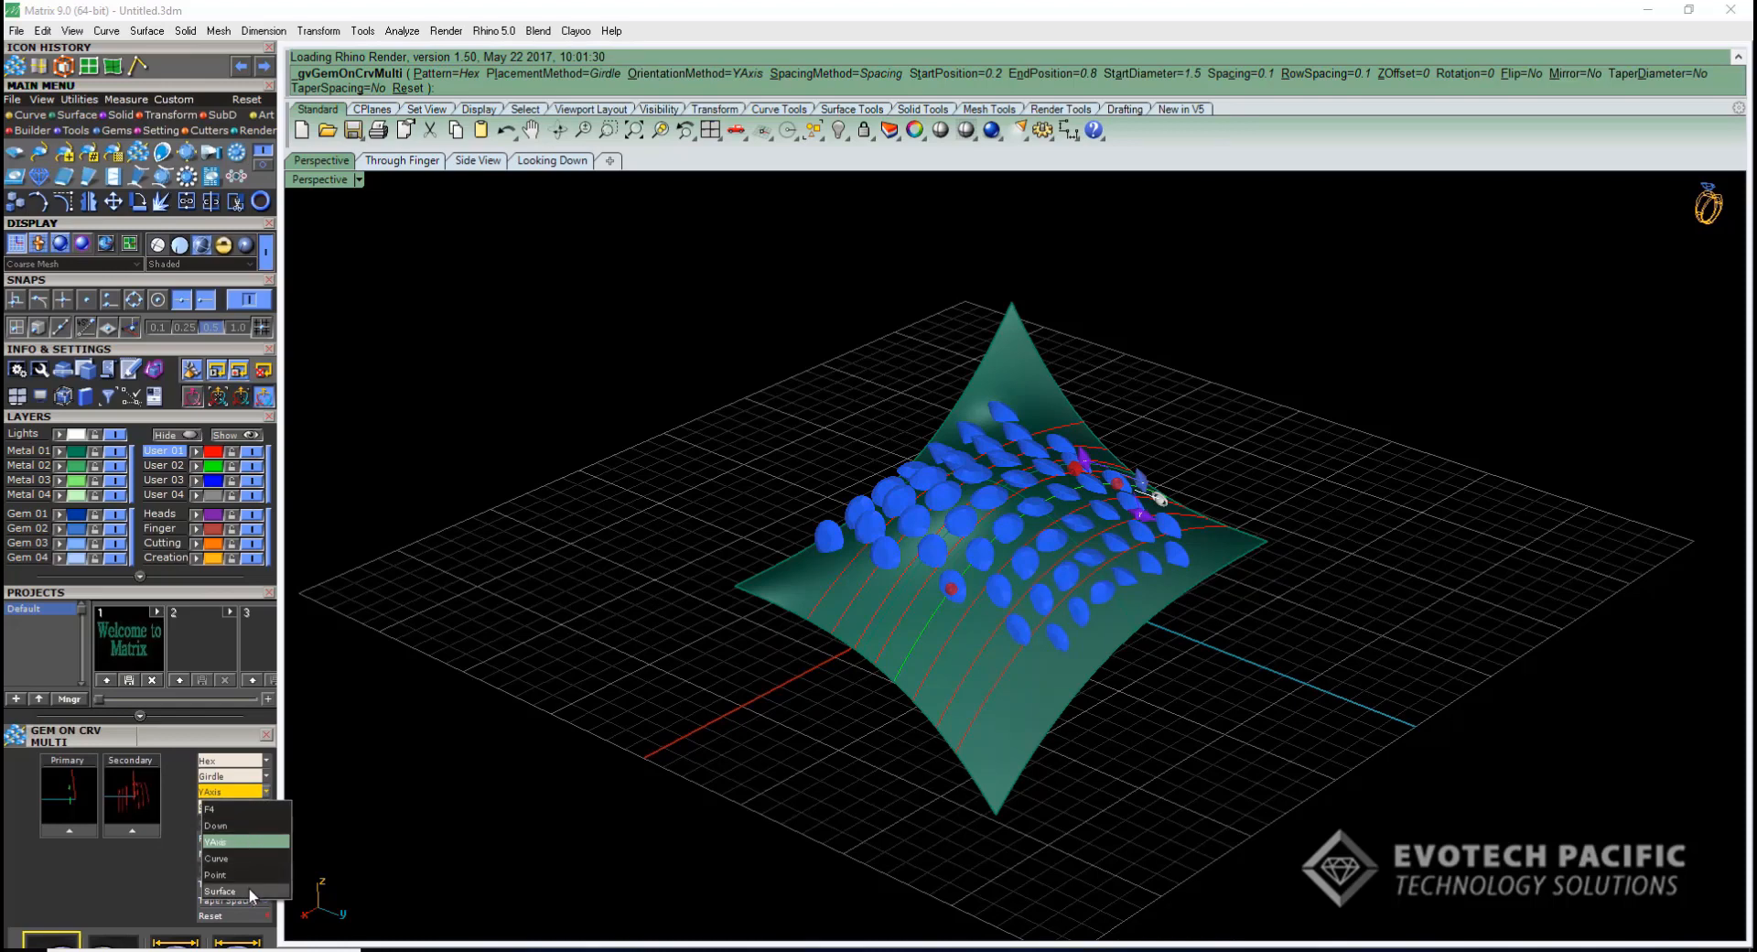
{"action": "left_click", "coordinate": [219, 890]}
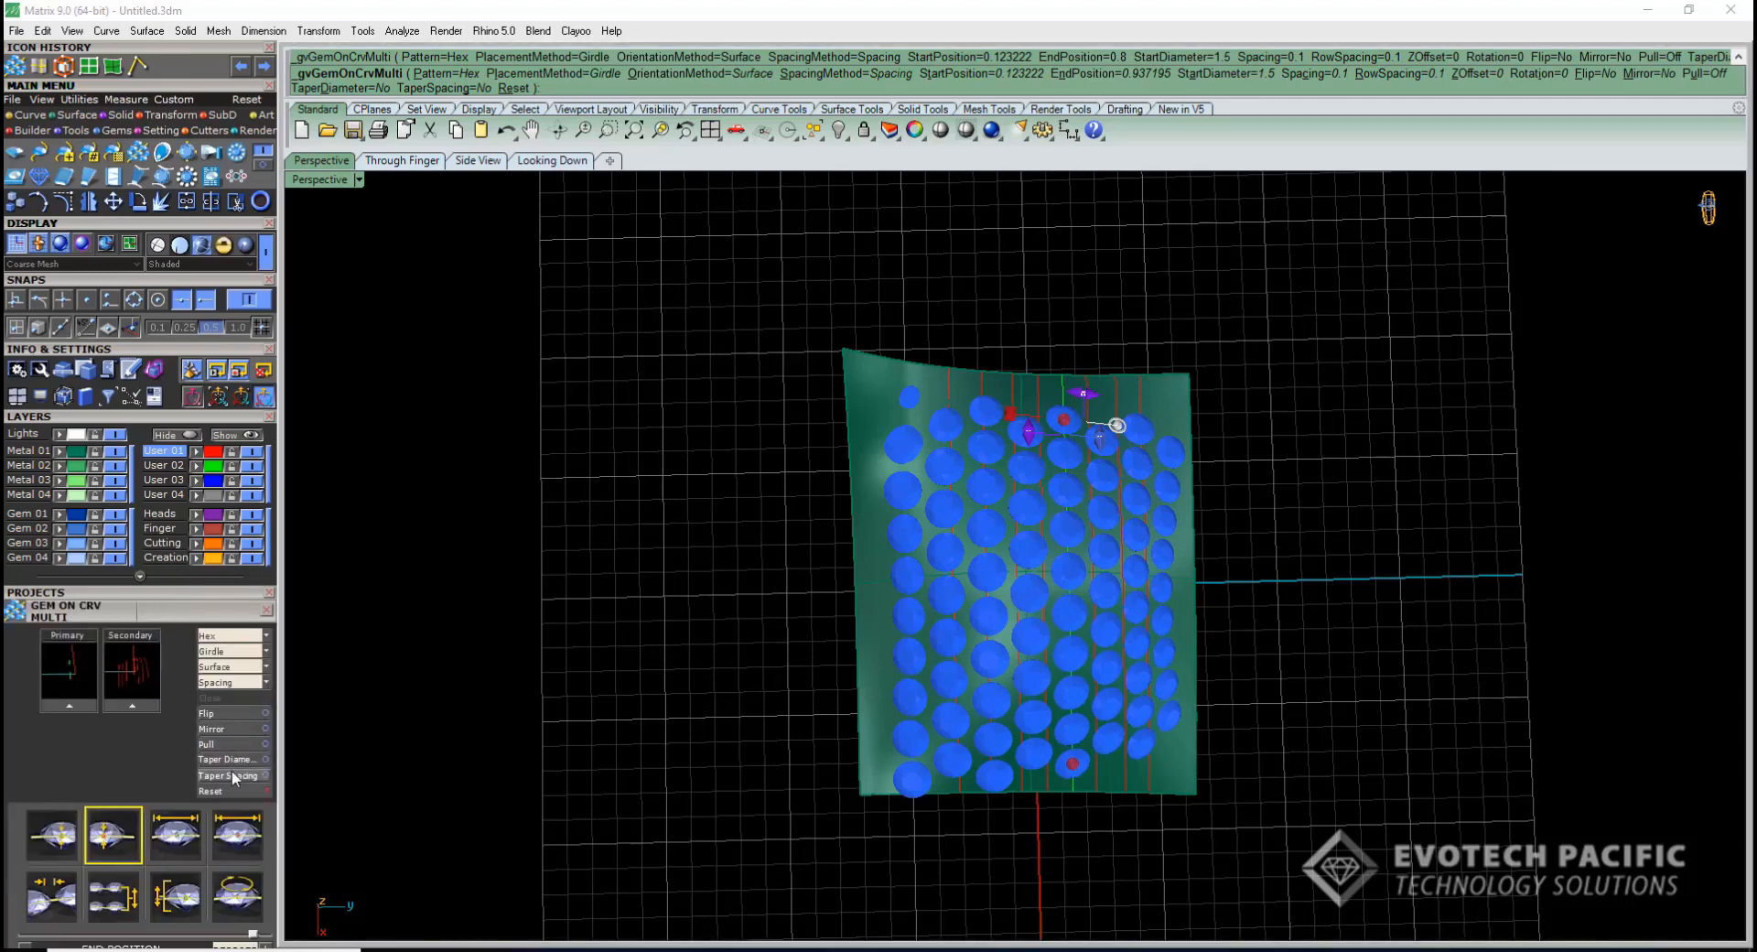
{"action": "mouse_move", "coordinate": [228, 759]}
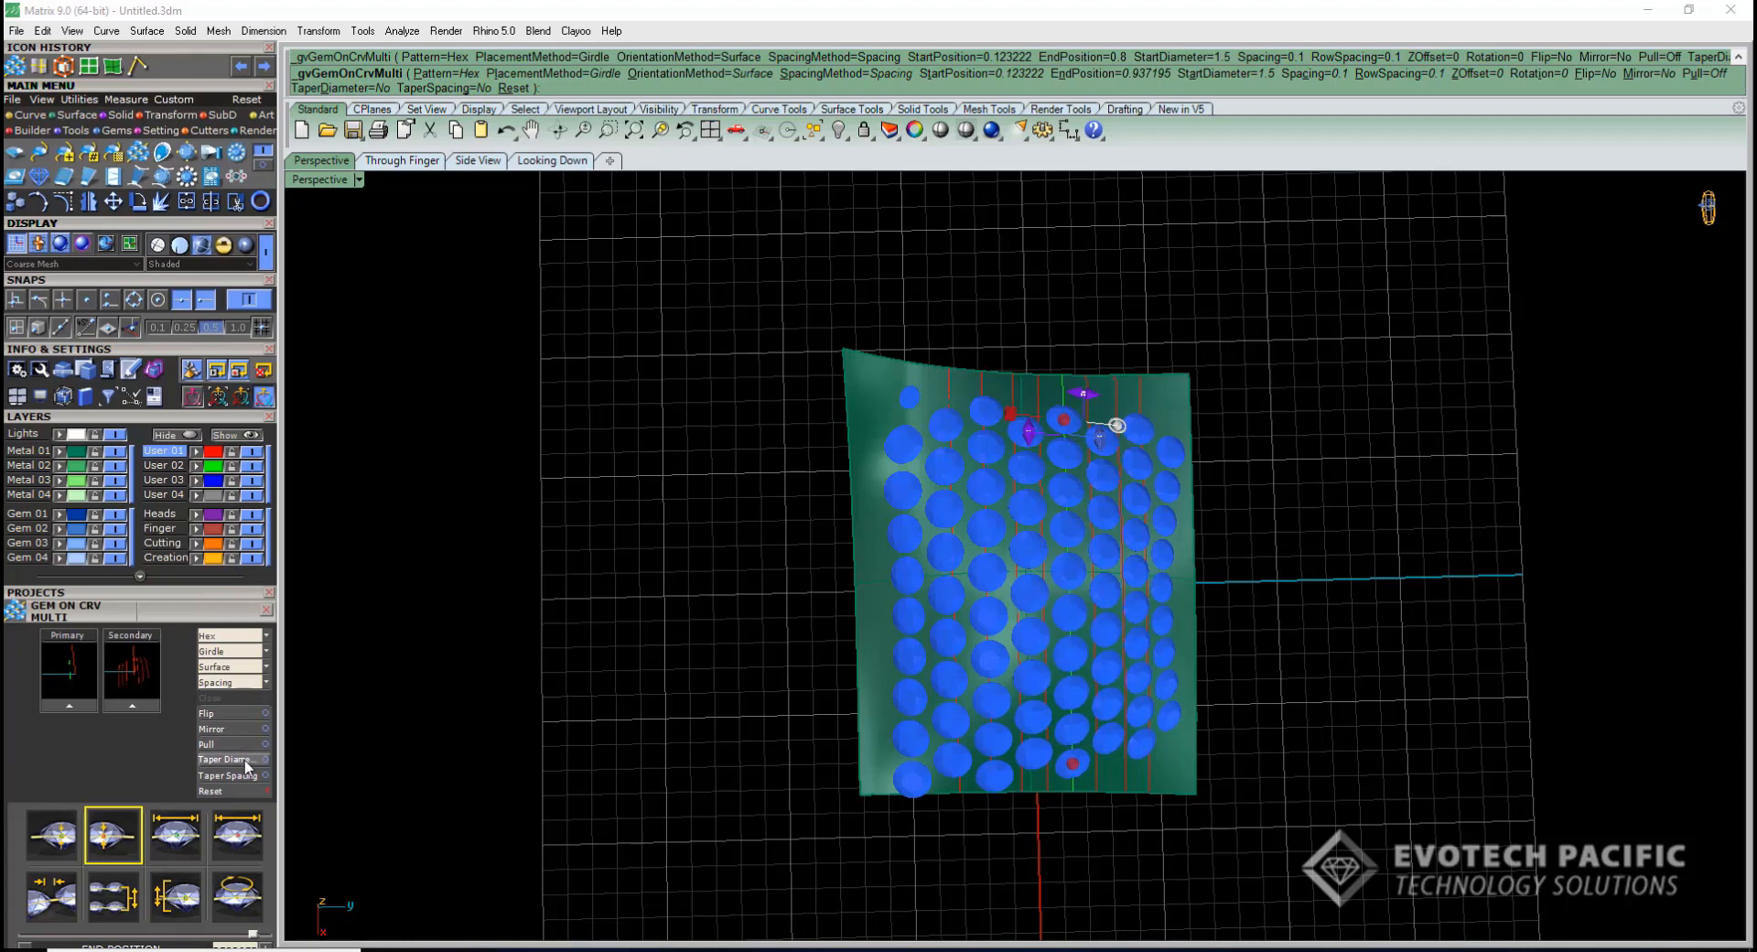
{"action": "mouse_move", "coordinate": [232, 758]}
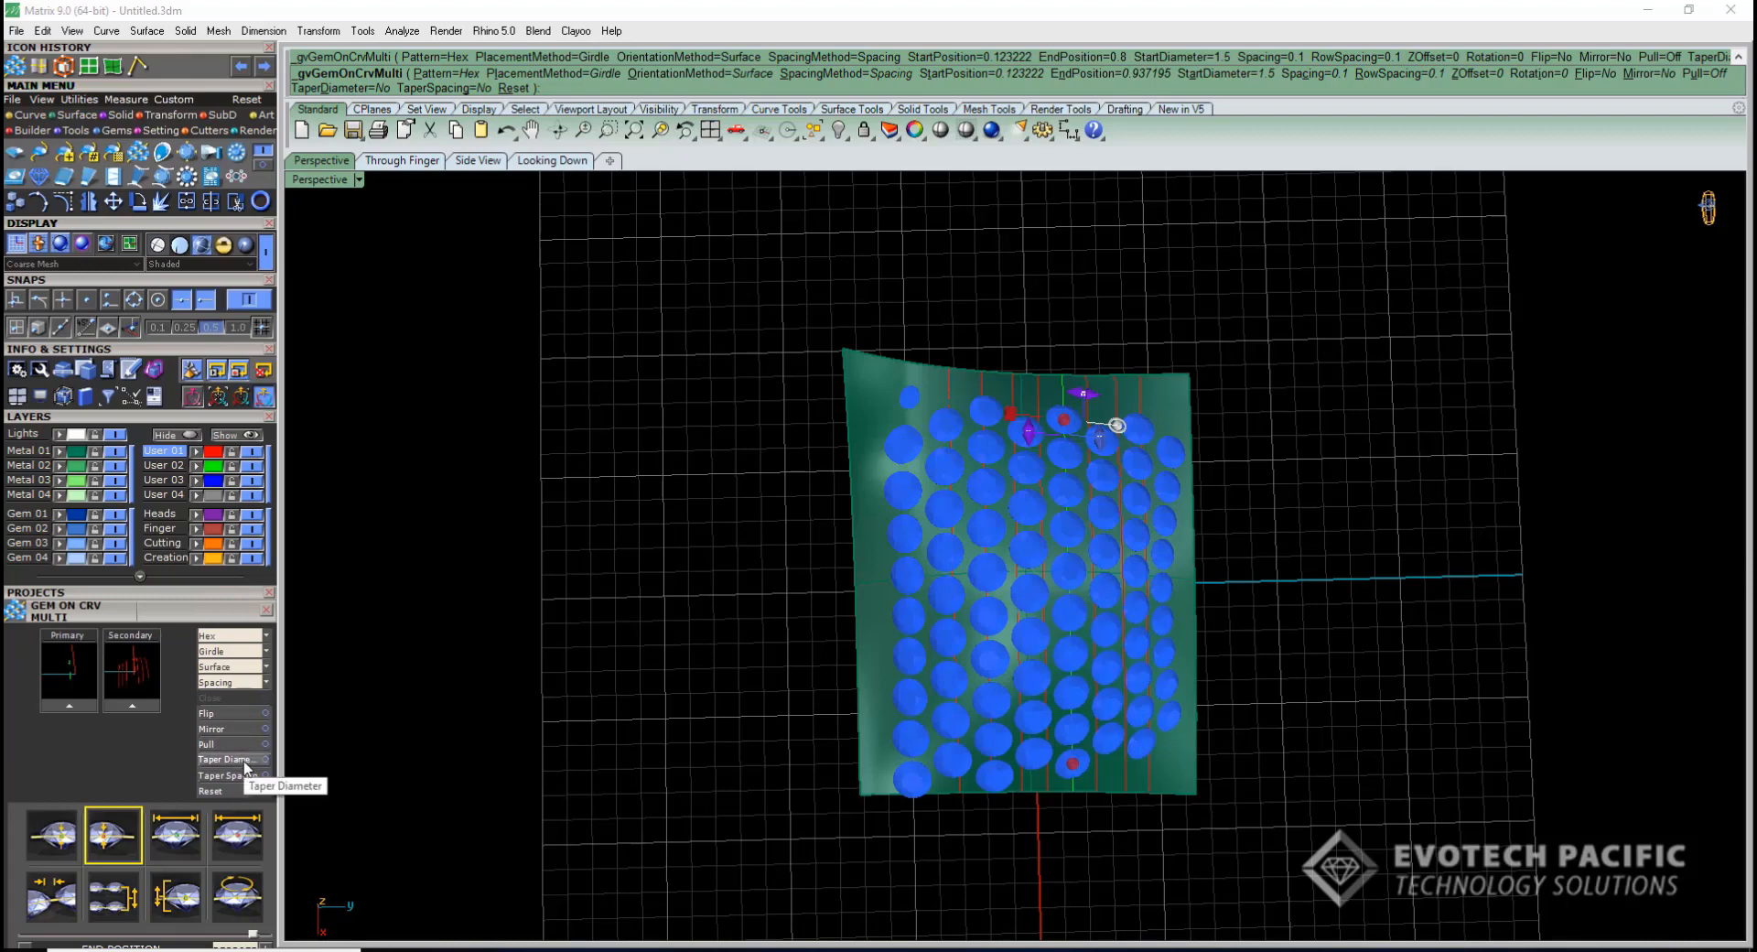
Enable Taper Diameter and Taper Spacing, with end diameter 1.4 and row spacing -0.1
{"action": "left_click", "coordinate": [229, 759]}
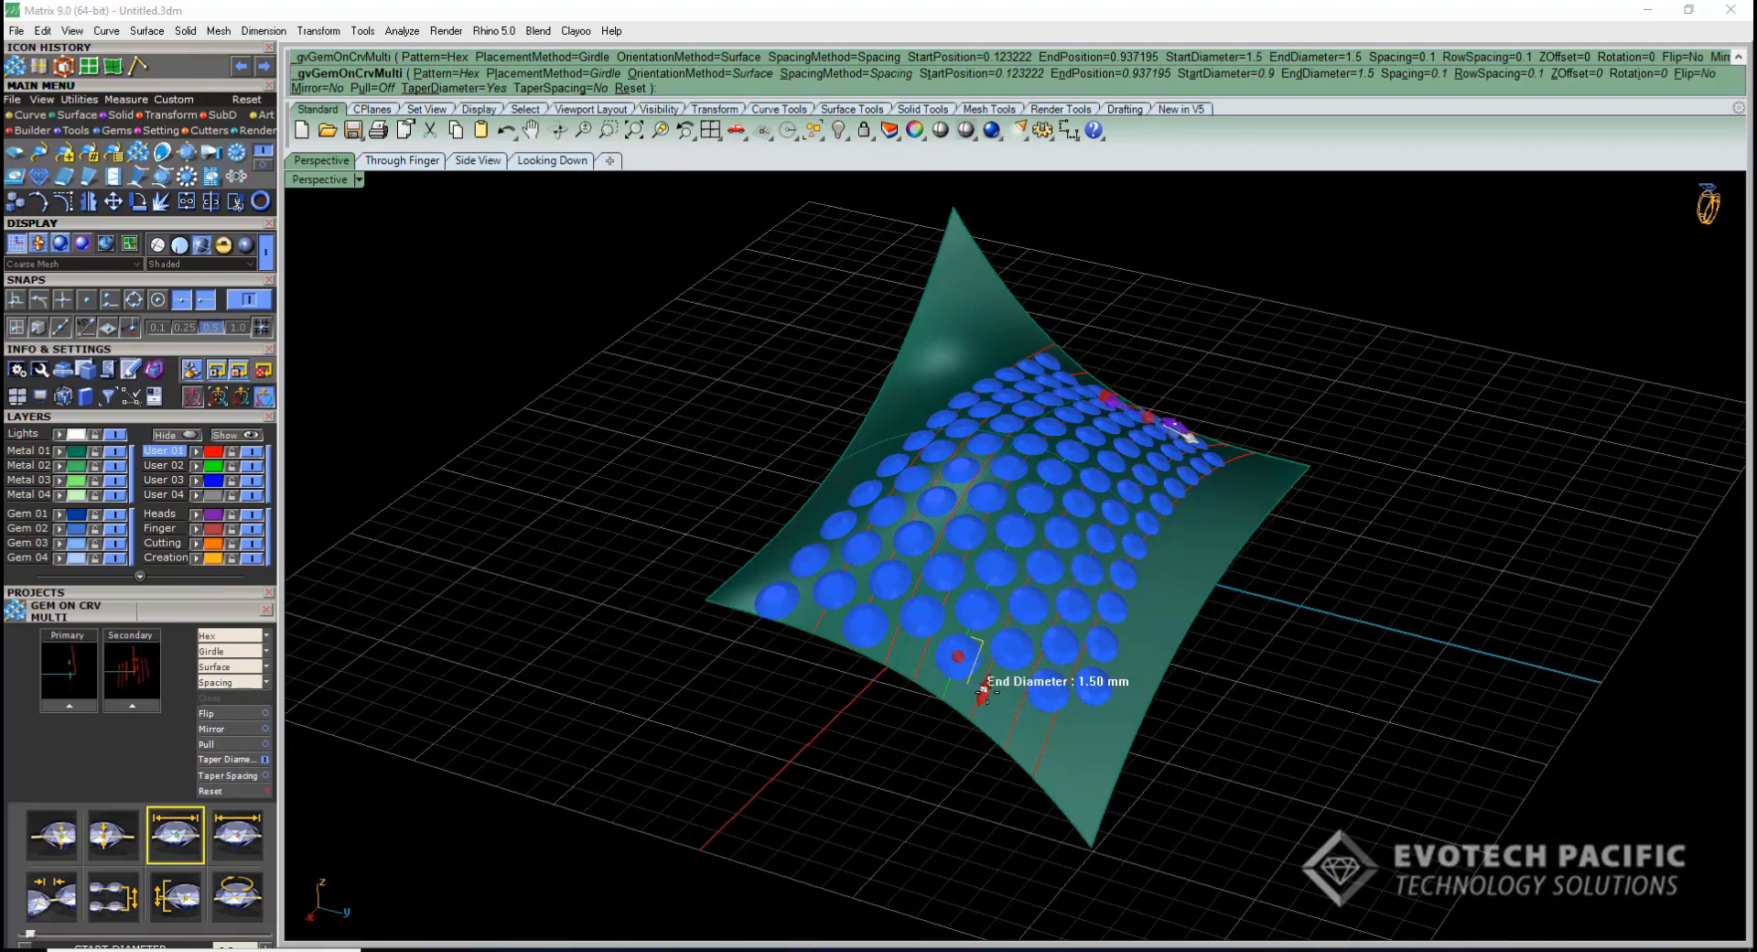
{"action": "left_click", "coordinate": [236, 836]}
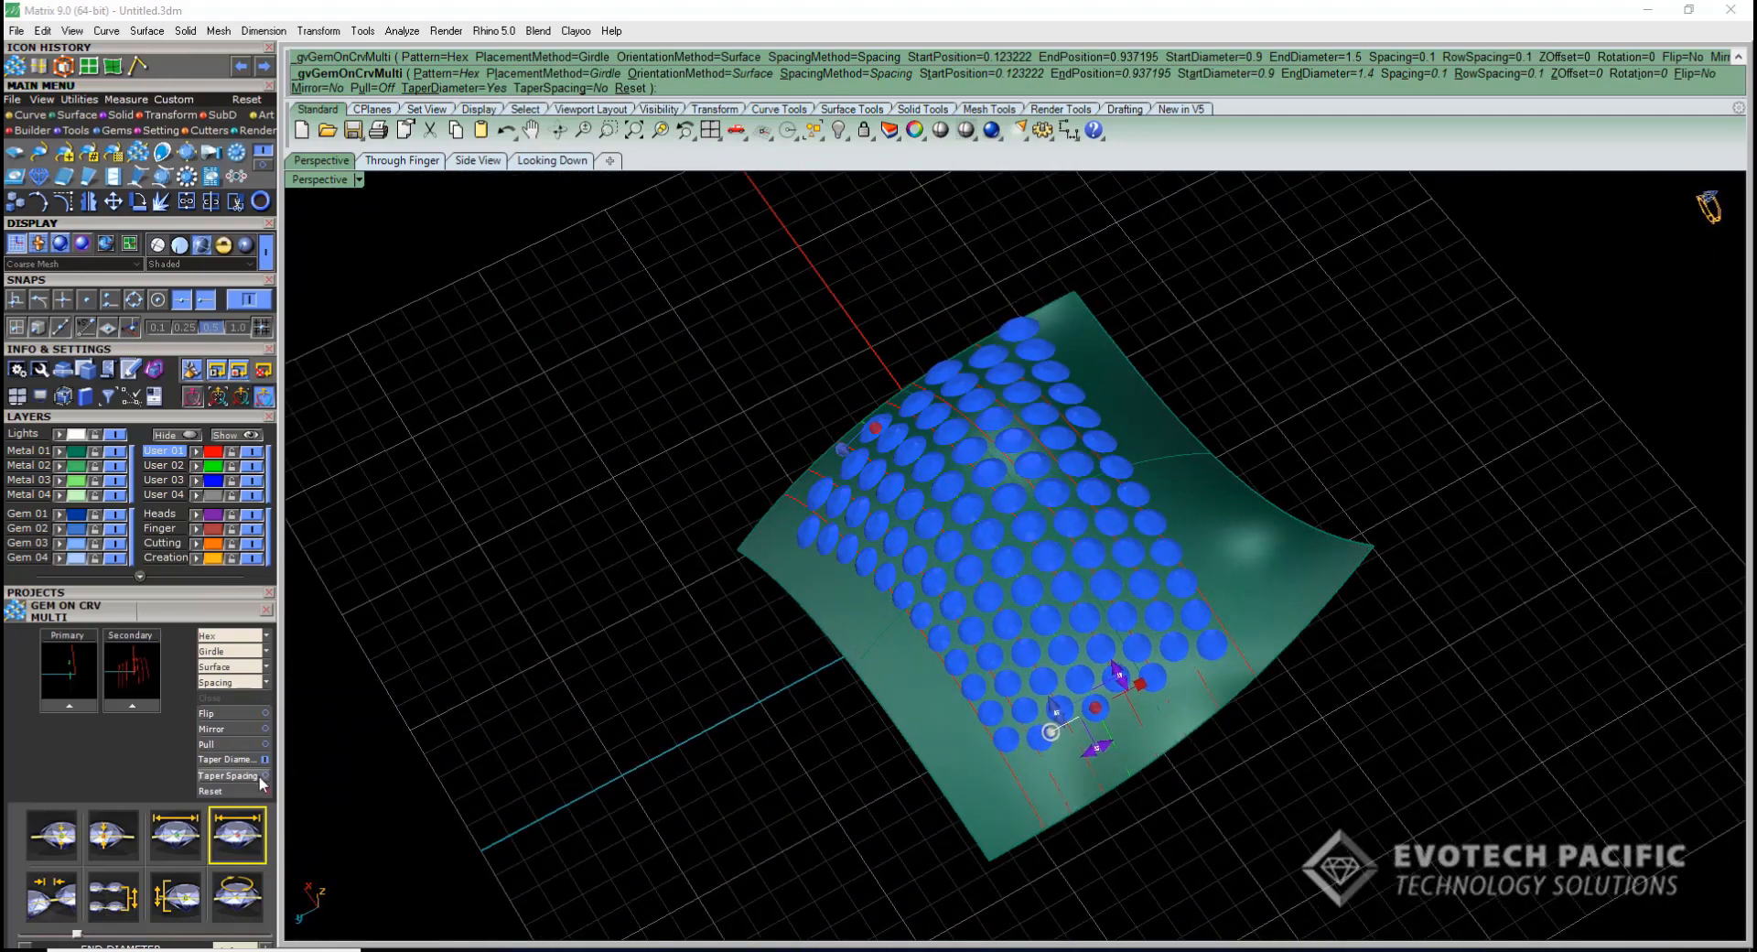
{"action": "left_click", "coordinate": [224, 775]}
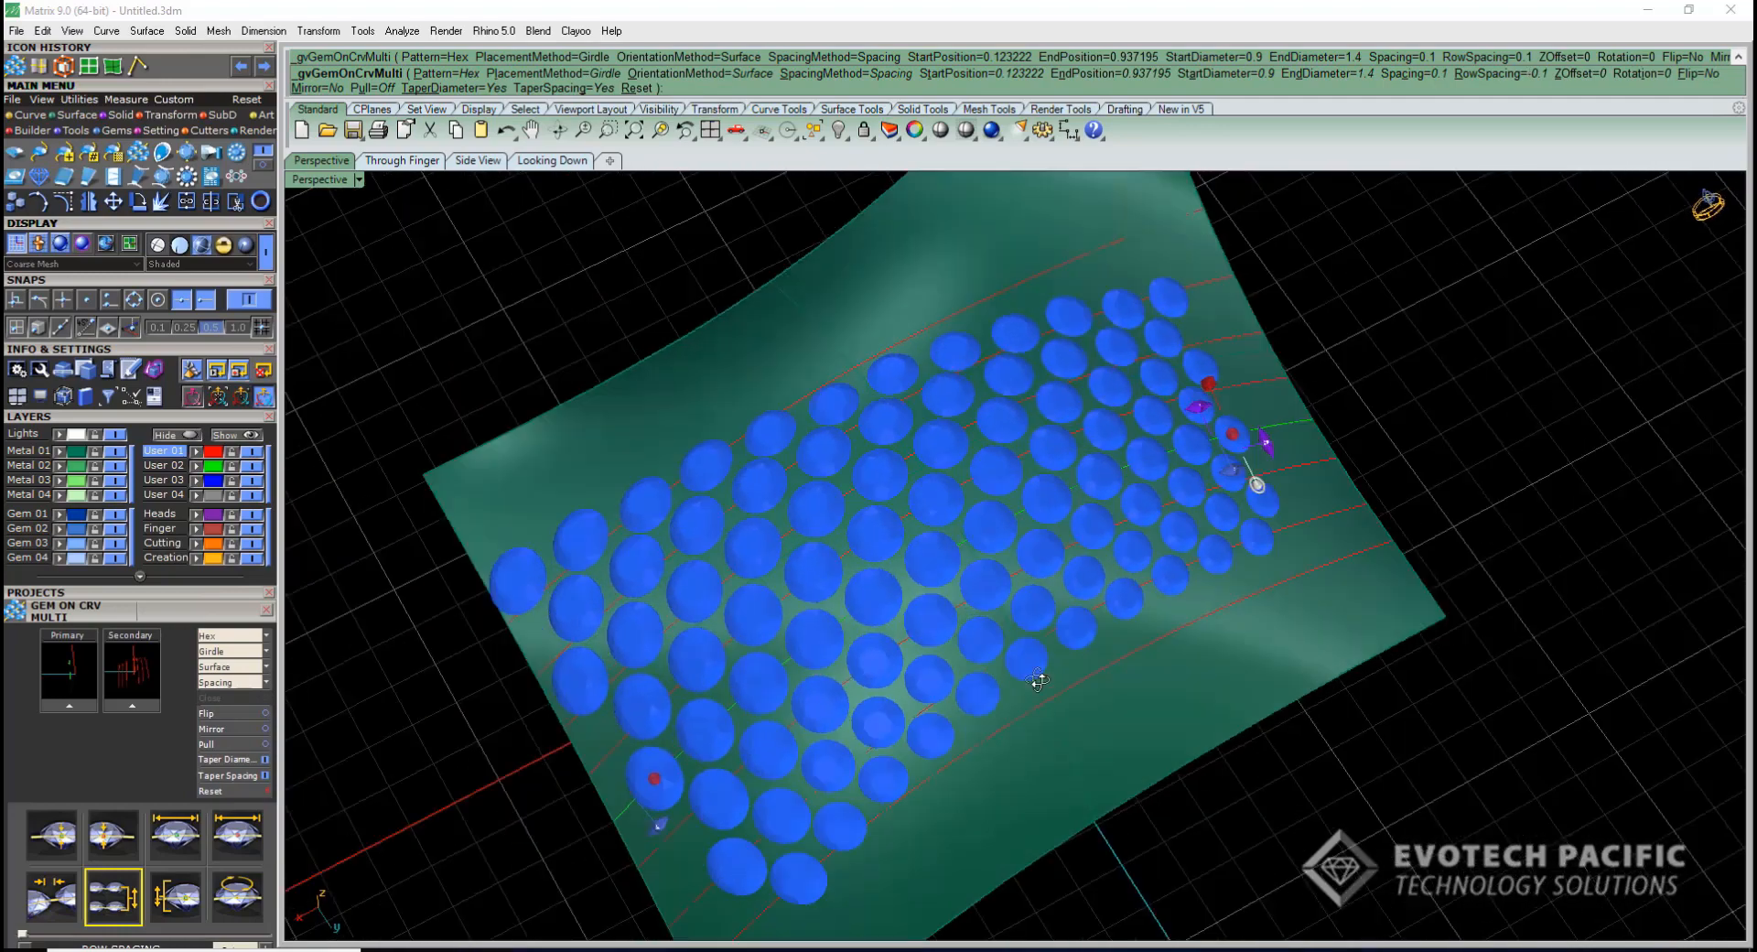
Preview Square, SquarePinched, Arrow and ArrowPos patterns, then return to Hex and build the gems
{"action": "left_click", "coordinate": [265, 636]}
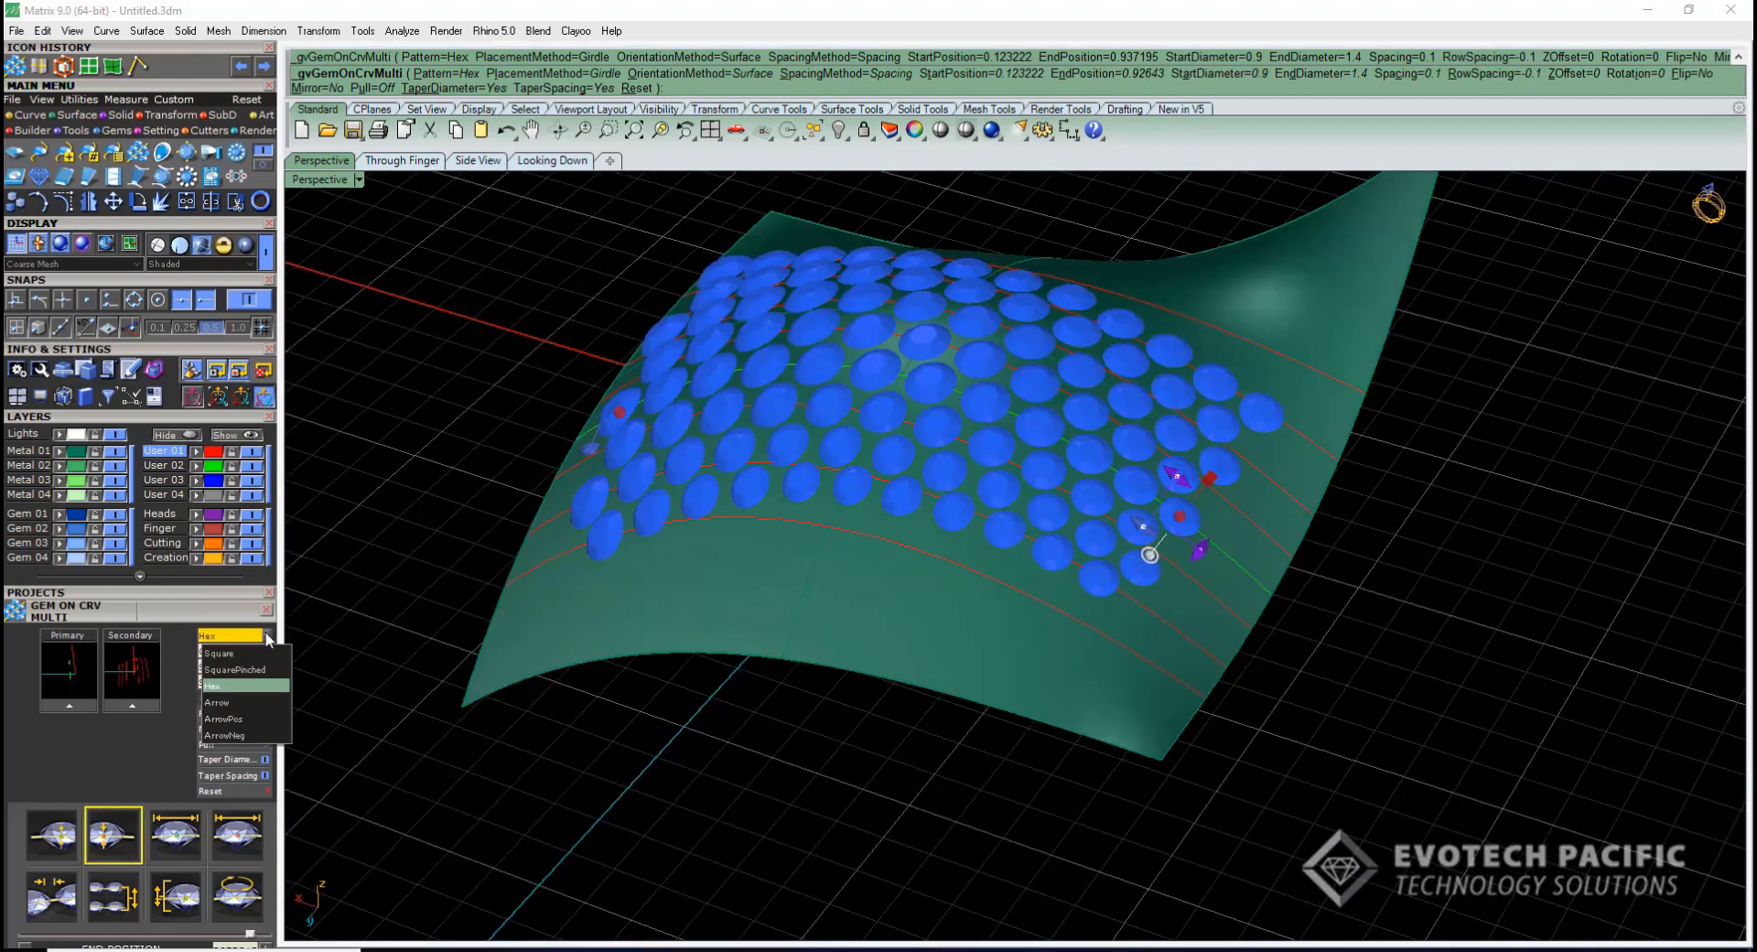
{"action": "left_click", "coordinate": [218, 653]}
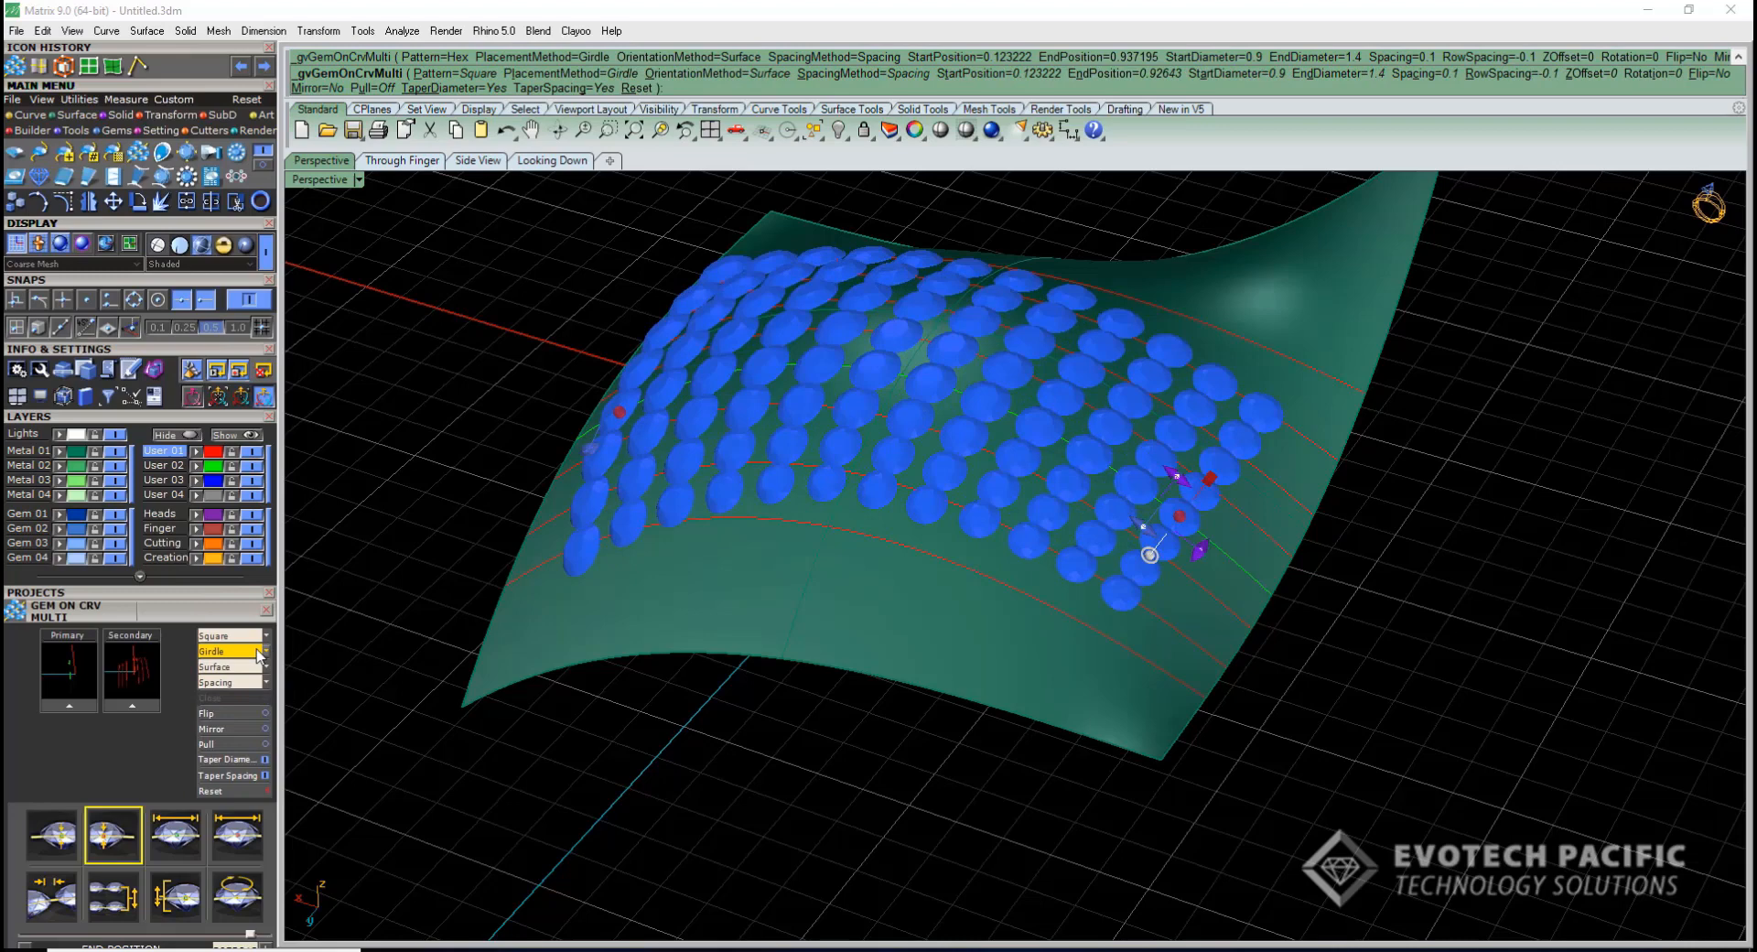
{"action": "left_click", "coordinate": [229, 636]}
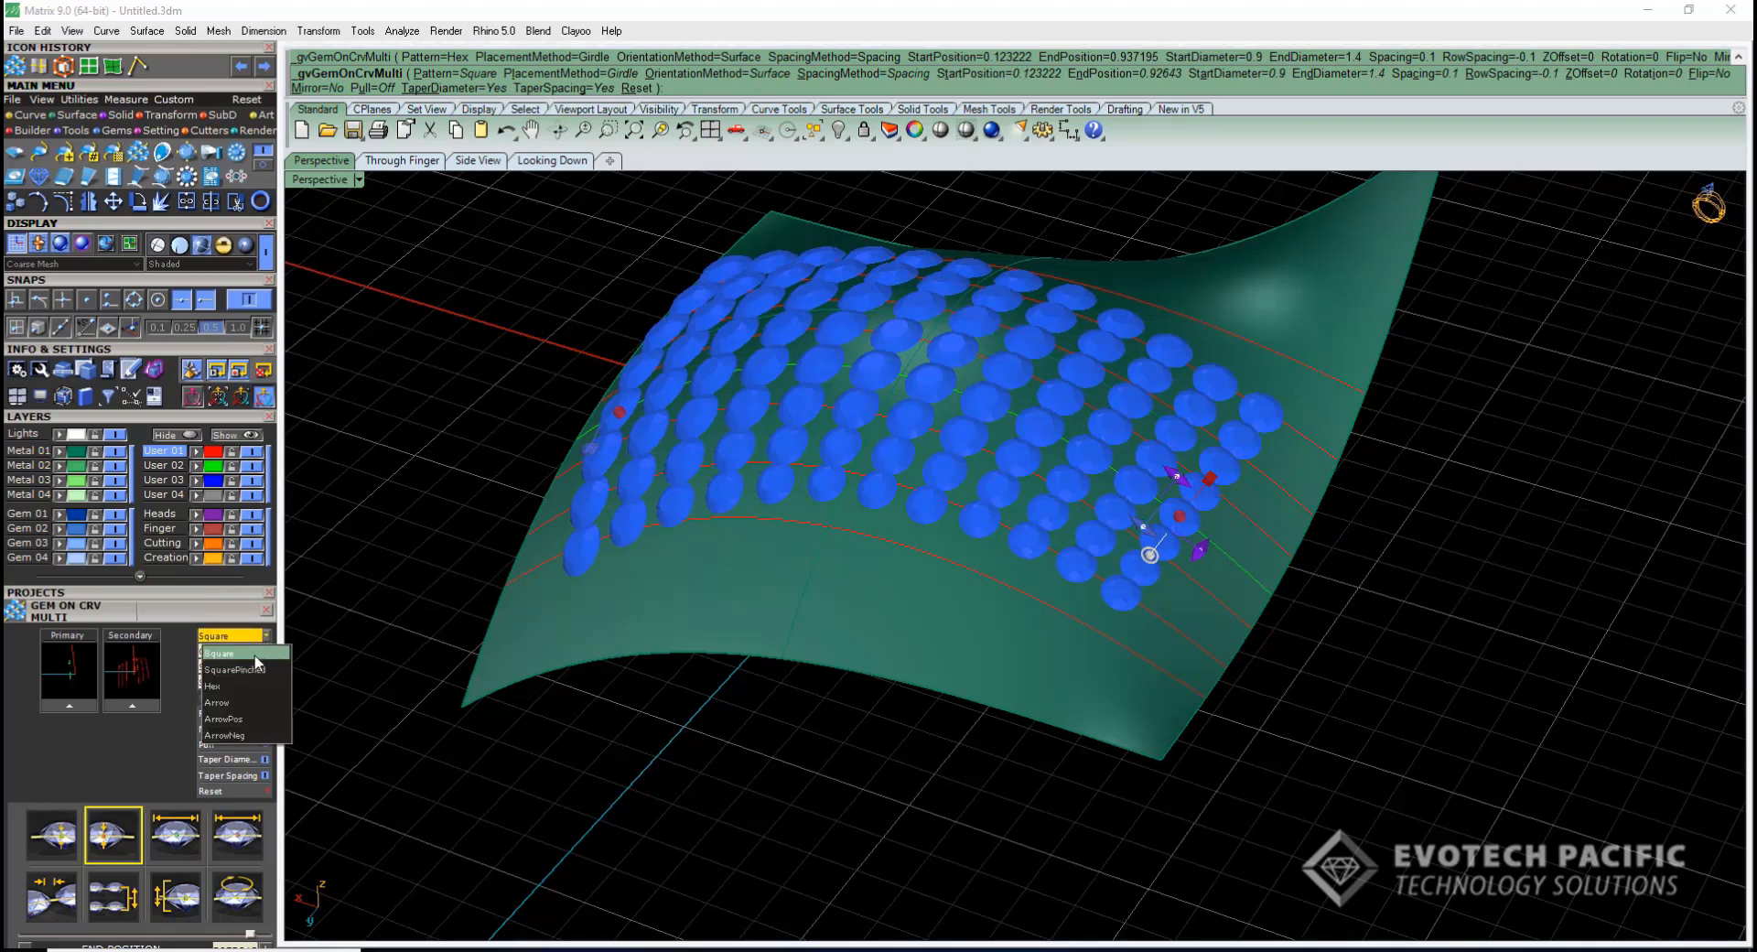
{"action": "left_click", "coordinate": [234, 669]}
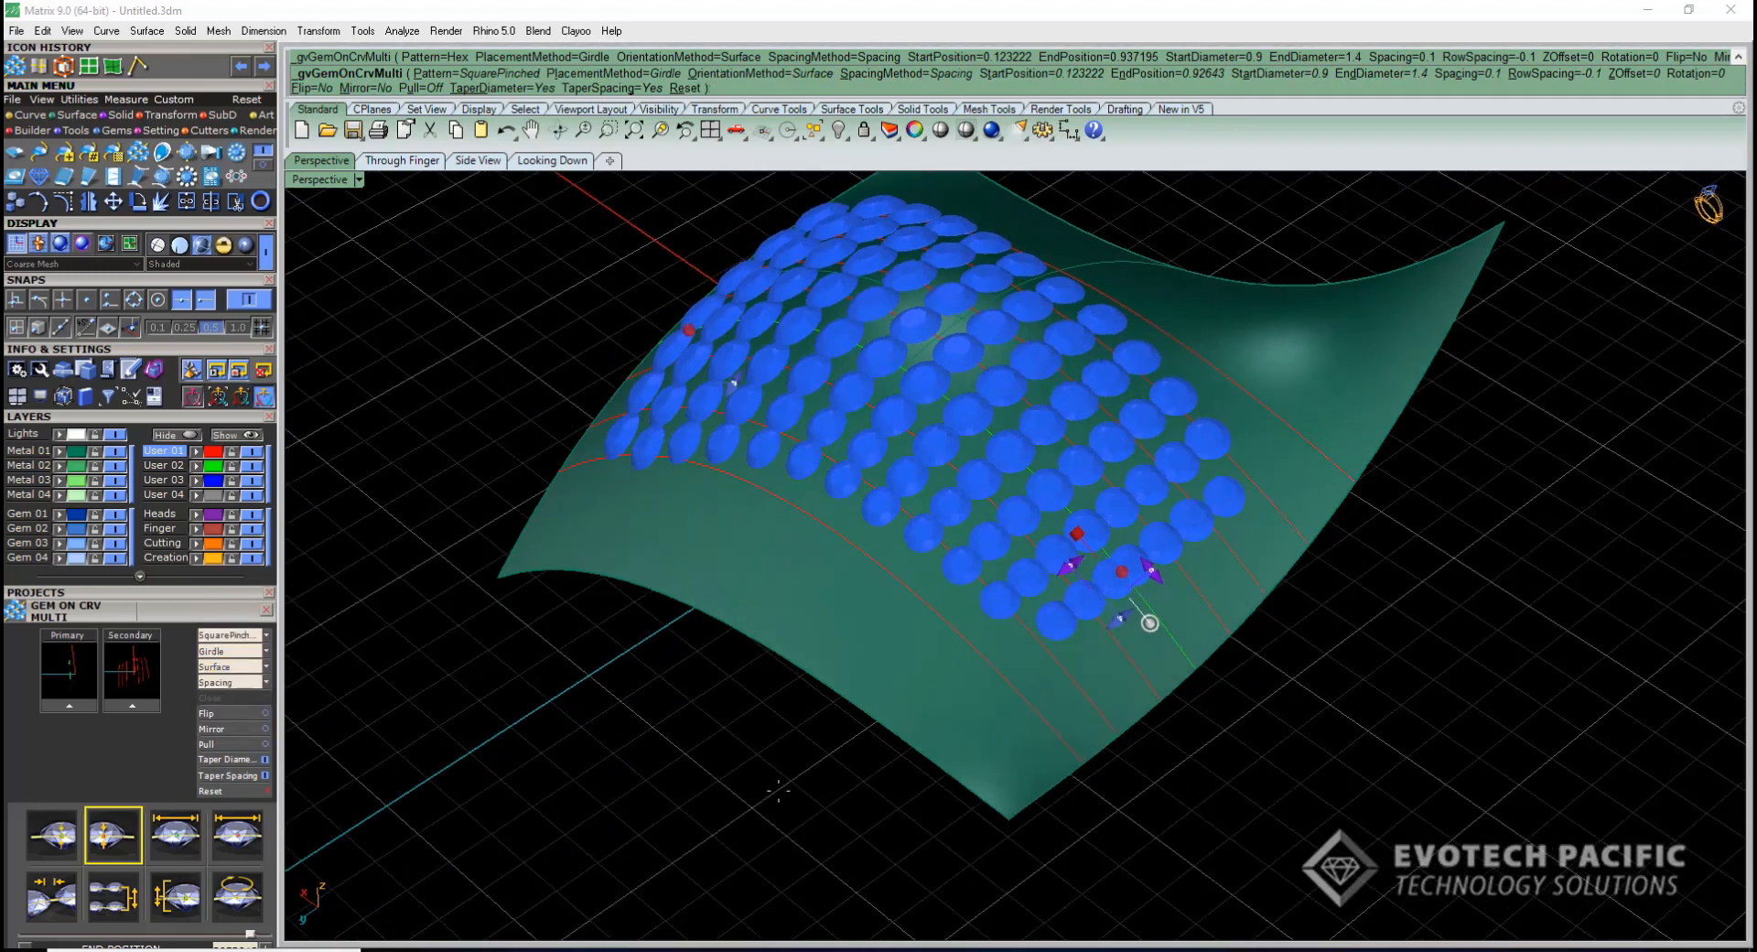
{"action": "left_click", "coordinate": [230, 636]}
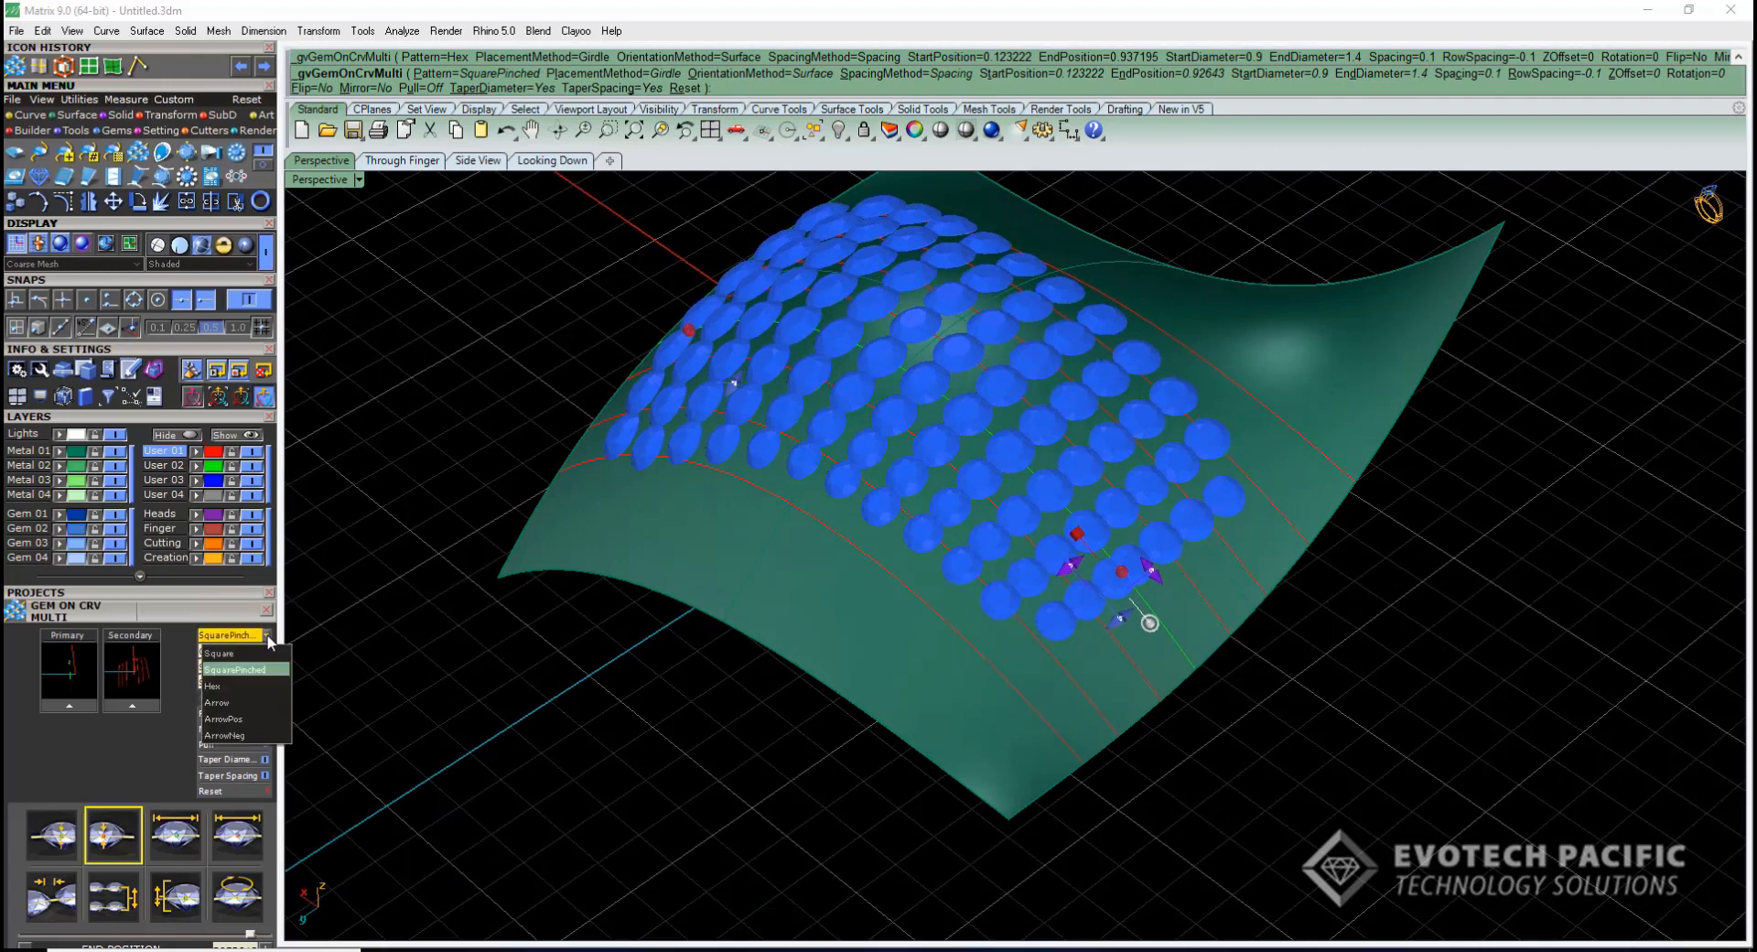
{"action": "left_click", "coordinate": [216, 702]}
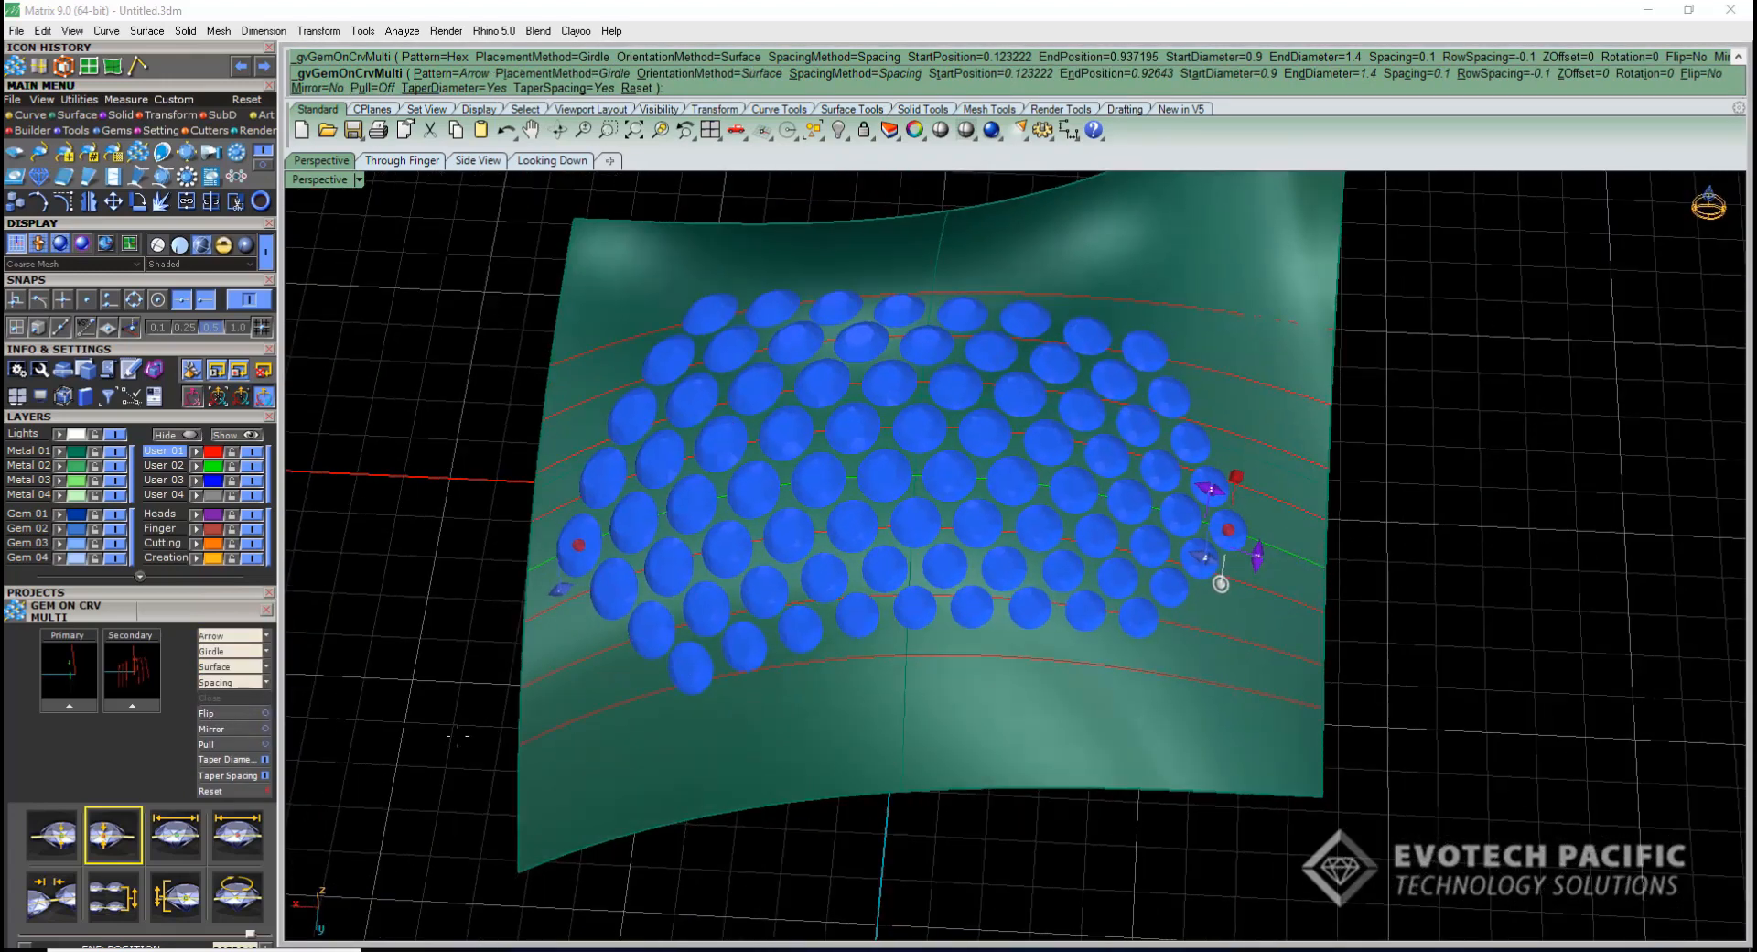
{"action": "left_click", "coordinate": [230, 637]}
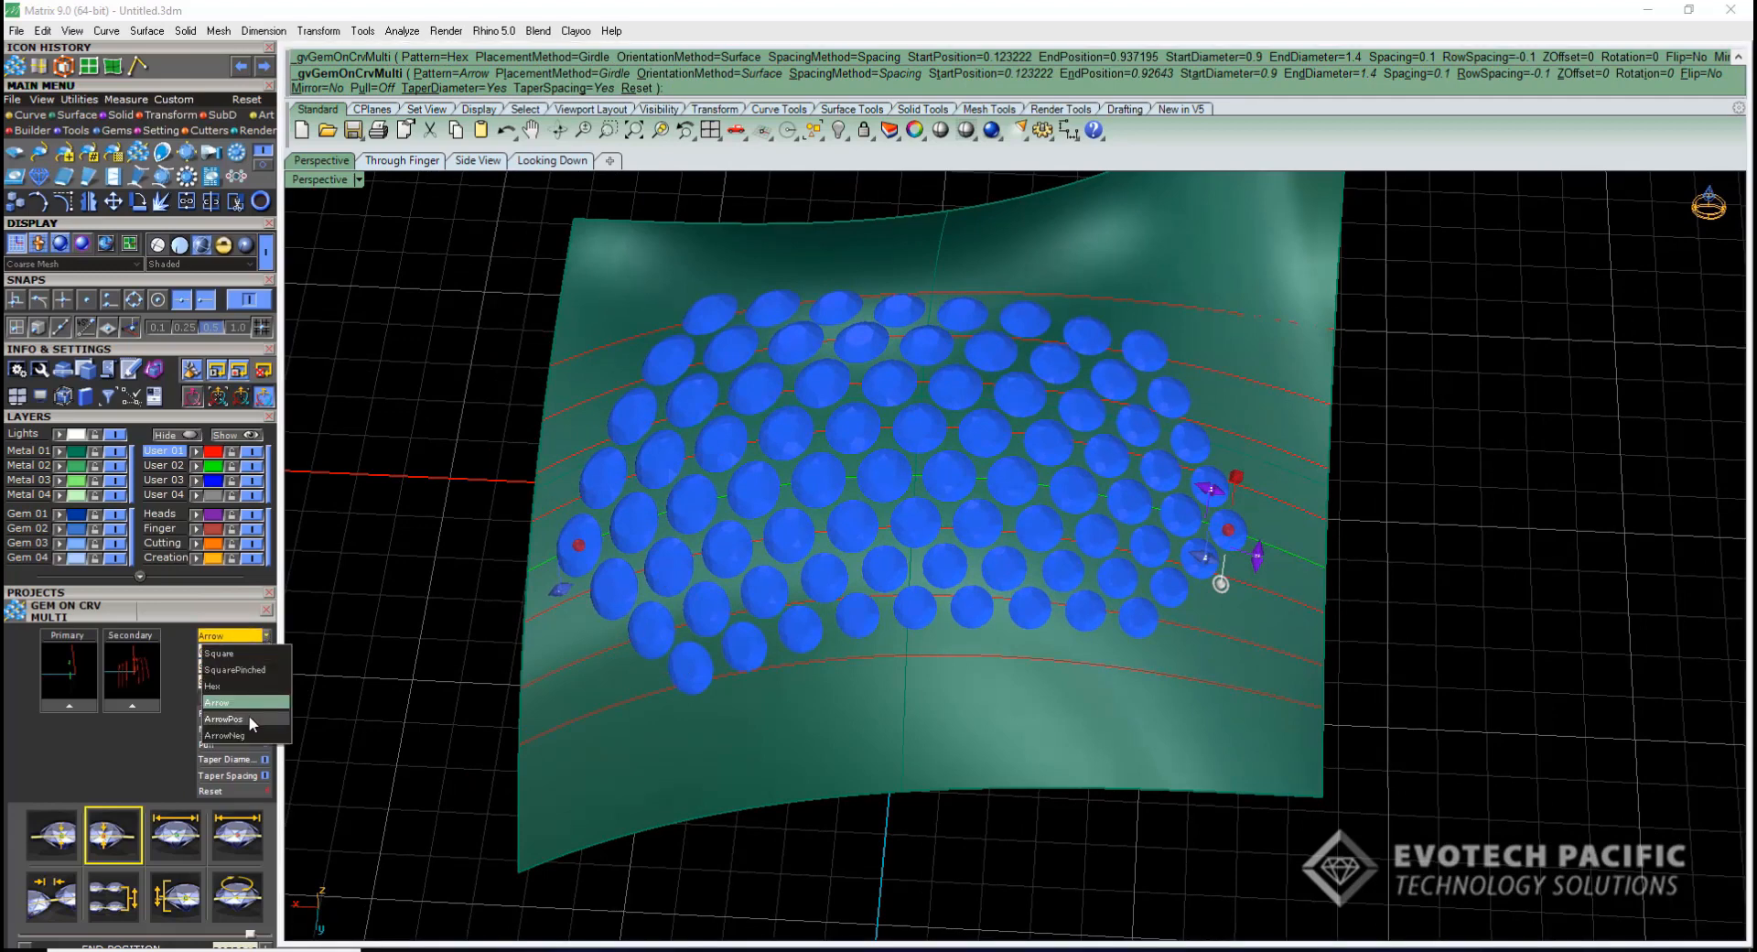
{"action": "left_click", "coordinate": [224, 719]}
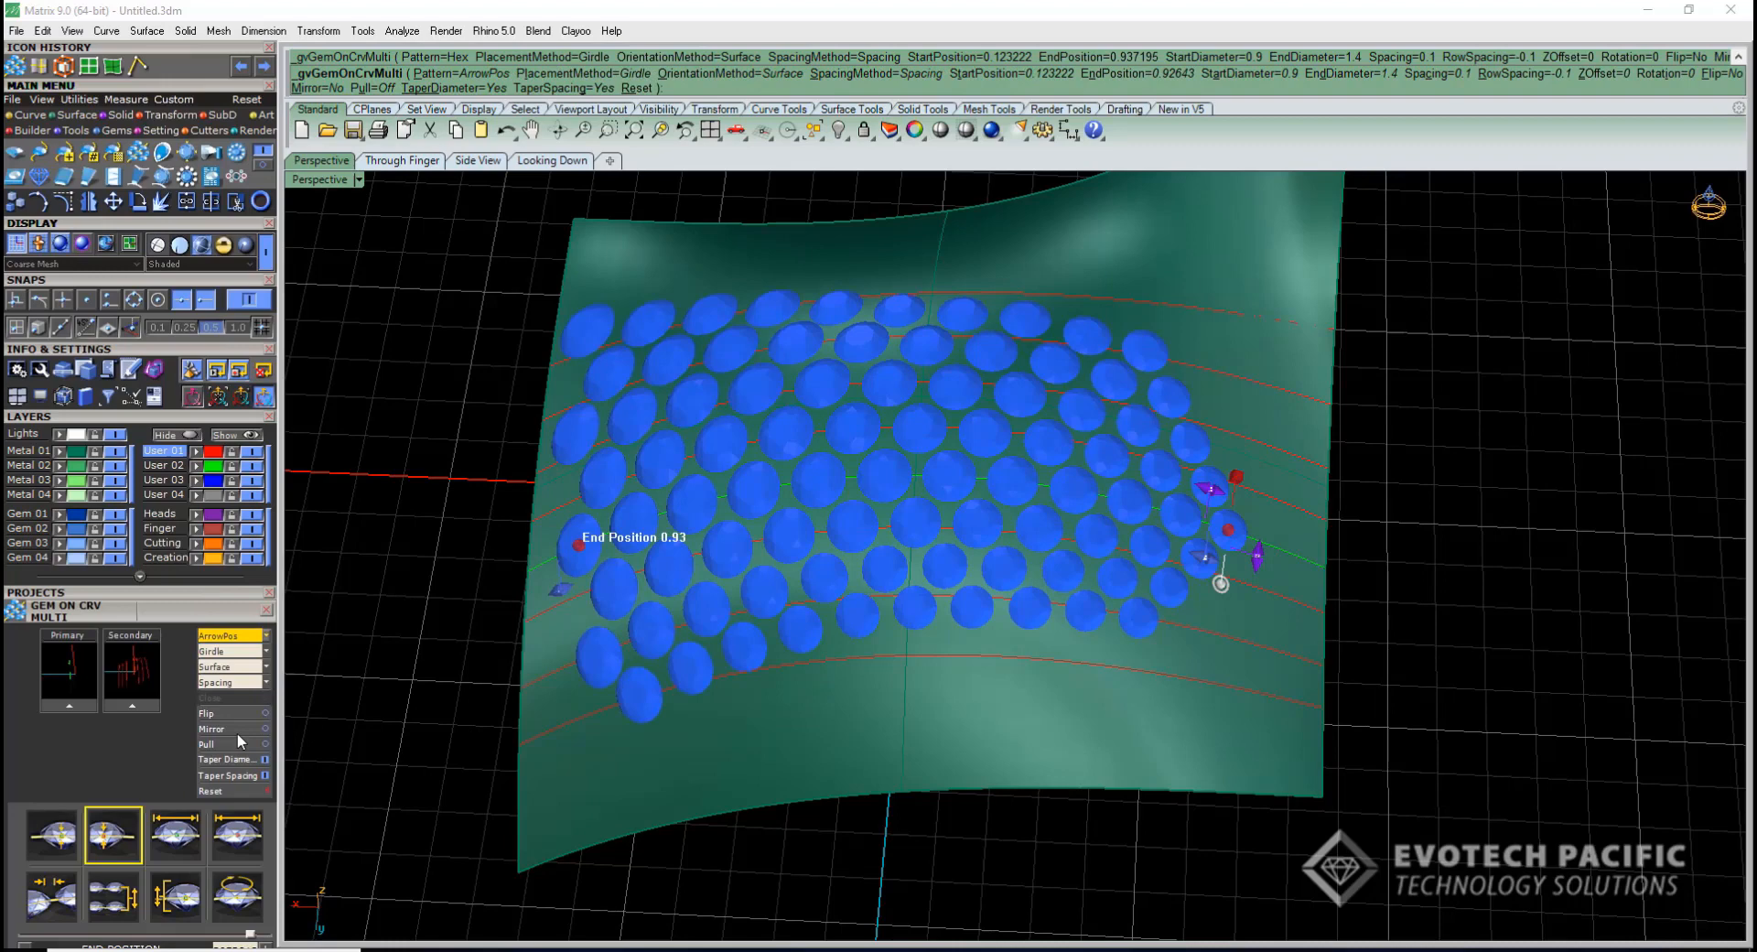
{"action": "left_click", "coordinate": [261, 636]}
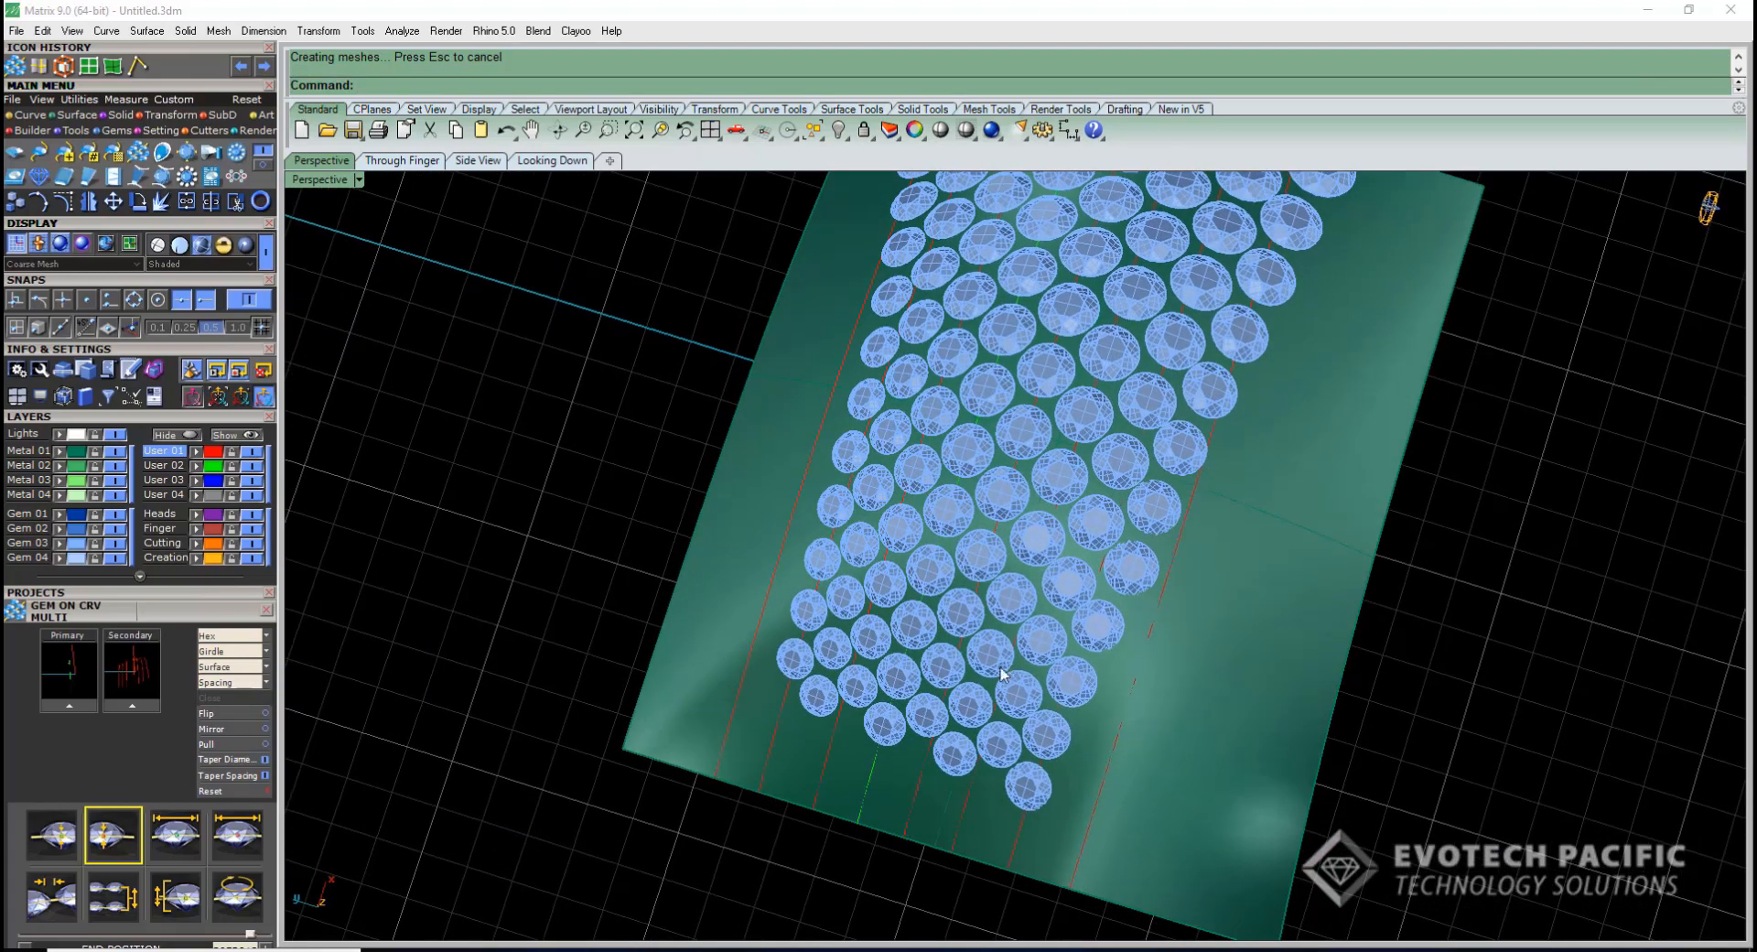
Add 2 Shared Prongs along one gem row with a smaller large-prong diameter
{"action": "left_click", "coordinate": [928, 707]}
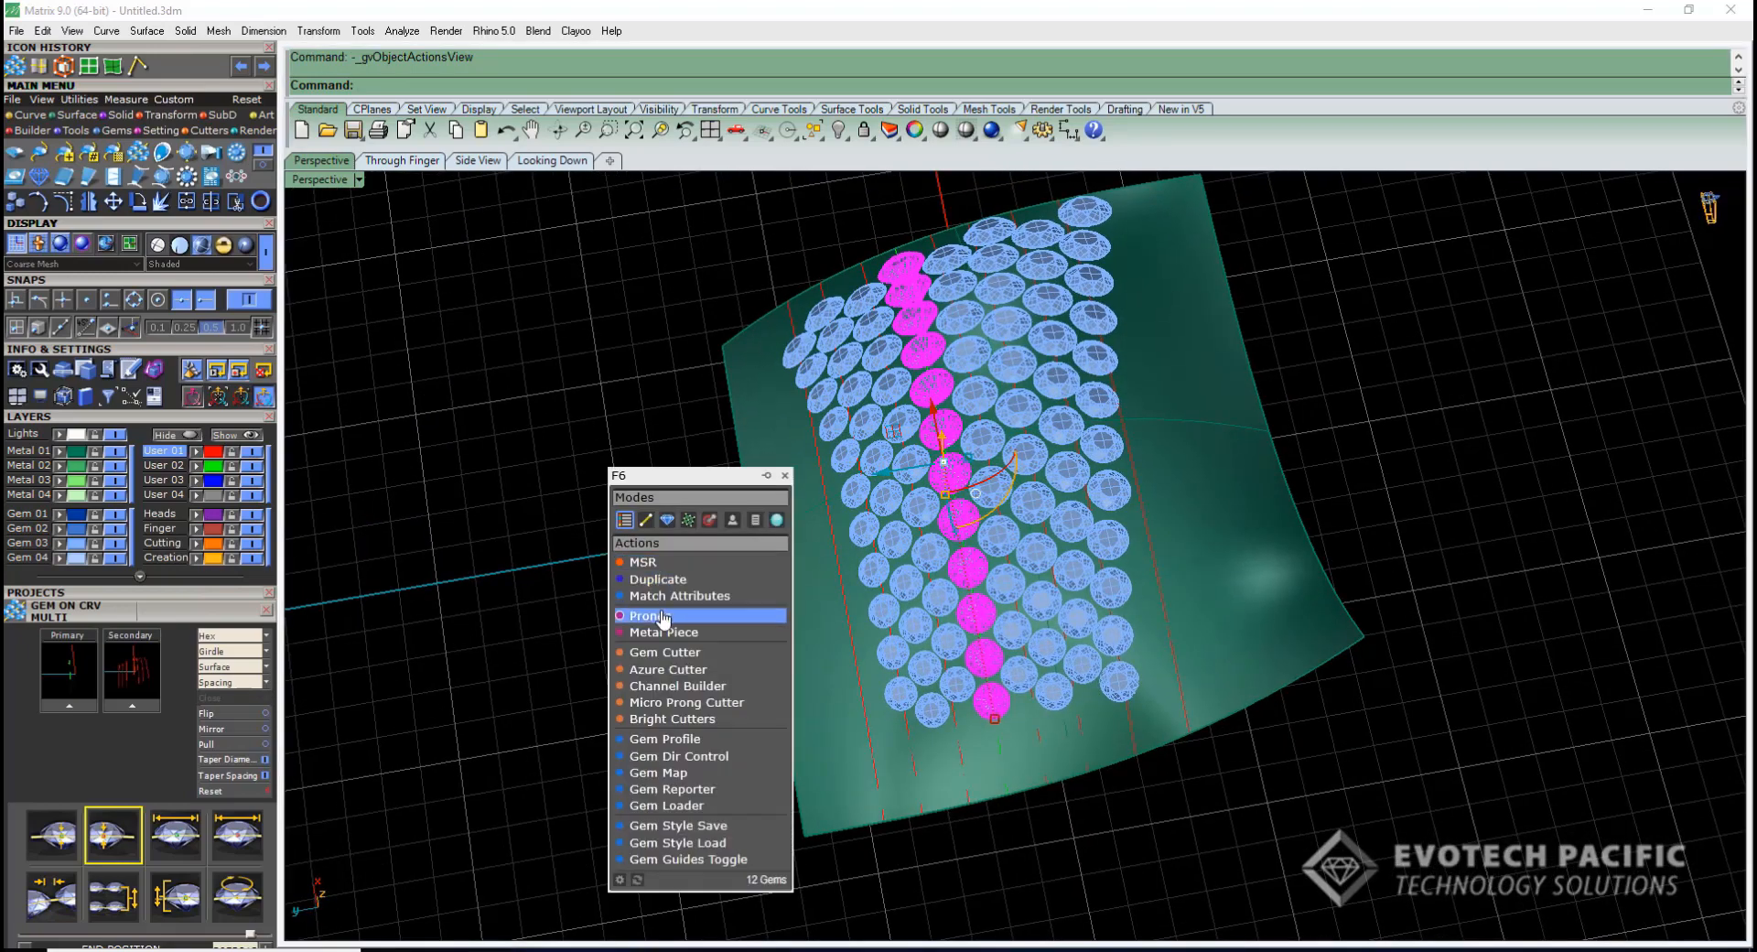
{"action": "left_click", "coordinate": [649, 616]}
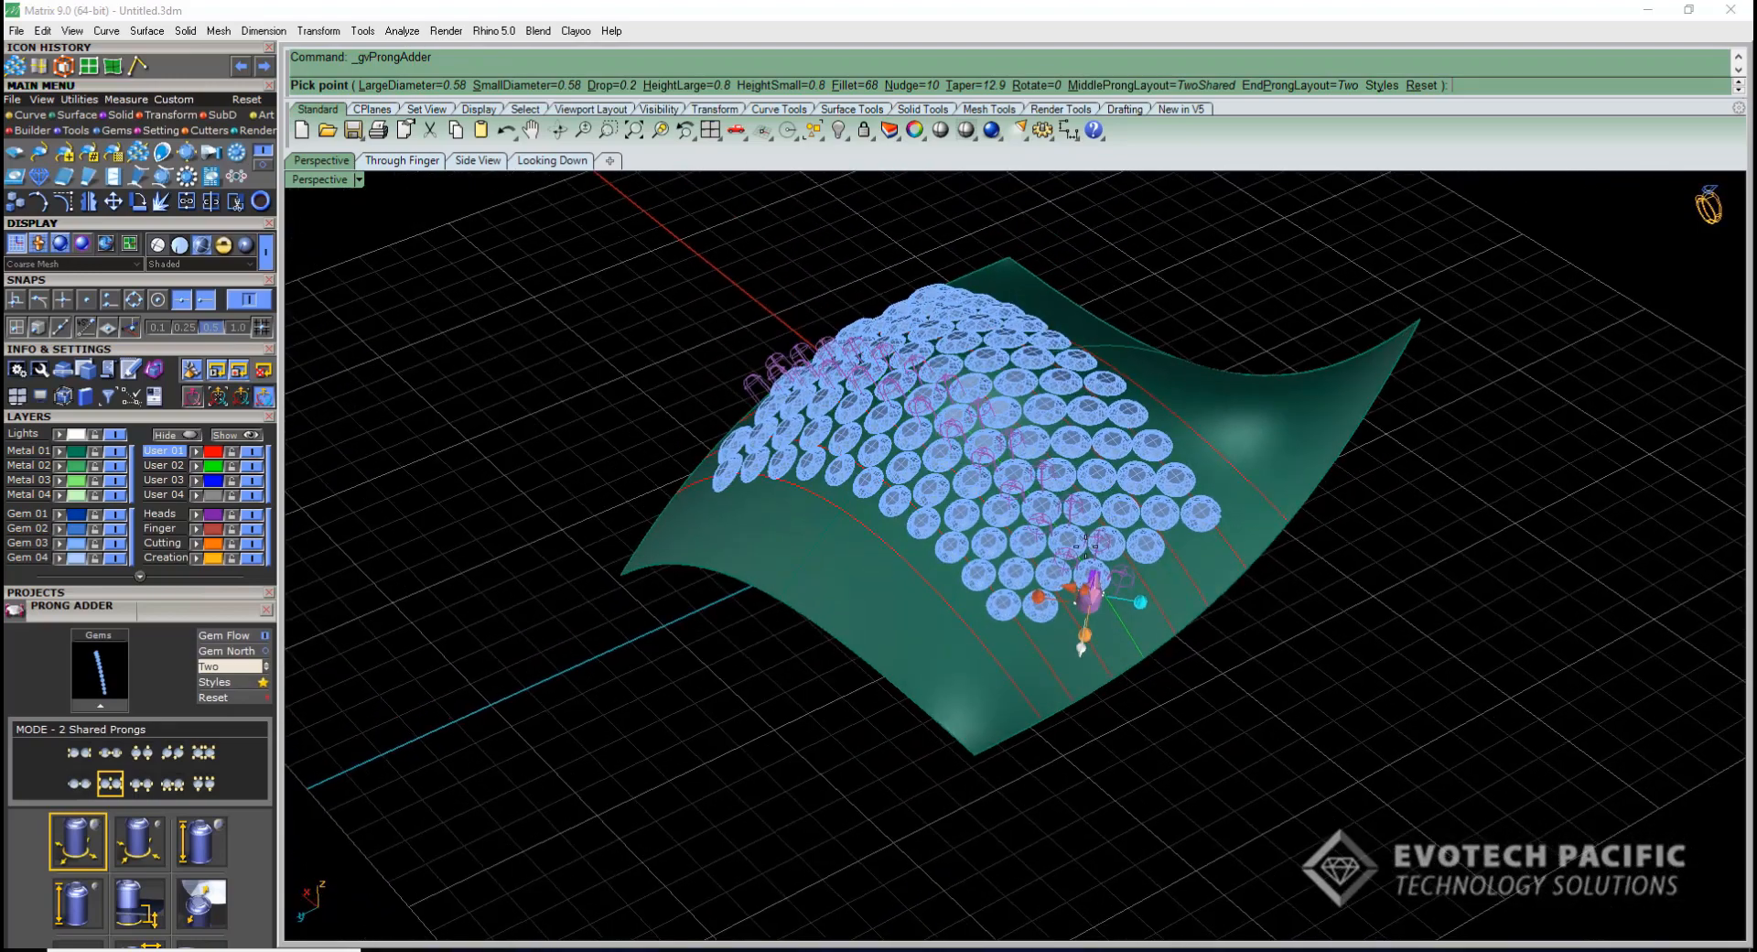
{"action": "scroll", "scroll_direction": "up", "scroll_amount": 3}
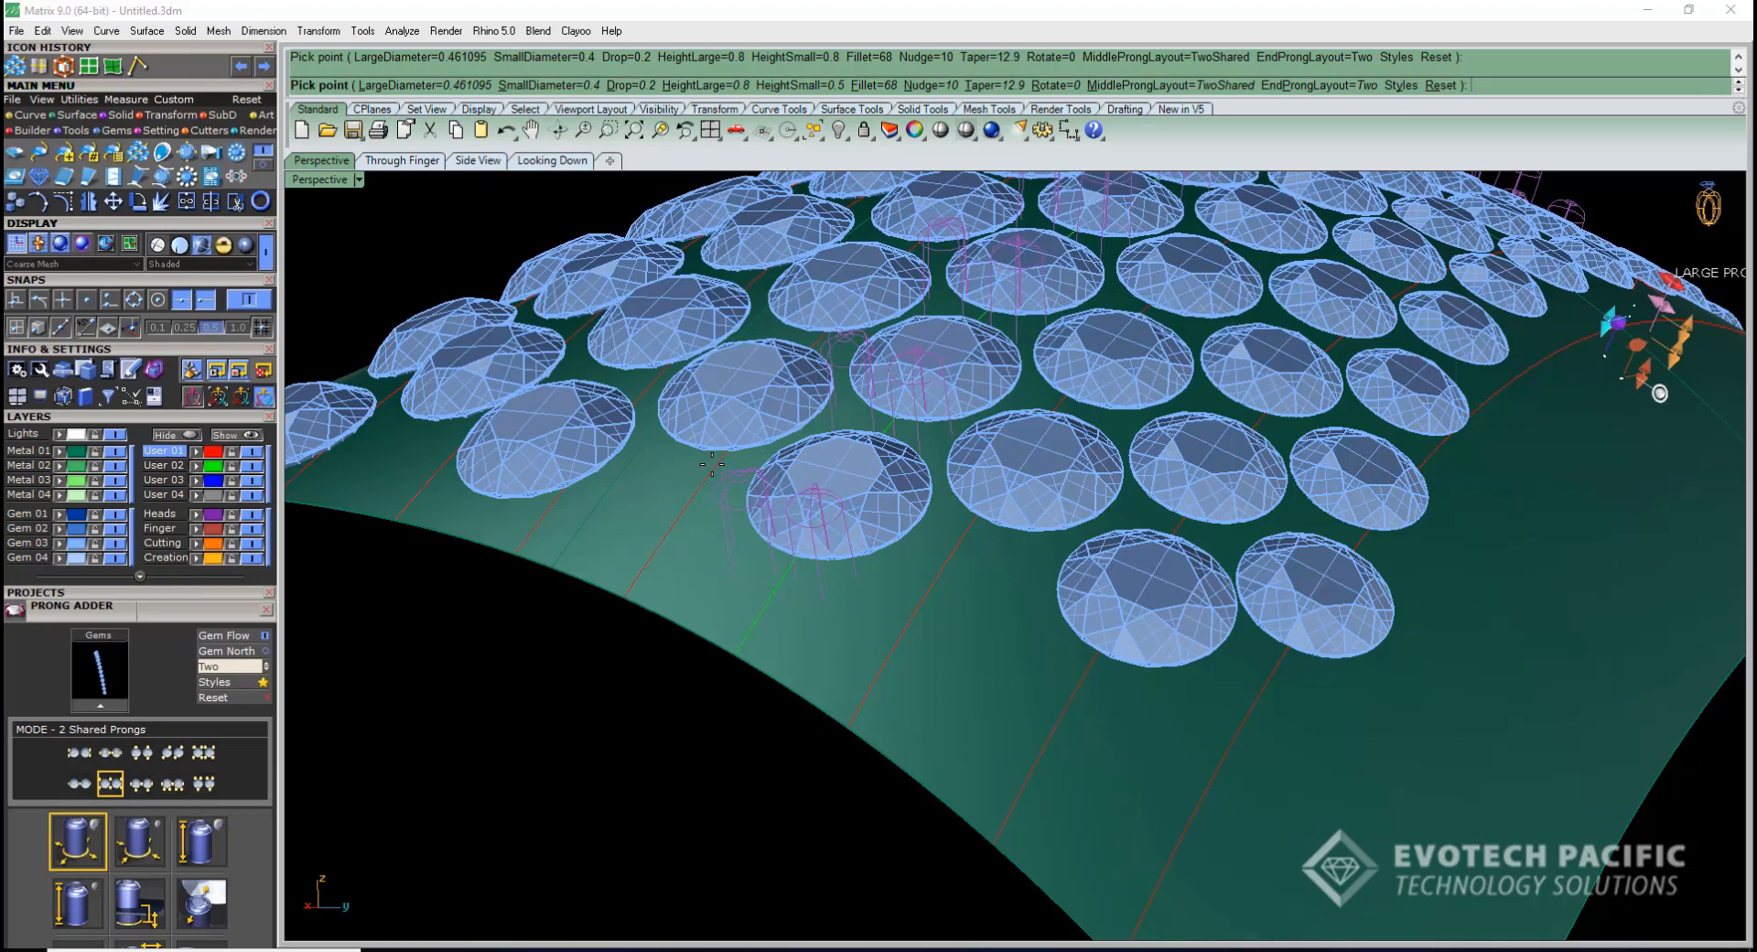
{"action": "left_click", "coordinate": [740, 474]}
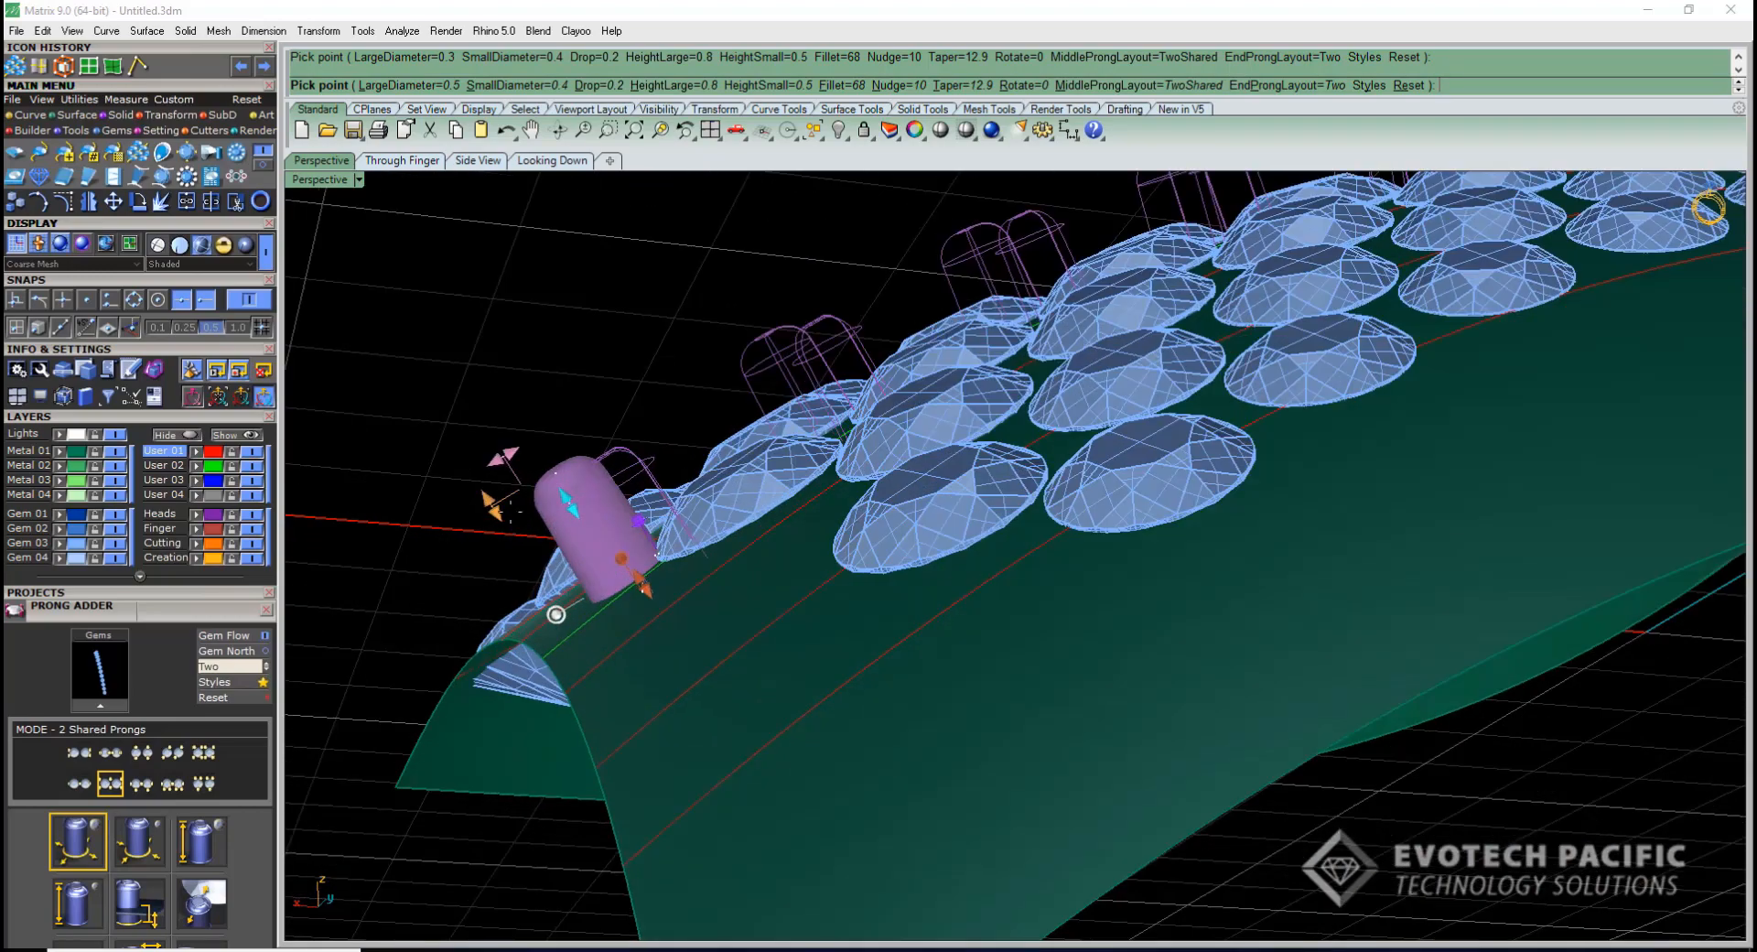
{"action": "left_click", "coordinate": [200, 841]}
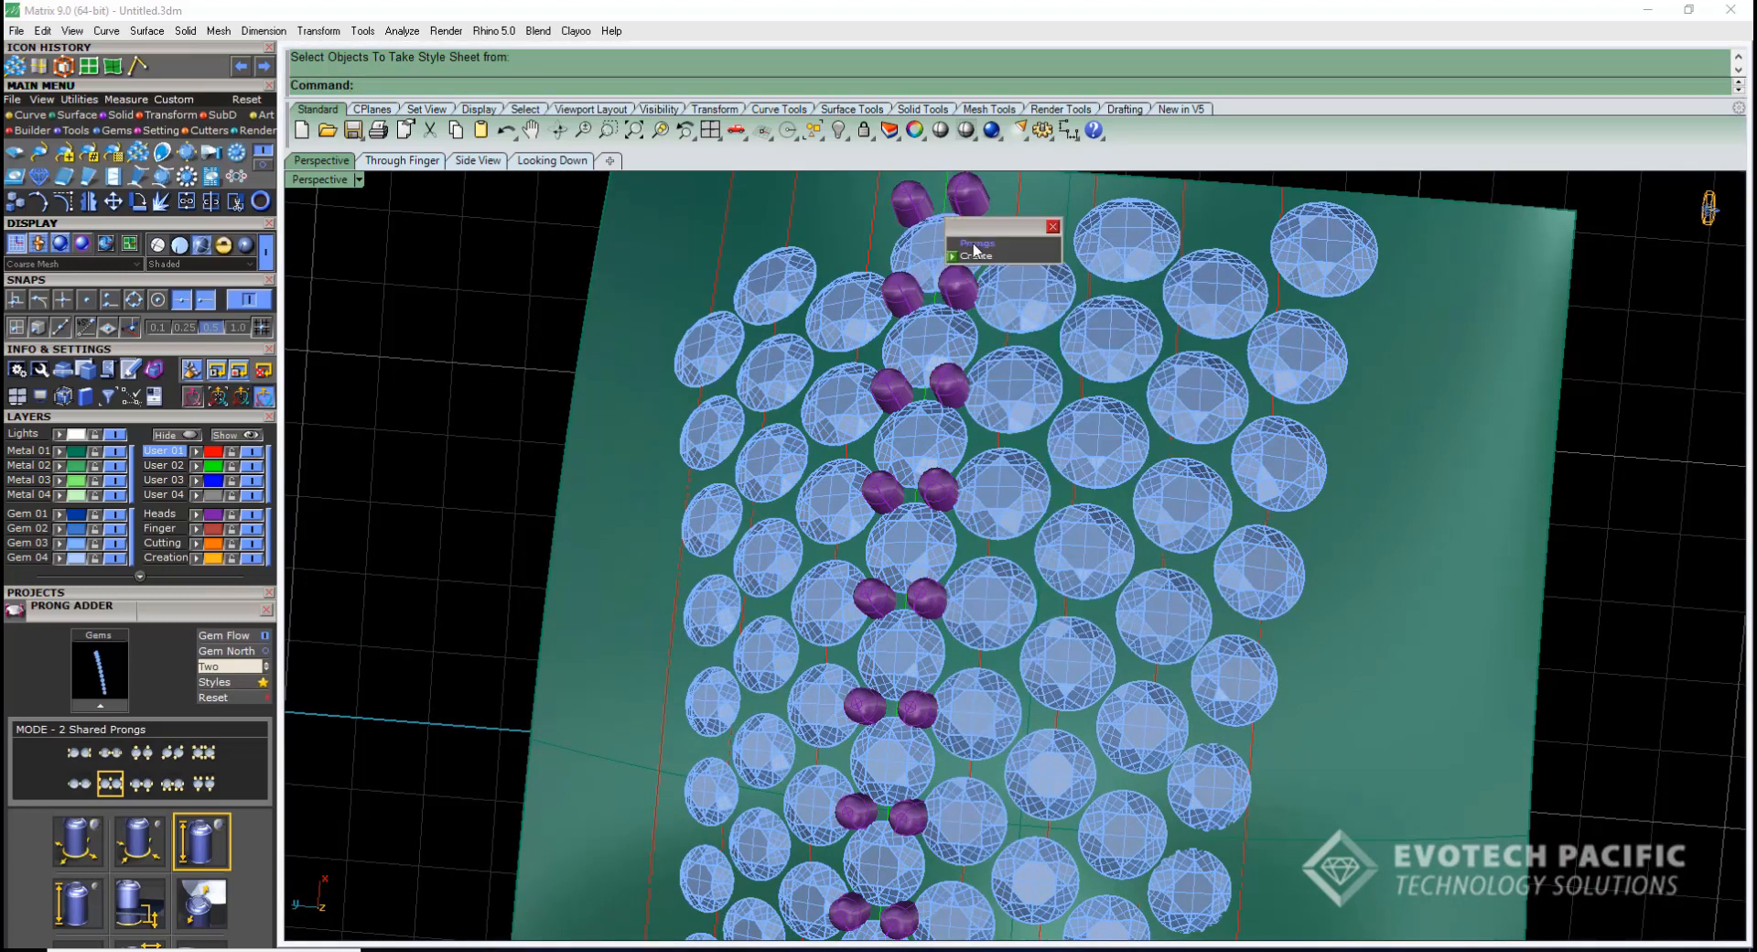
Match the existing shared prong style onto each remaining gem row, including the outer row
{"action": "left_click", "coordinate": [975, 244]}
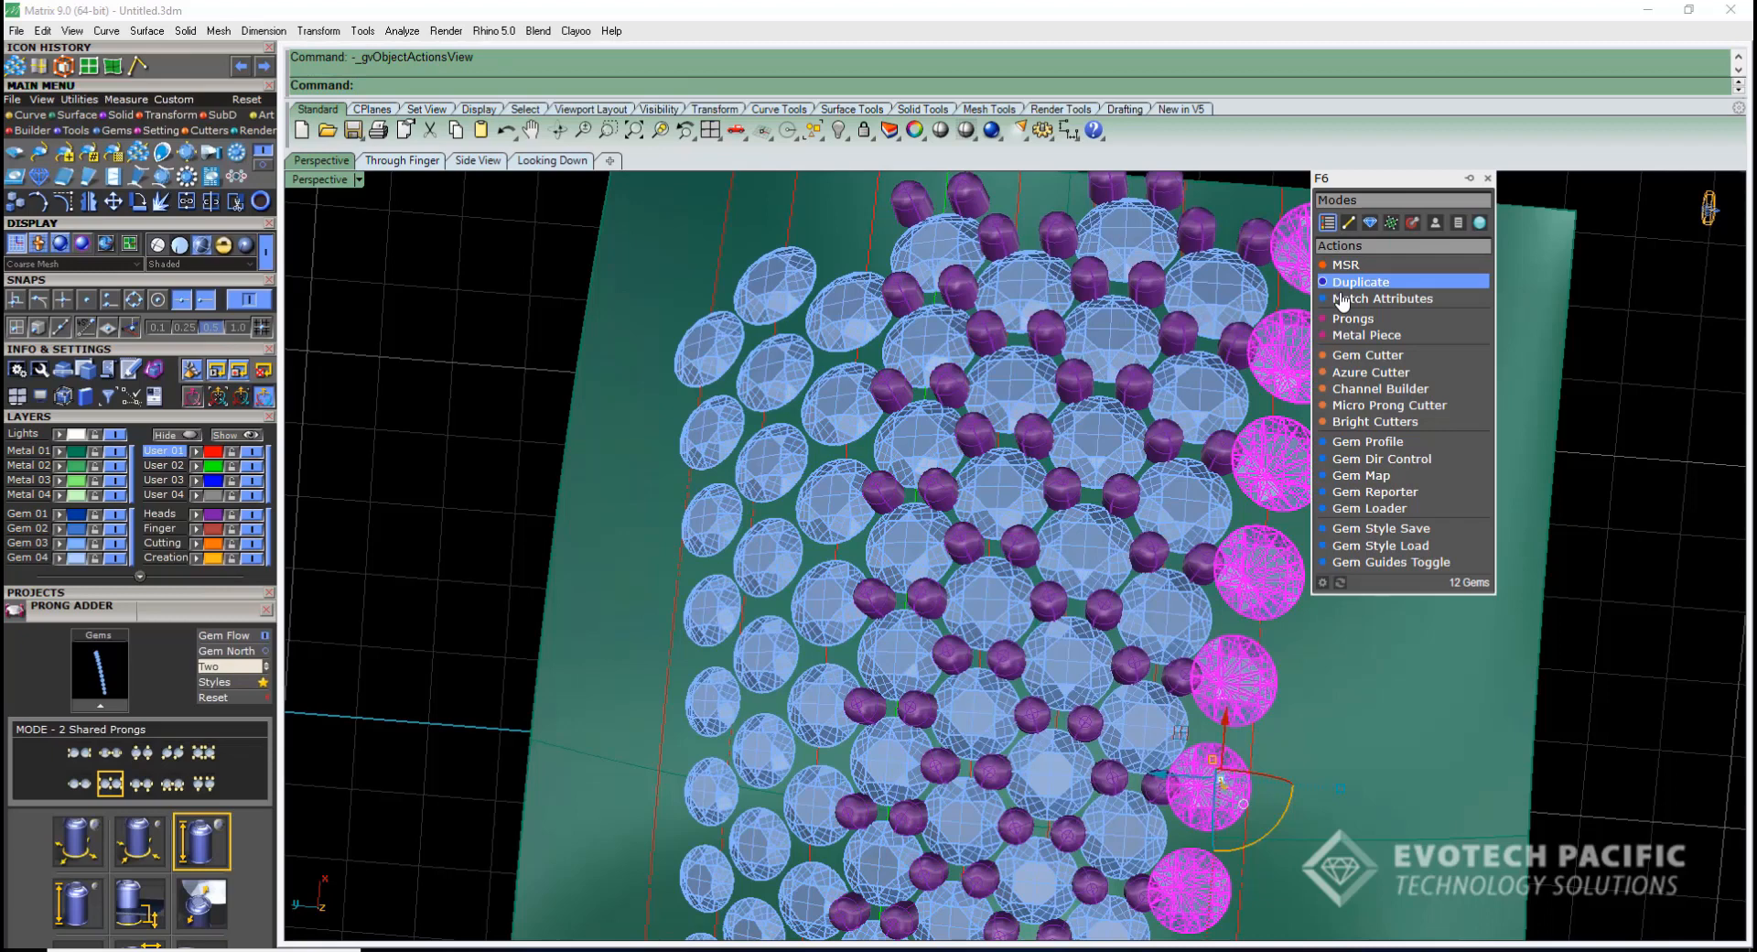
{"action": "left_click", "coordinate": [1382, 298]}
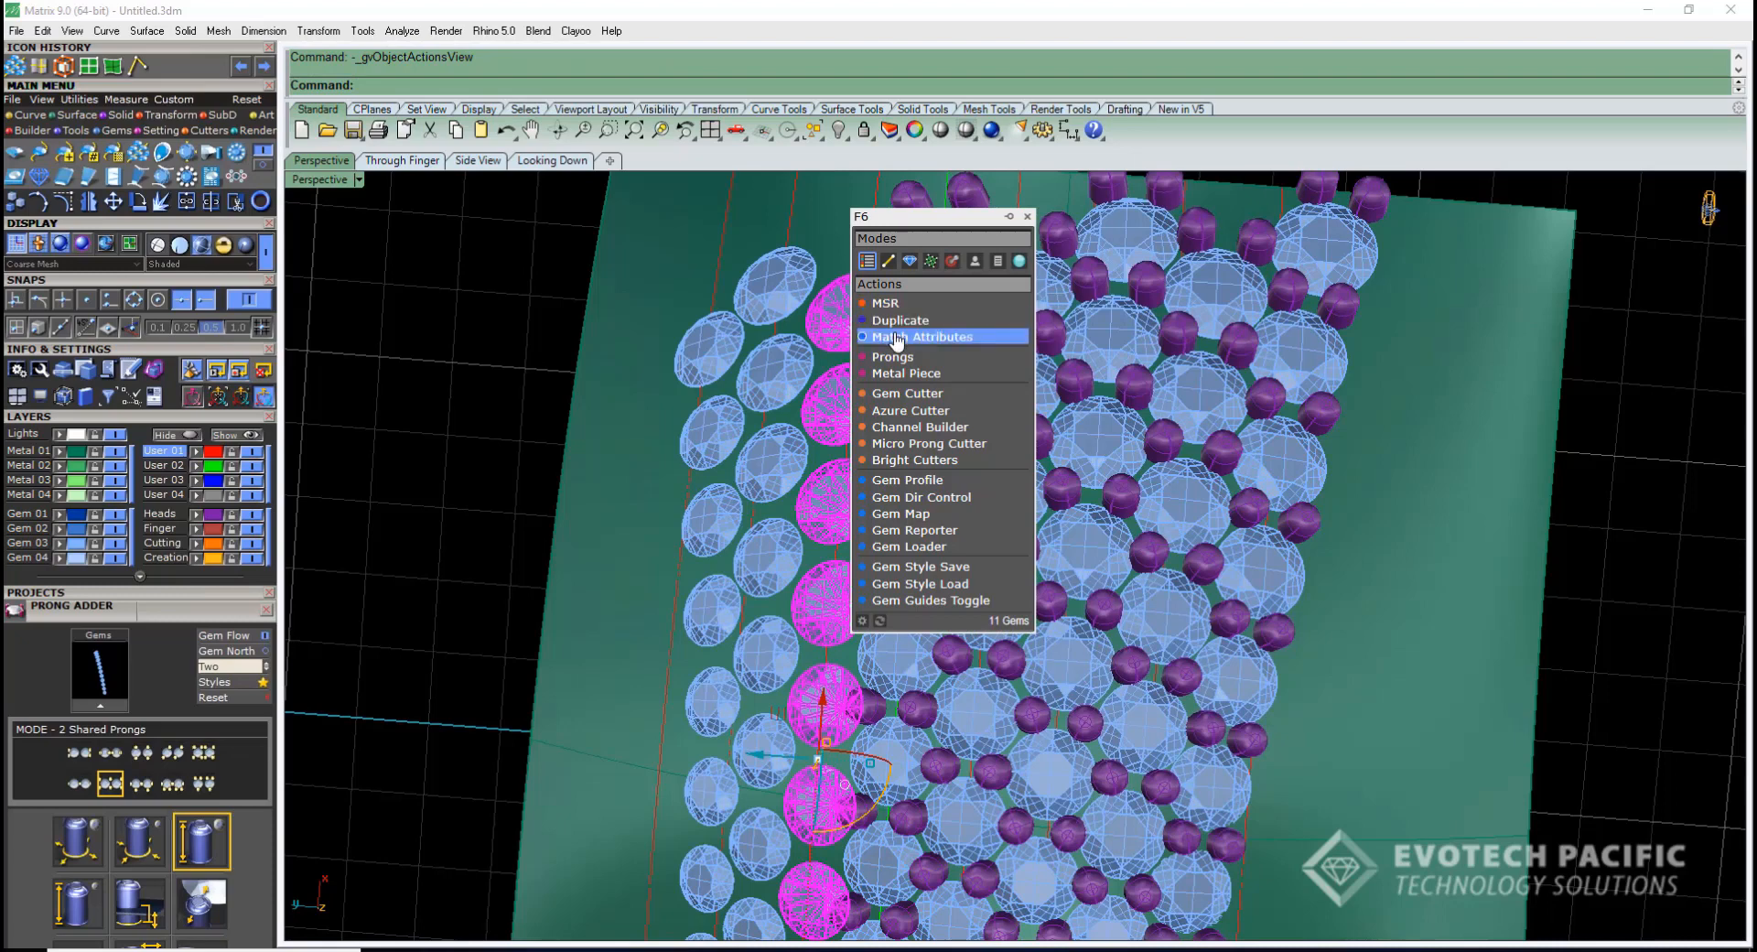
{"action": "left_click", "coordinate": [893, 357]}
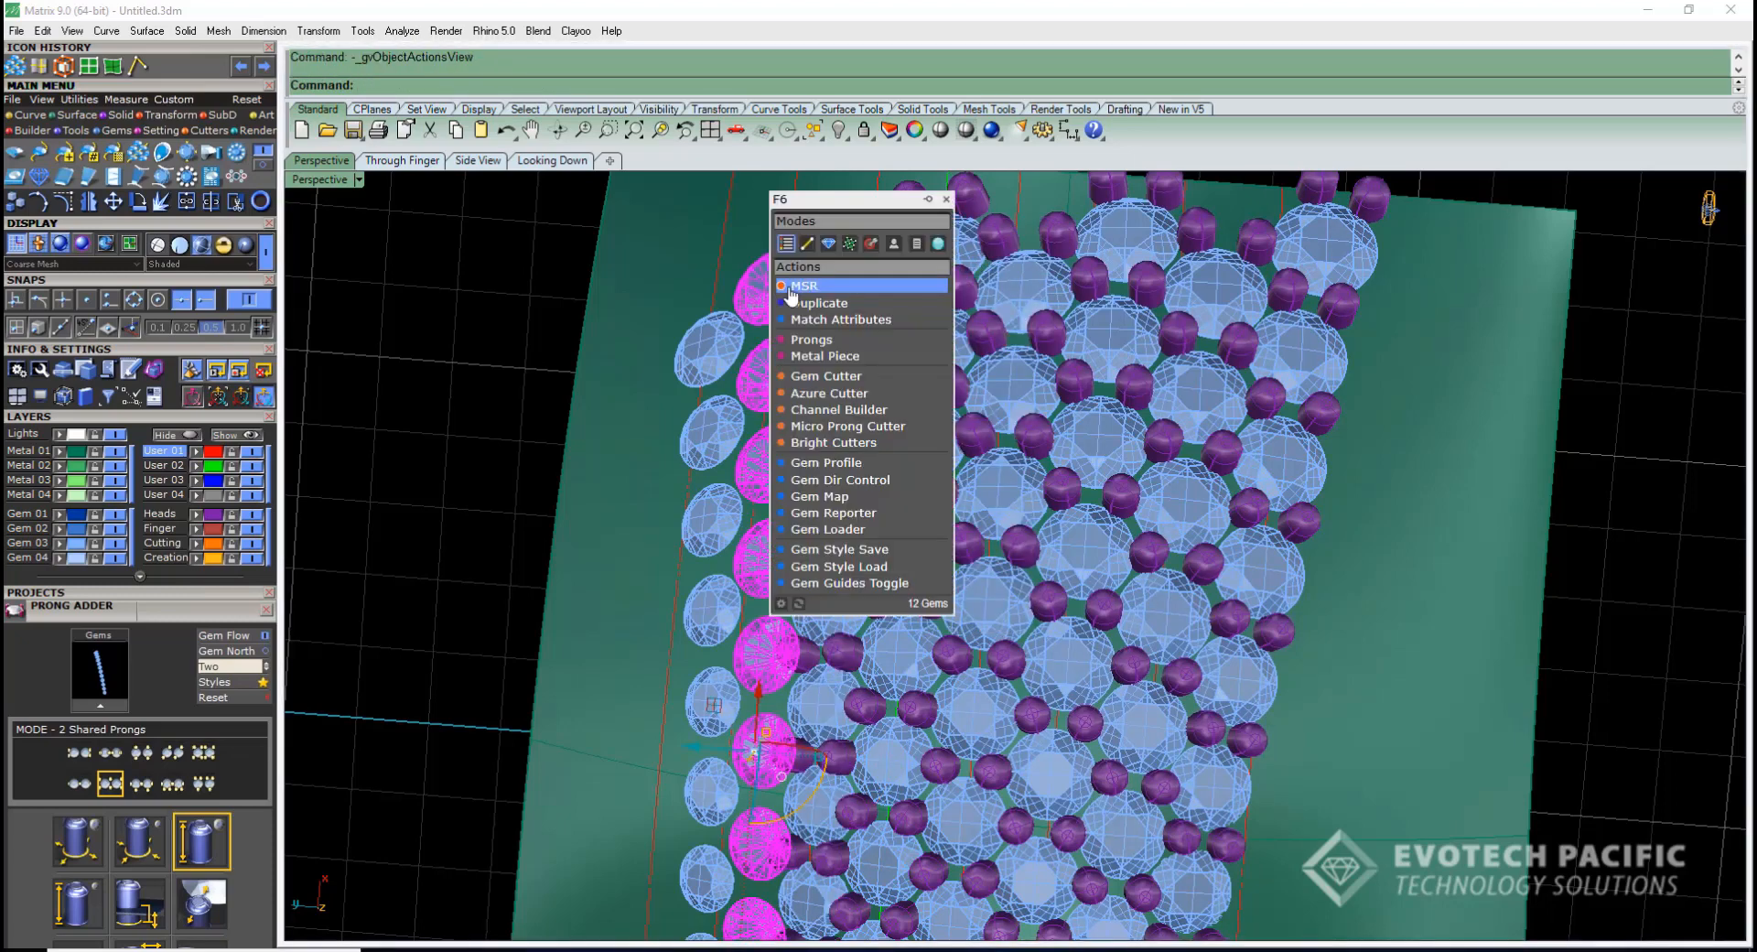
{"action": "left_click", "coordinate": [812, 339]}
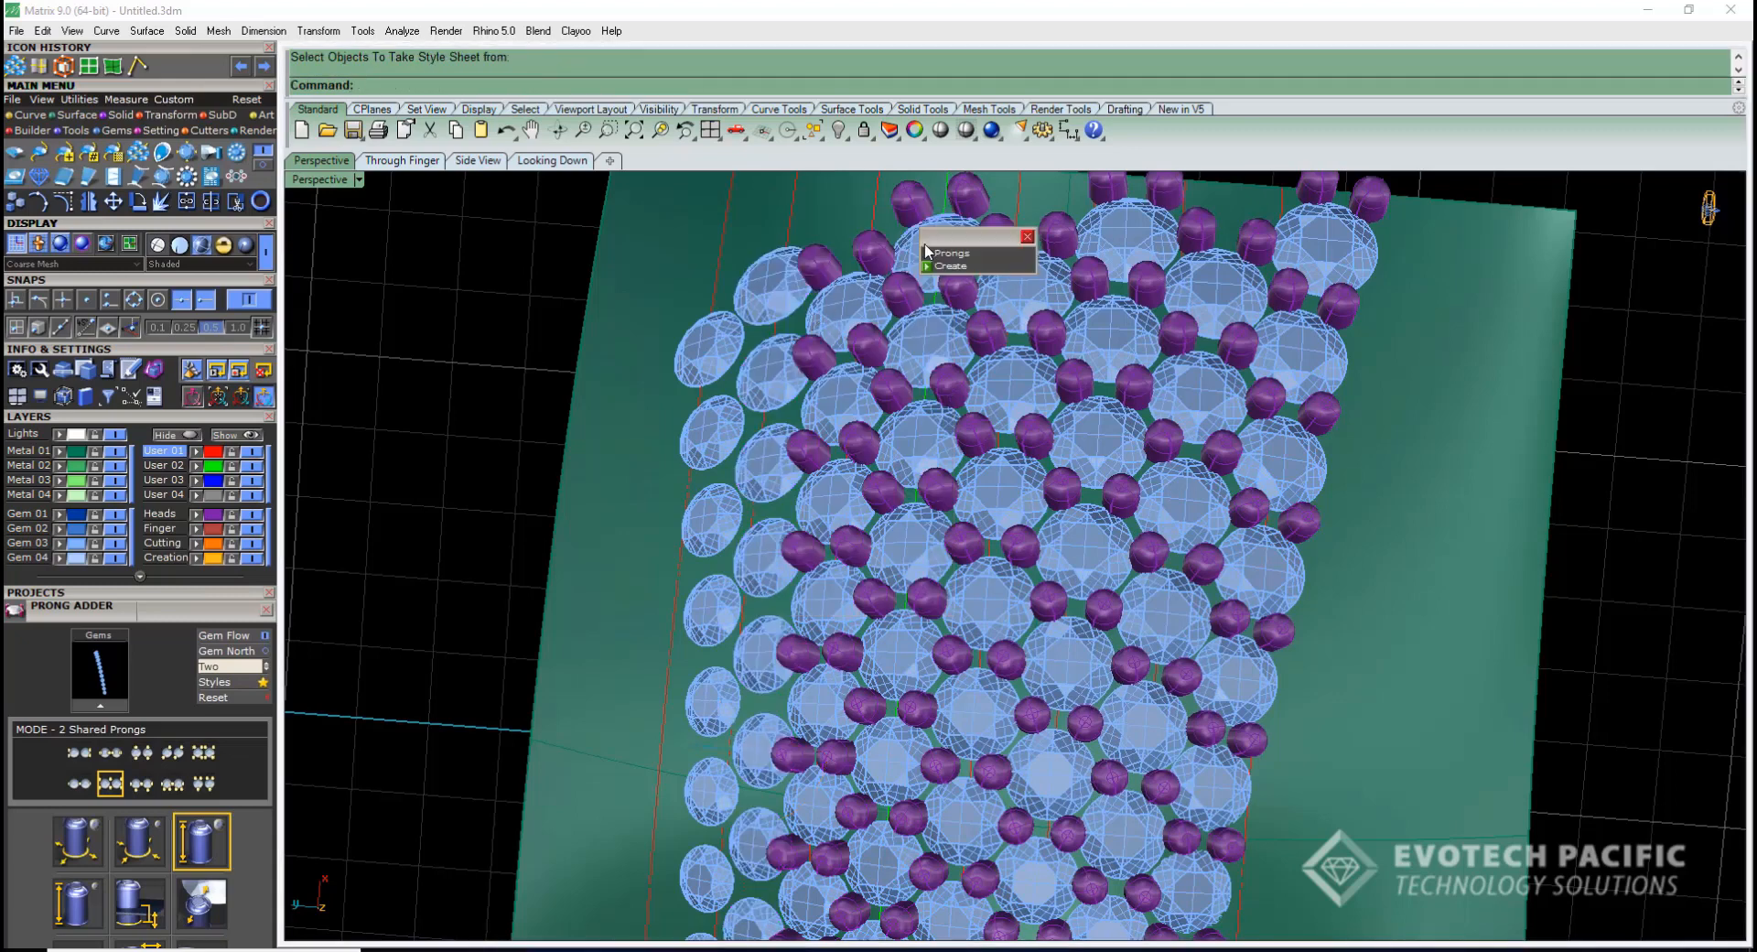
{"action": "left_click", "coordinate": [950, 266]}
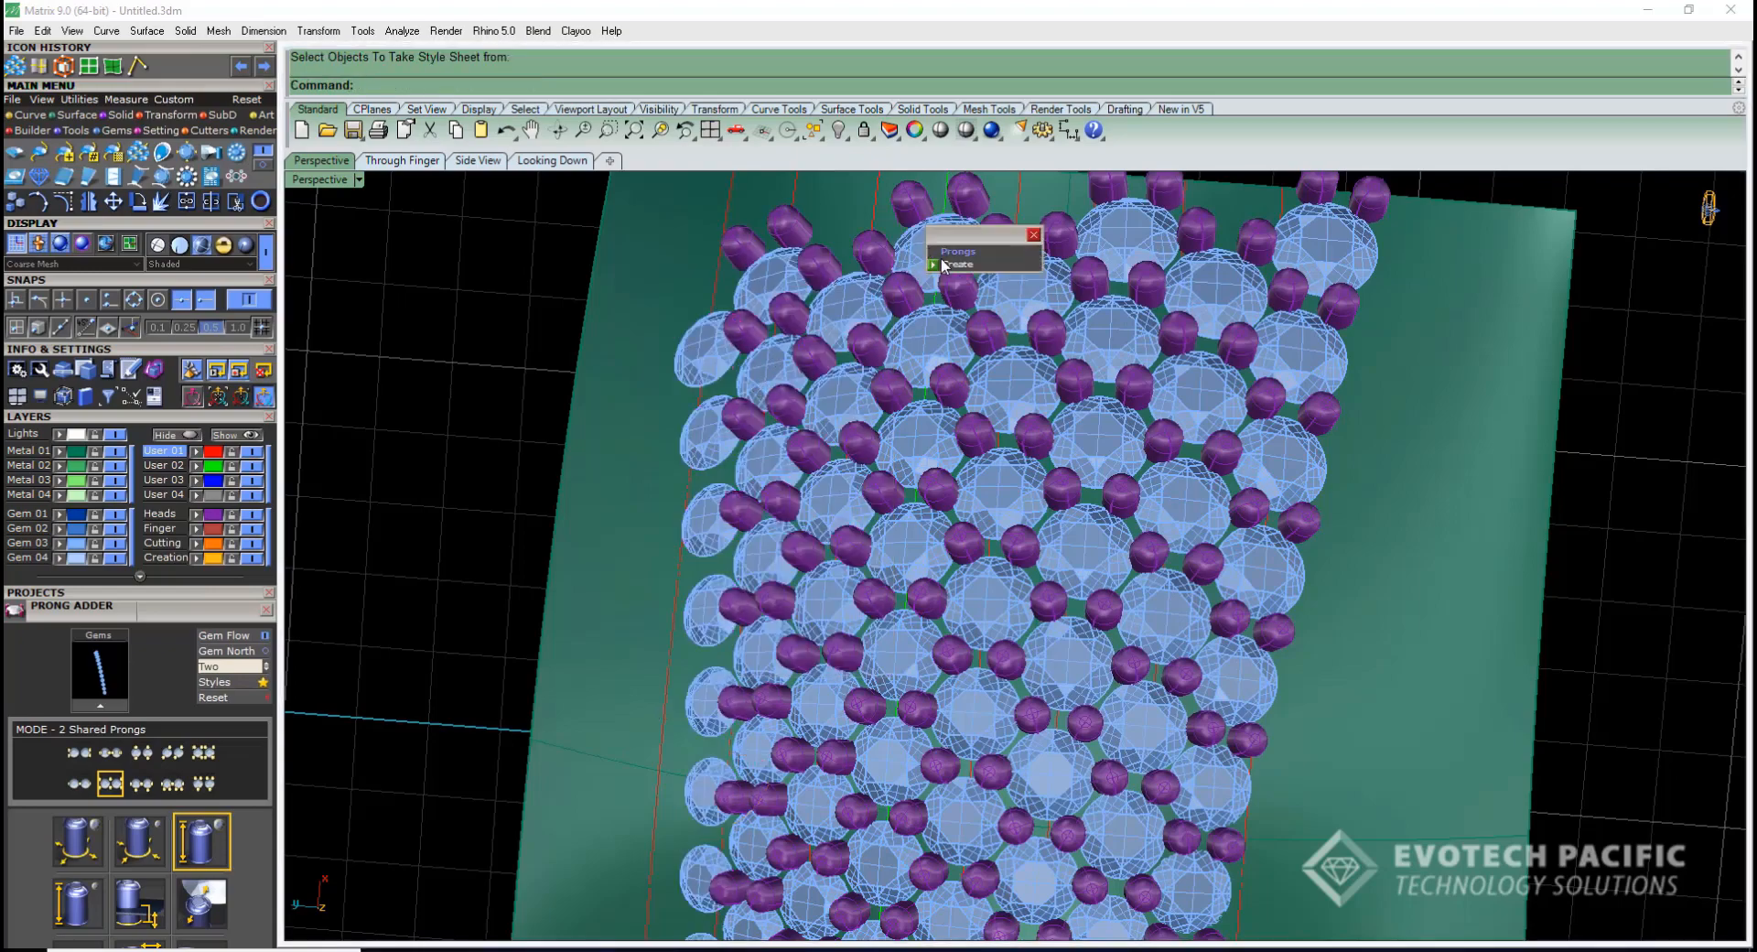
{"action": "left_click", "coordinate": [954, 264]}
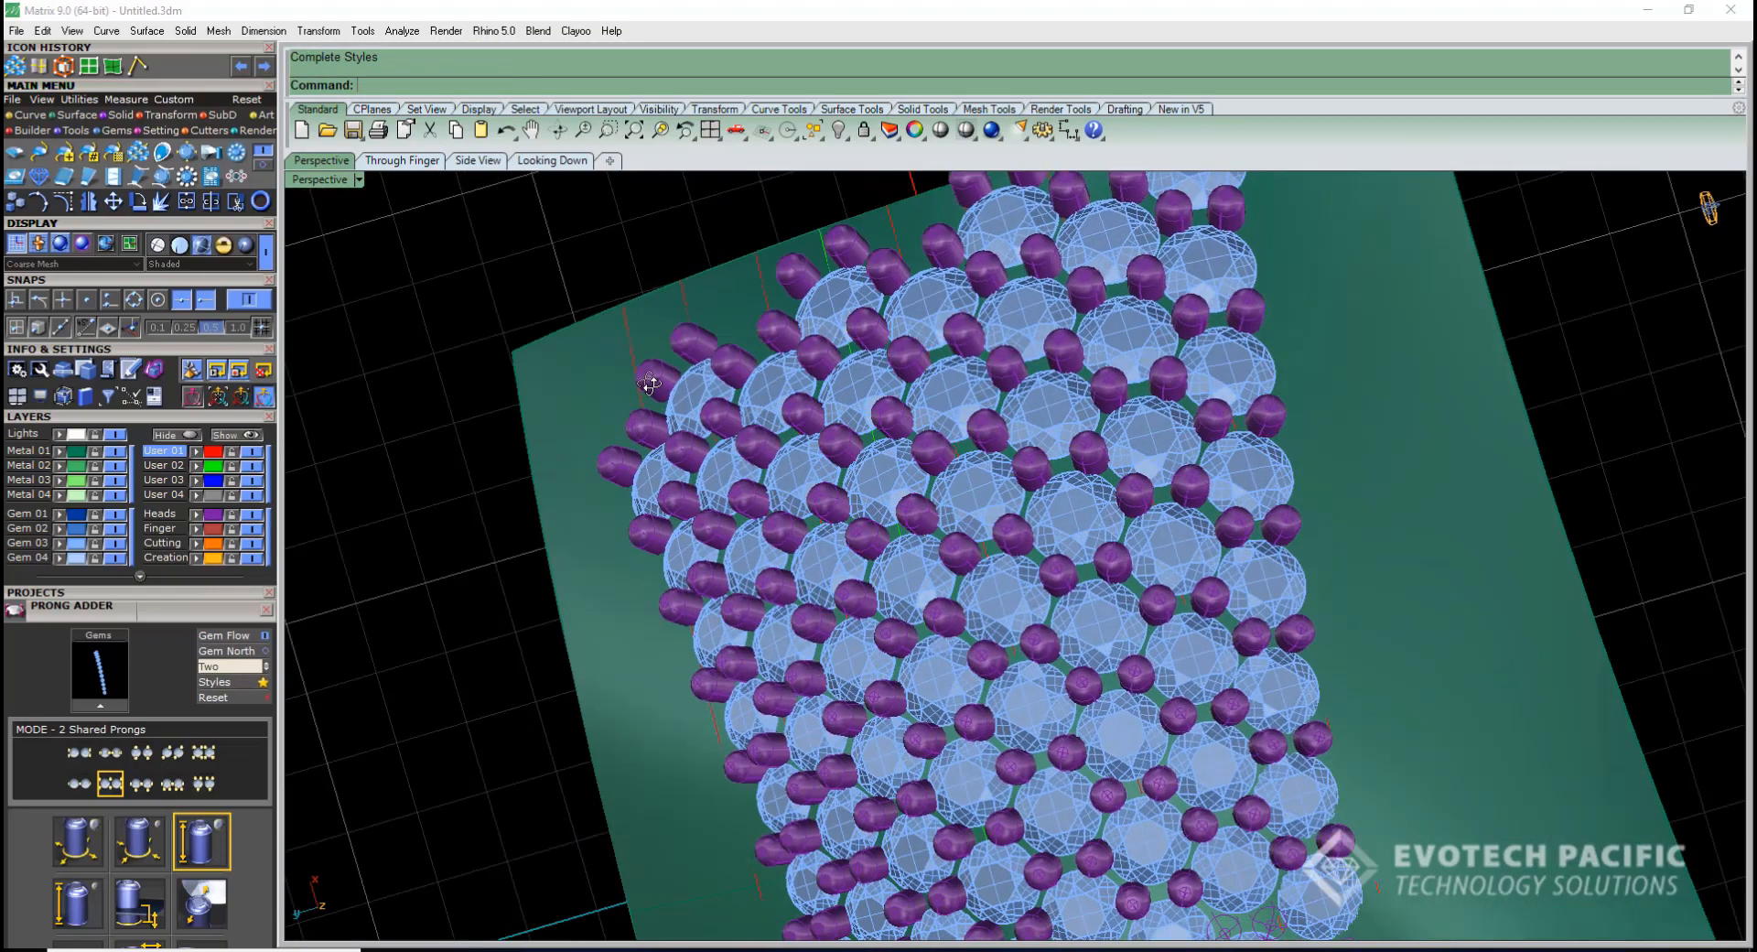